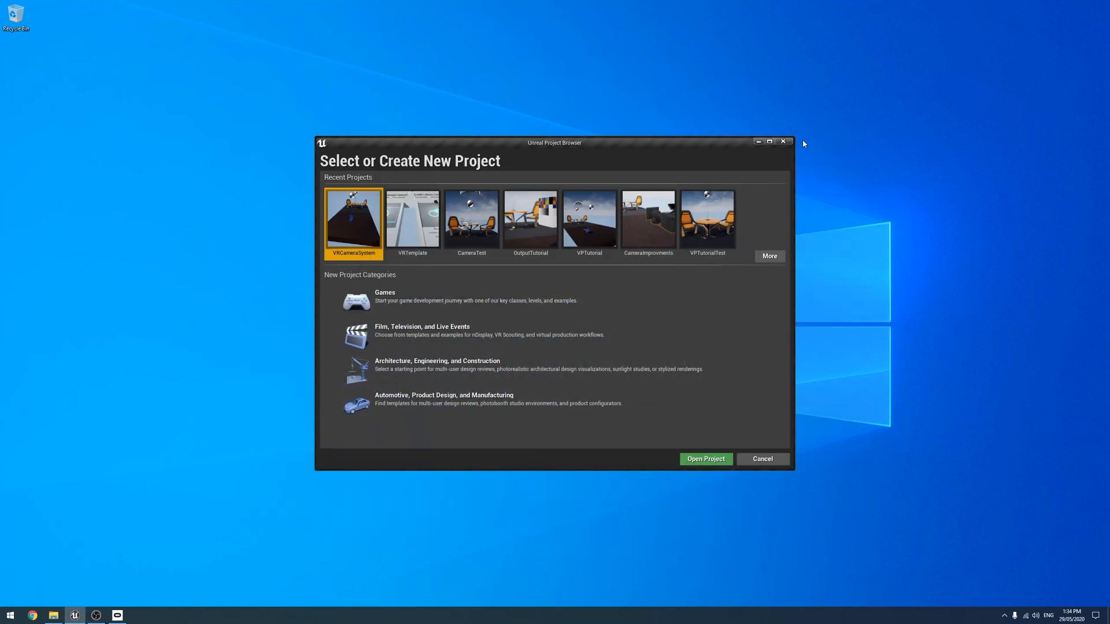
pyautogui.moveTo(848, 226)
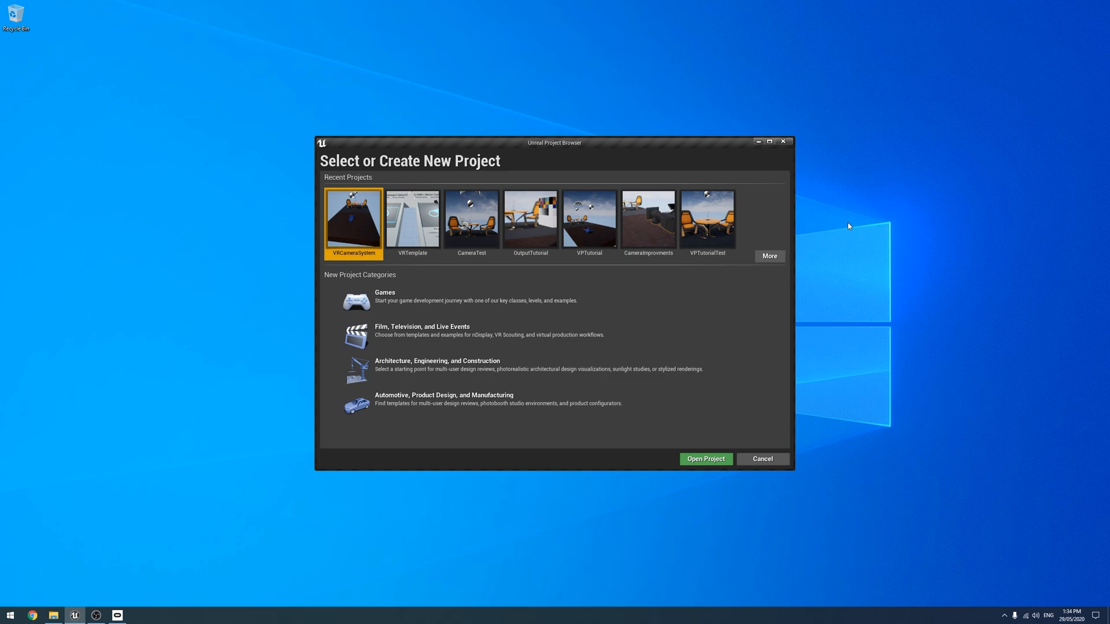
pyautogui.moveTo(592, 320)
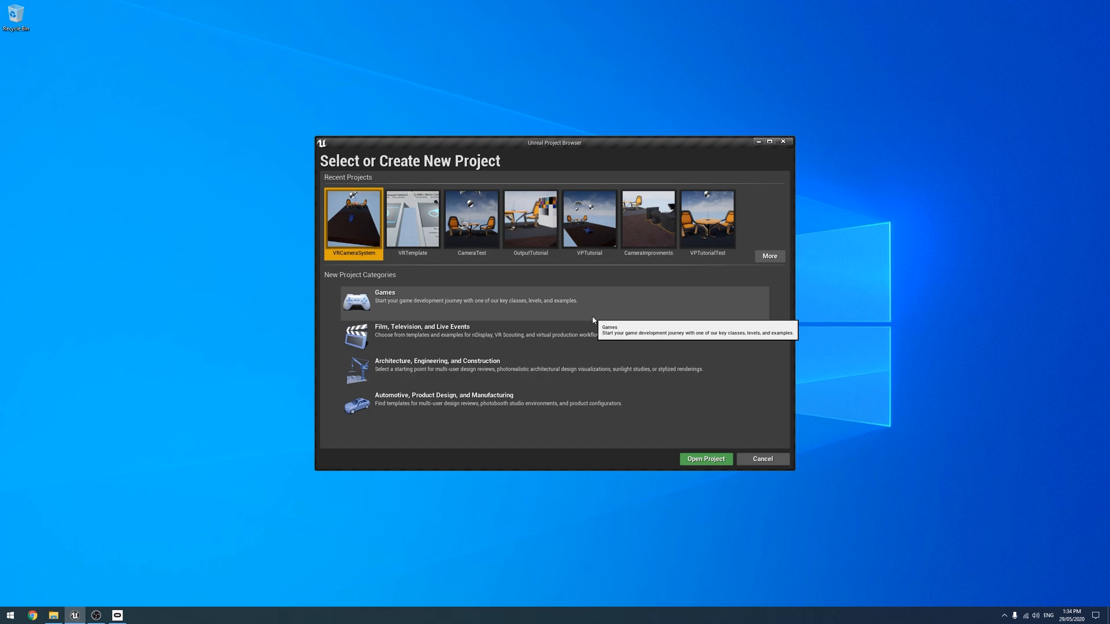
pyautogui.moveTo(353, 219)
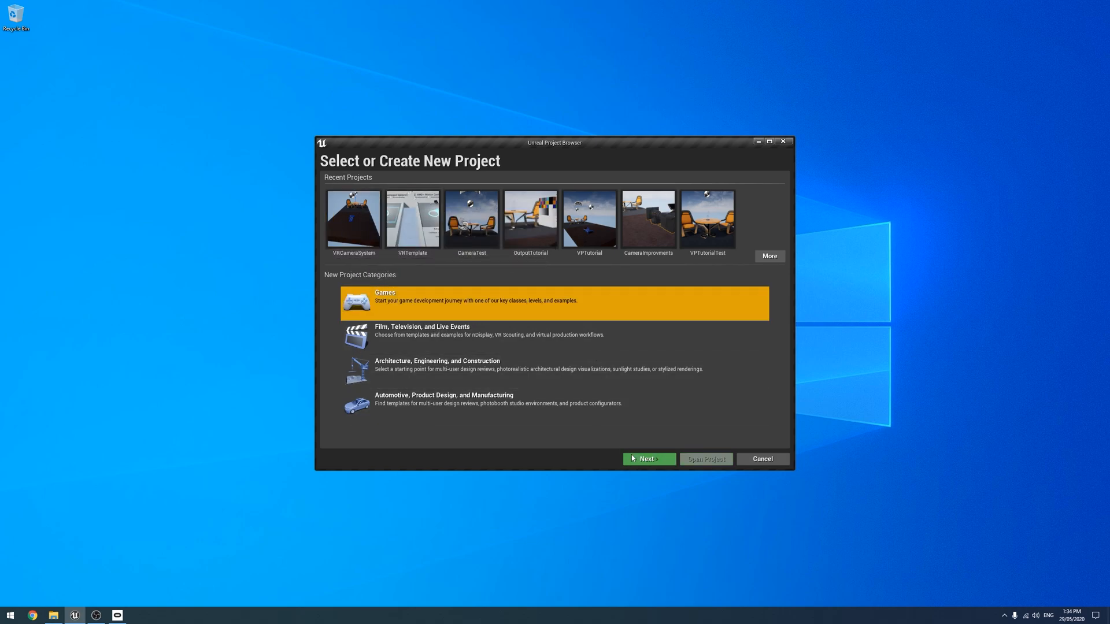
# Start a new Virtual Reality template project named 'VRTemp'.
pyautogui.click(648, 458)
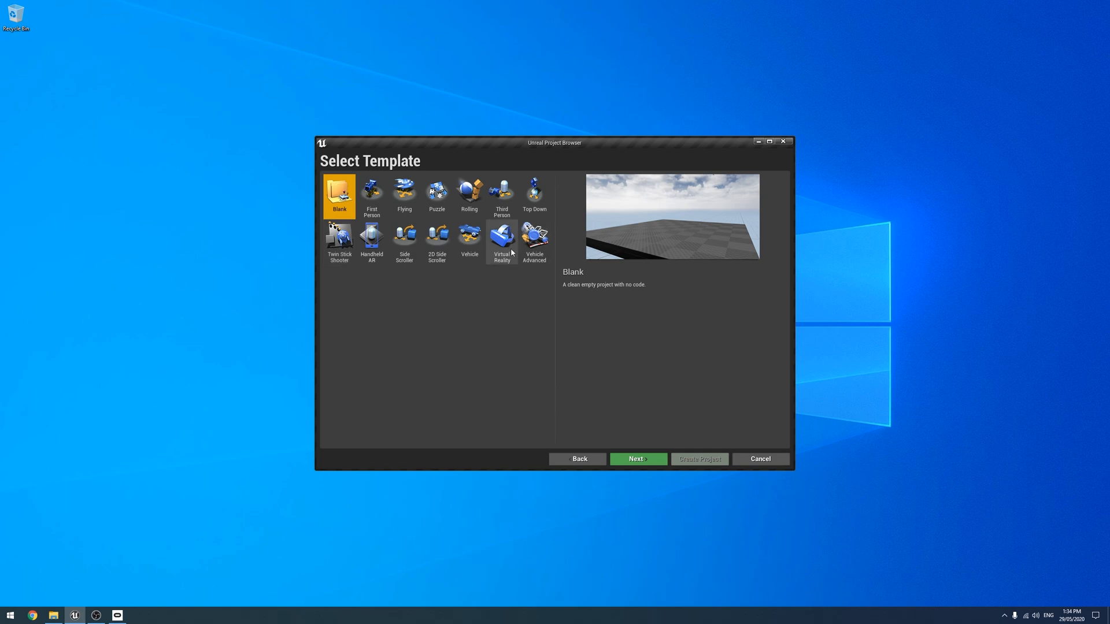
pyautogui.click(502, 240)
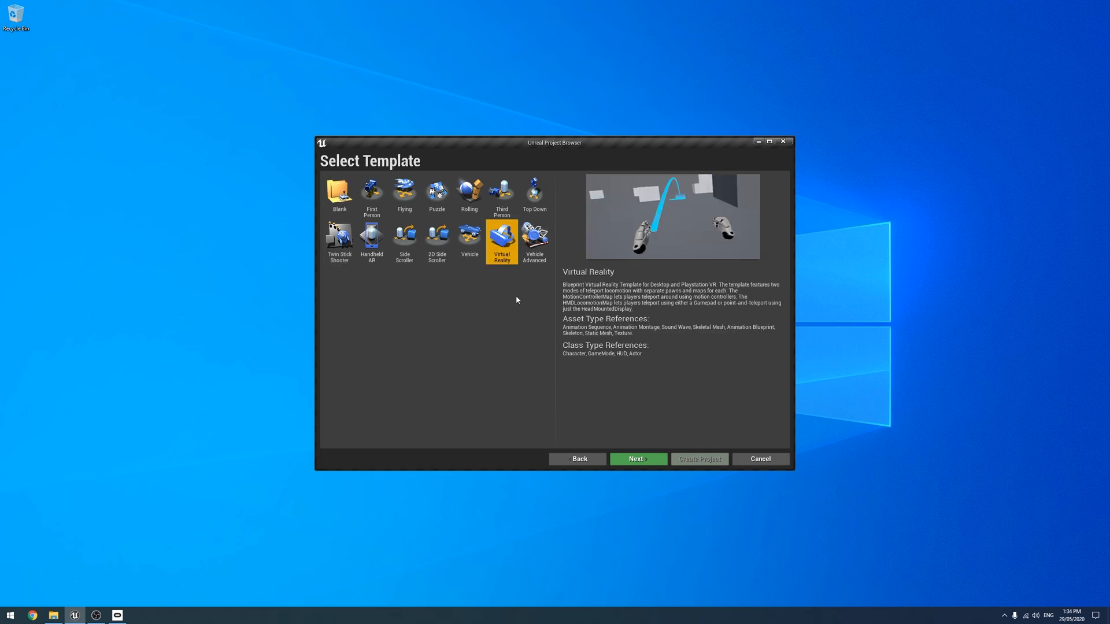
pyautogui.moveTo(604, 211)
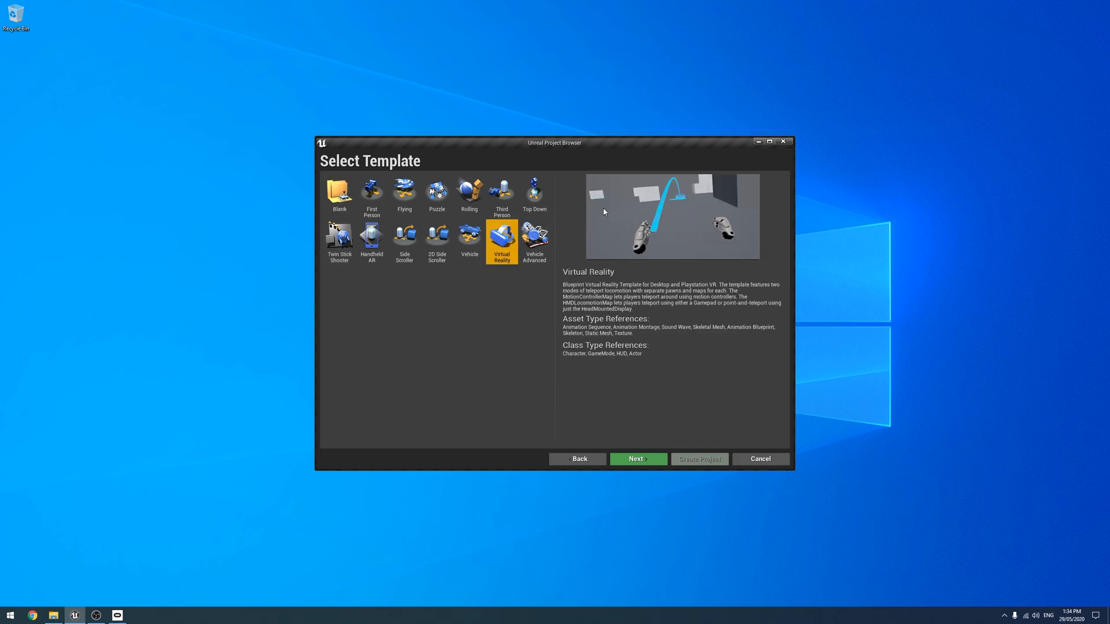
pyautogui.moveTo(755, 400)
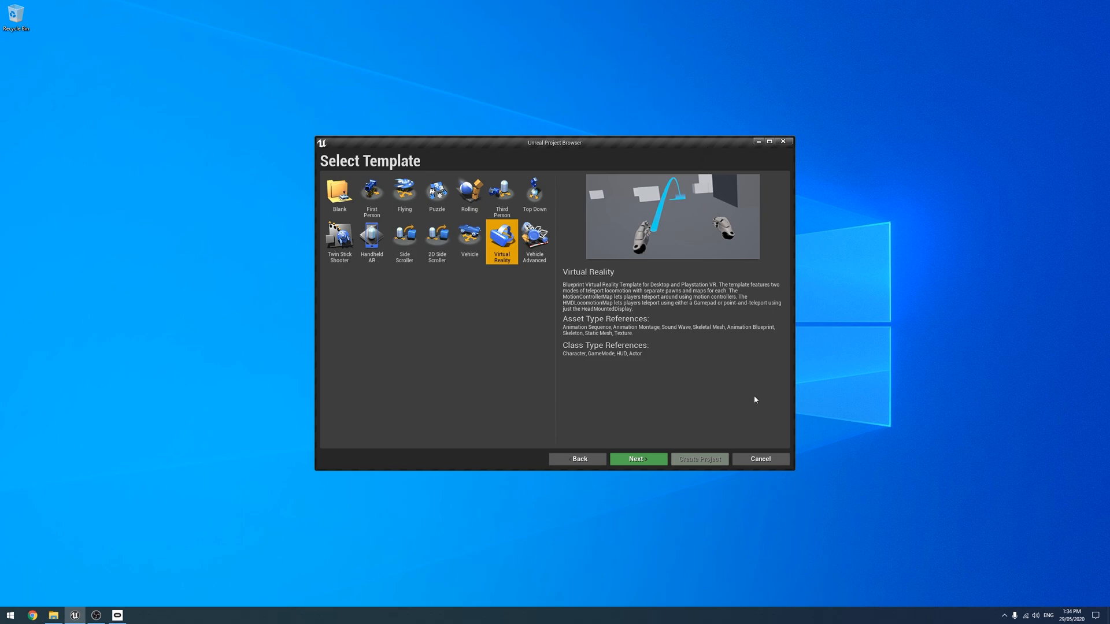
pyautogui.moveTo(627, 273)
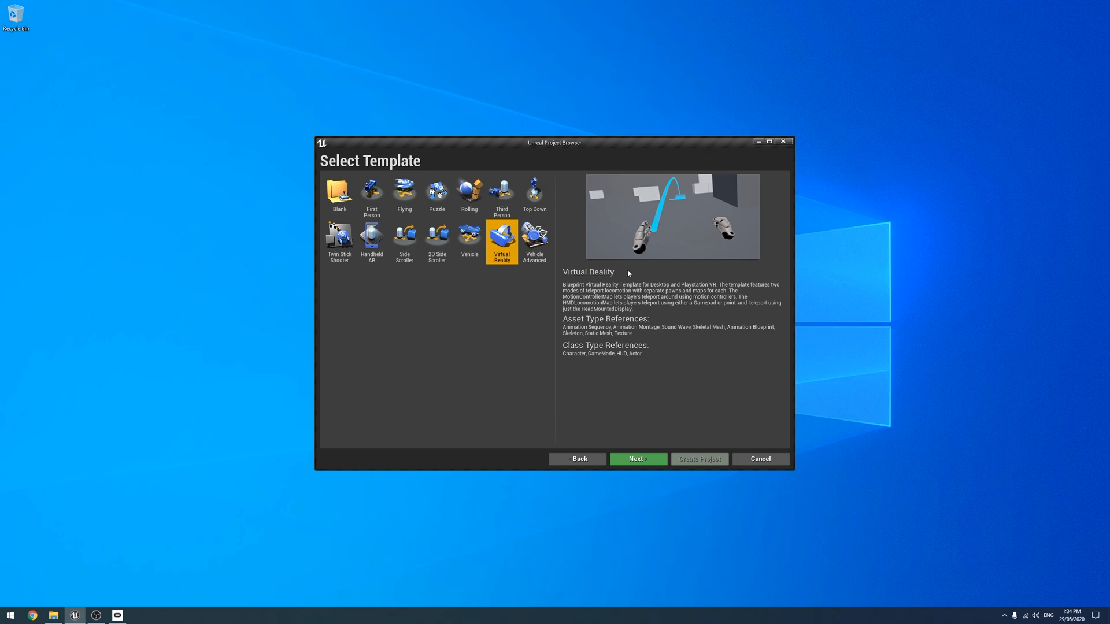
pyautogui.click(637, 458)
pyautogui.write('V')
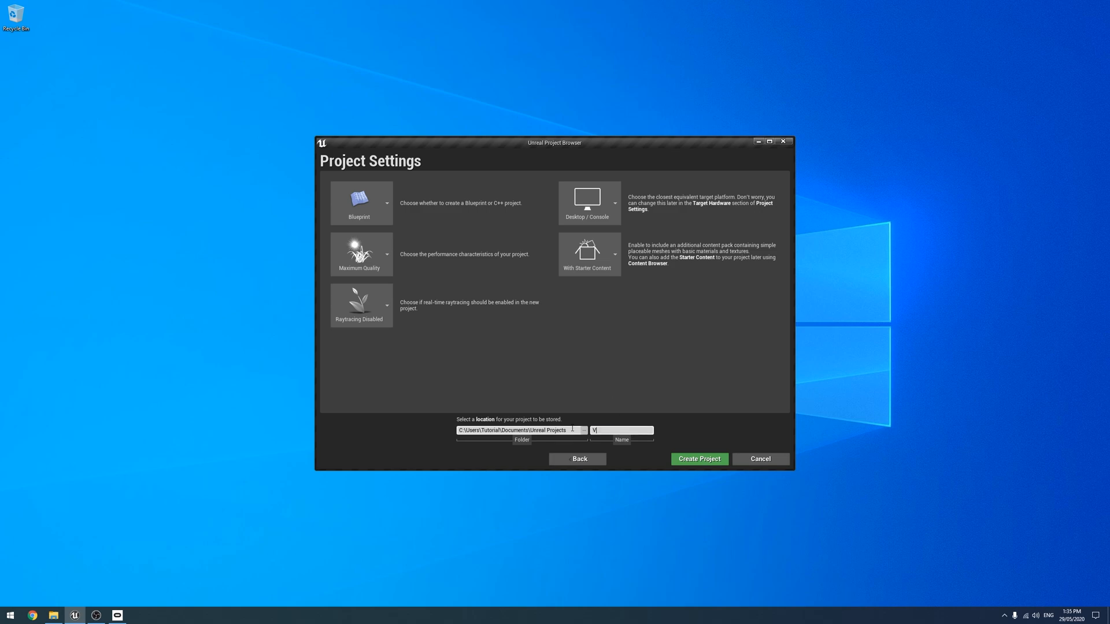
pyautogui.write('RTempl')
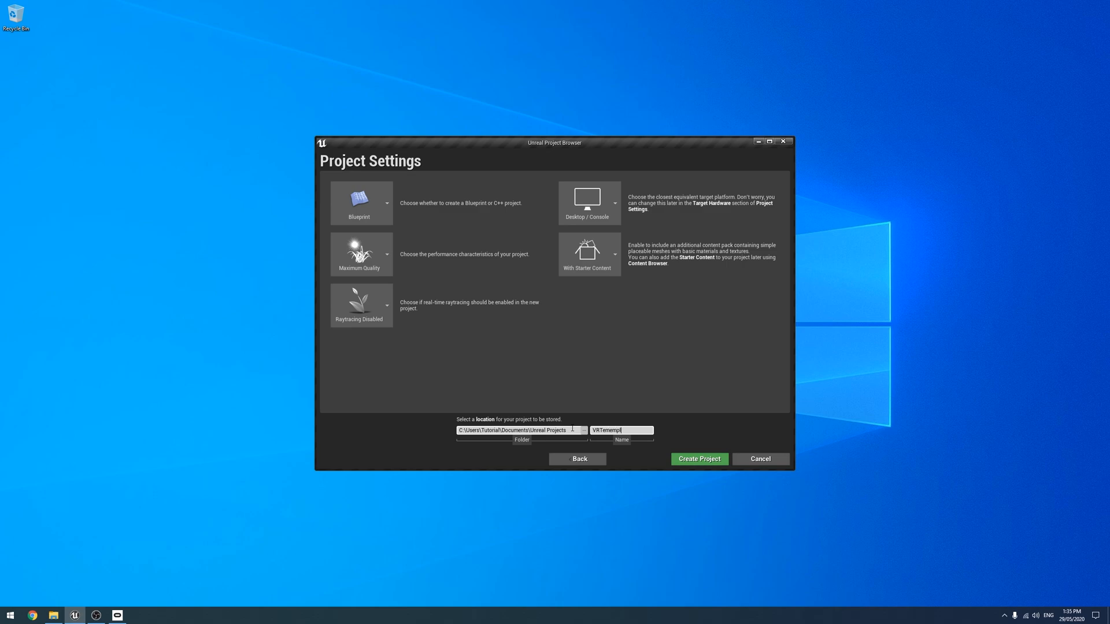
pyautogui.moveTo(698, 458)
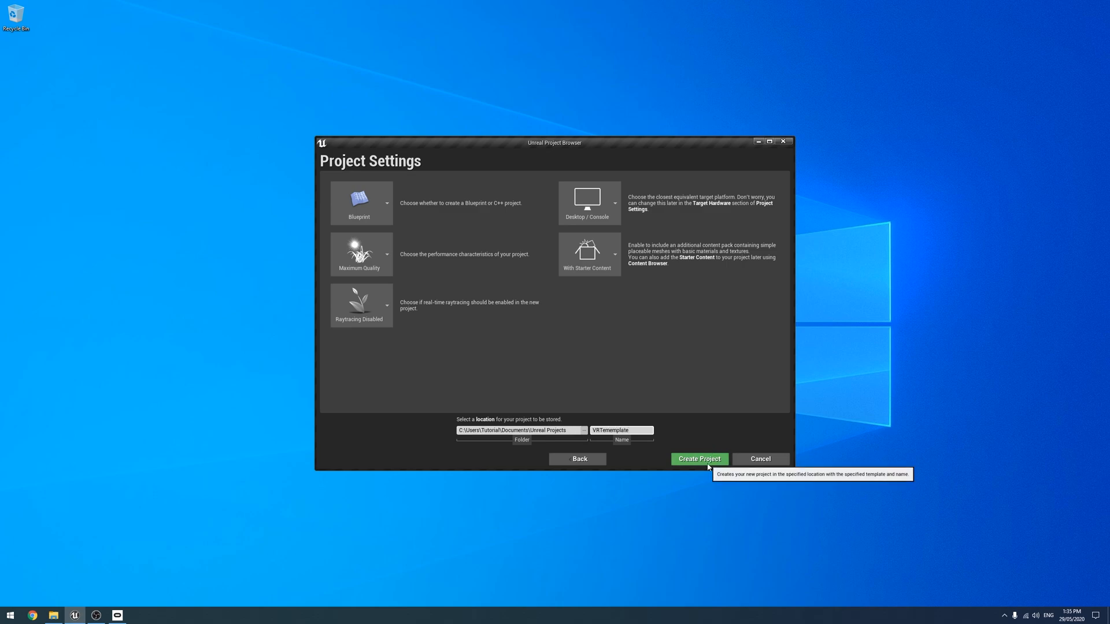
# Create the VRTemplate project and select the VirtualRealityBP folder once the editor loads.
pyautogui.click(697, 458)
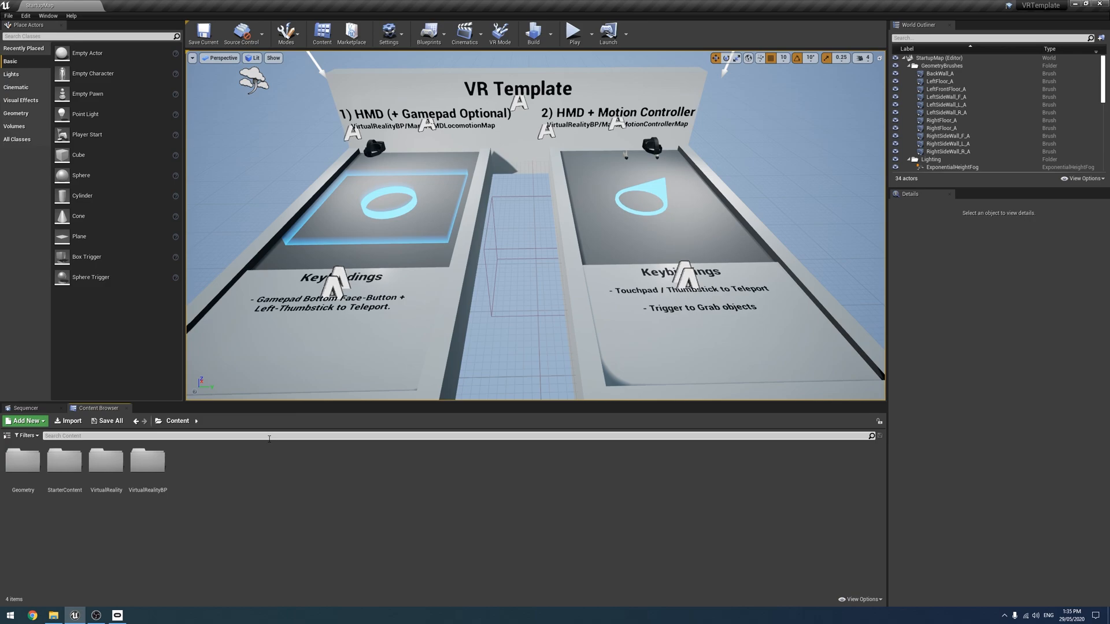
pyautogui.moveTo(245, 506)
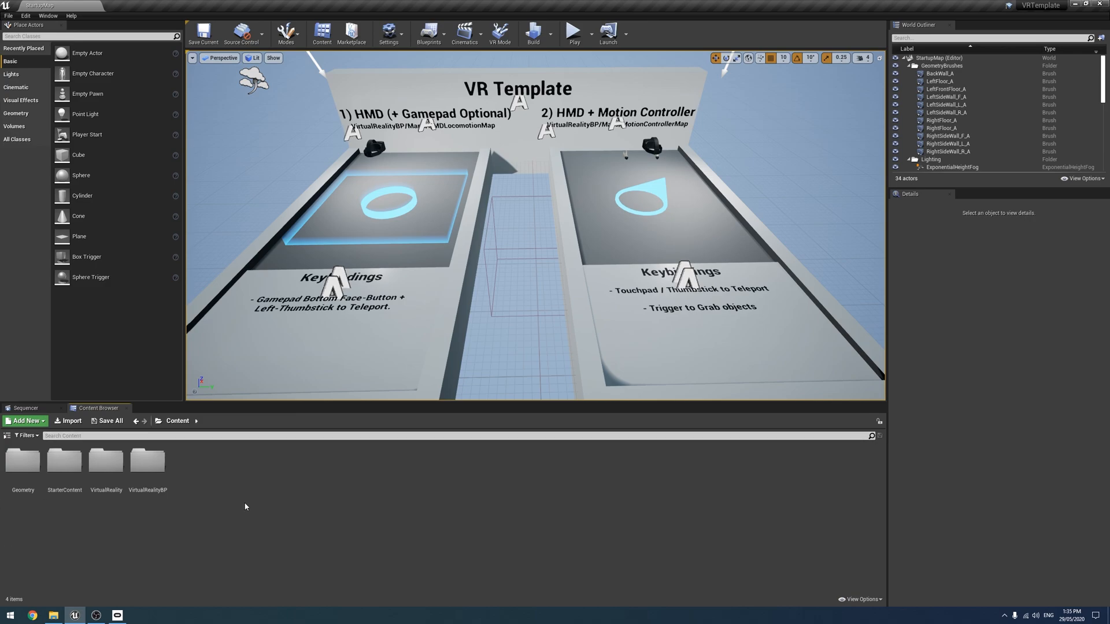
pyautogui.moveTo(147, 460)
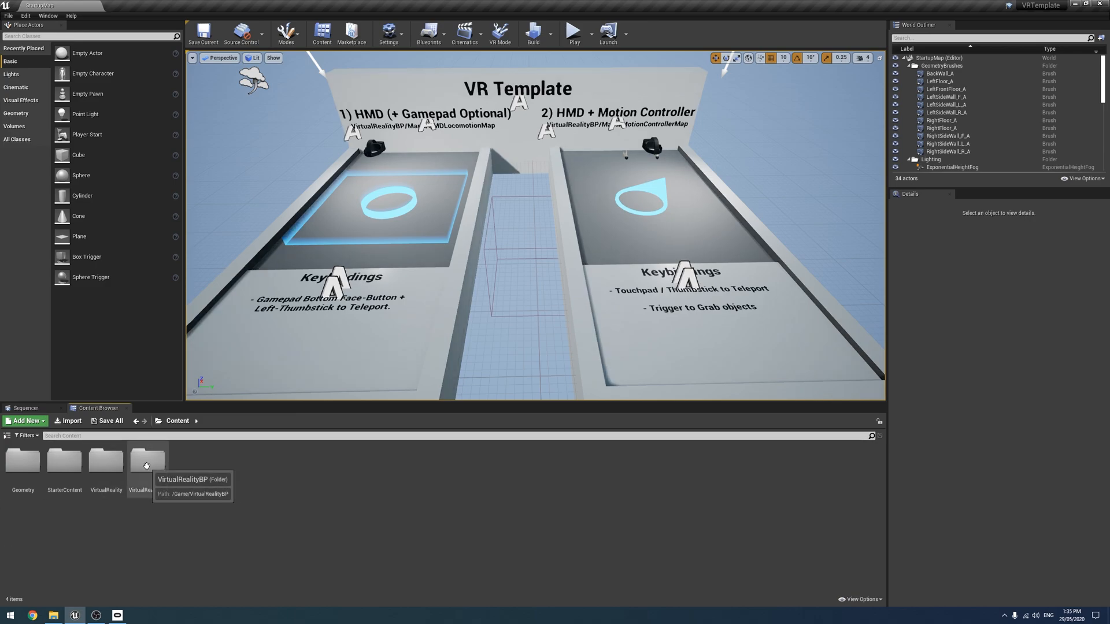
pyautogui.moveTo(200, 454)
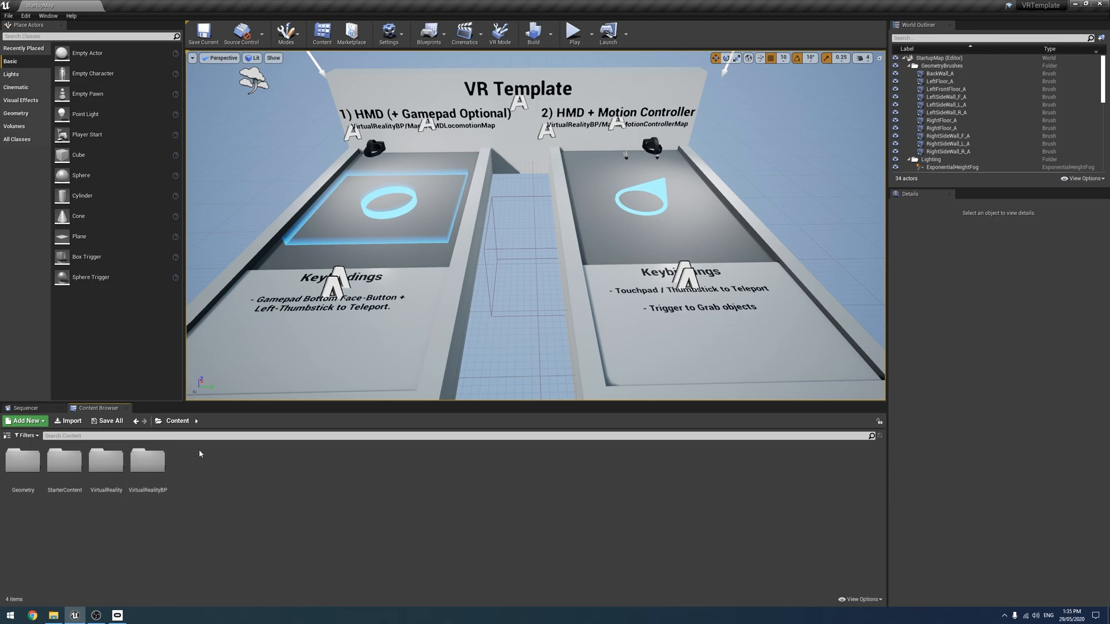
pyautogui.moveTo(210, 426)
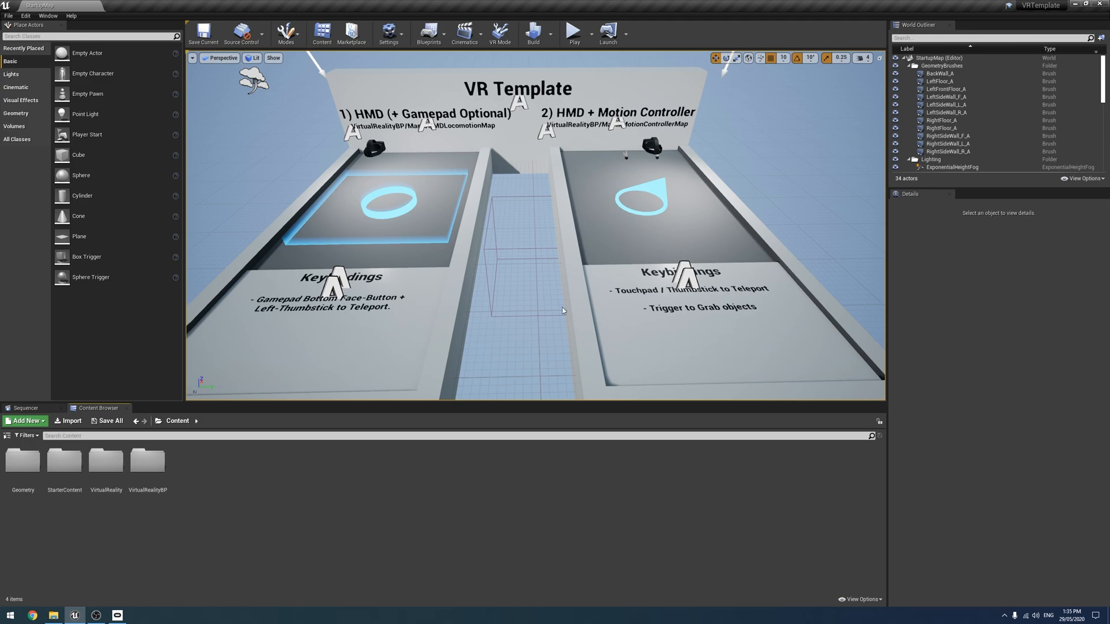
pyautogui.moveTo(414, 264)
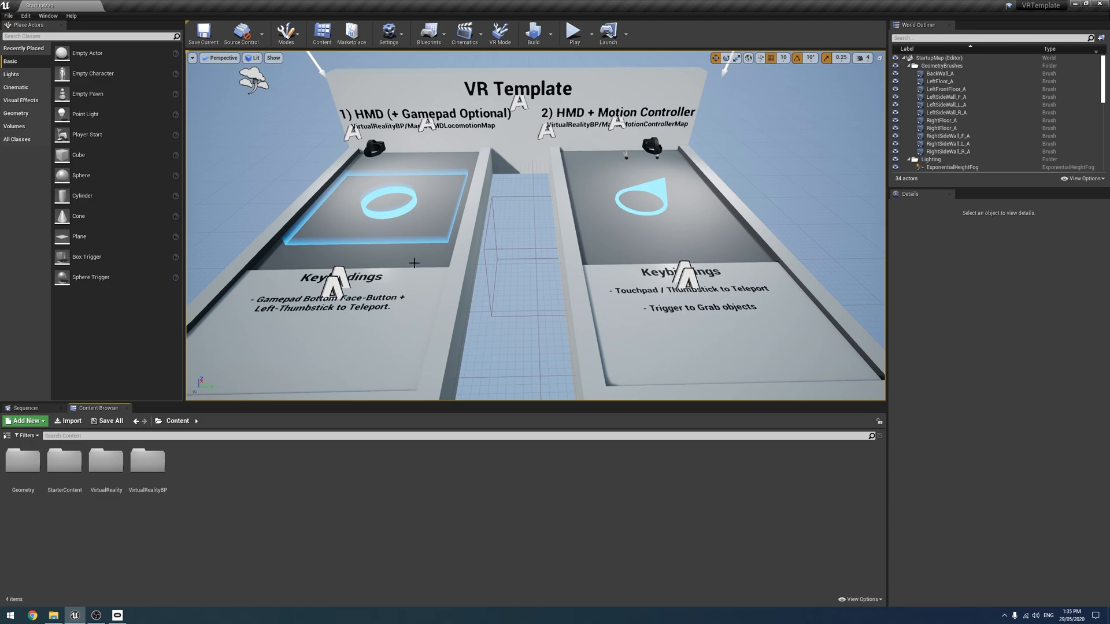
pyautogui.moveTo(22, 460)
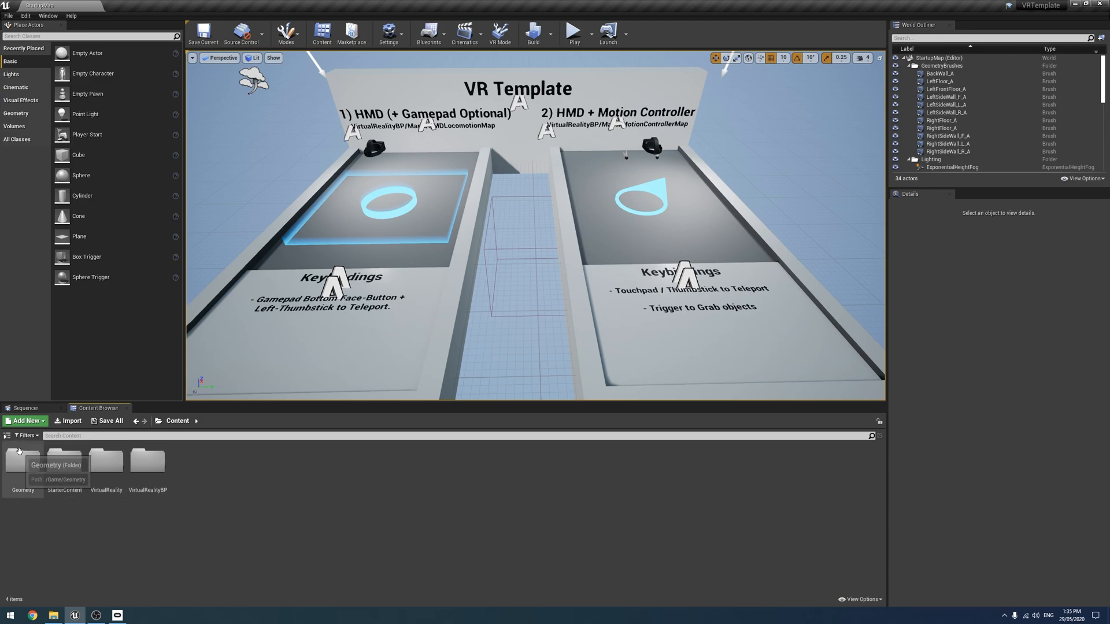
pyautogui.moveTo(64, 467)
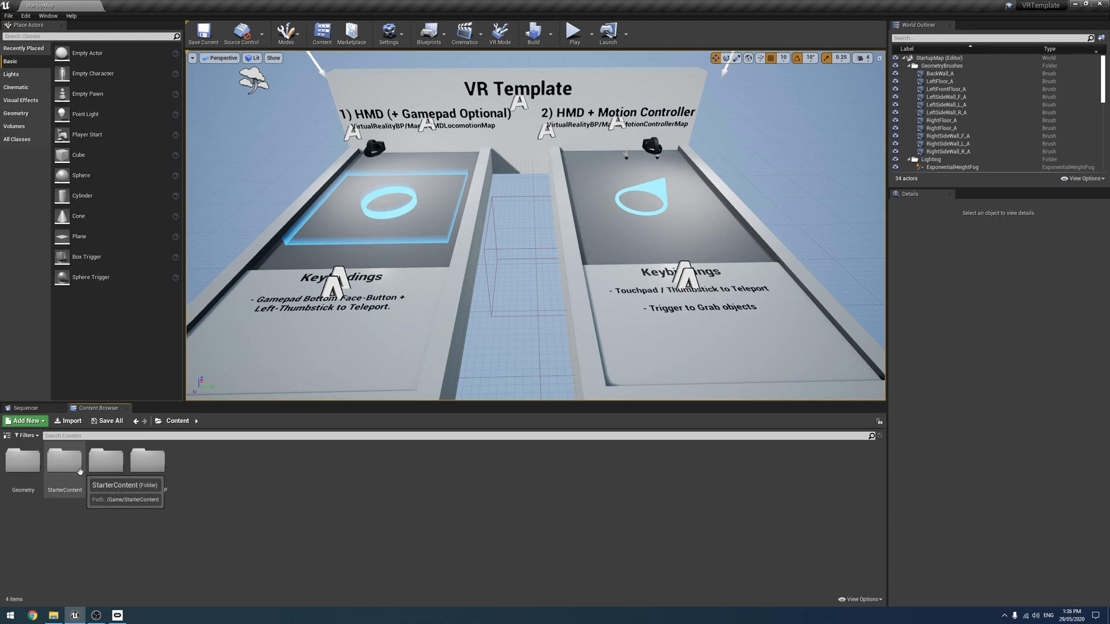
pyautogui.click(148, 460)
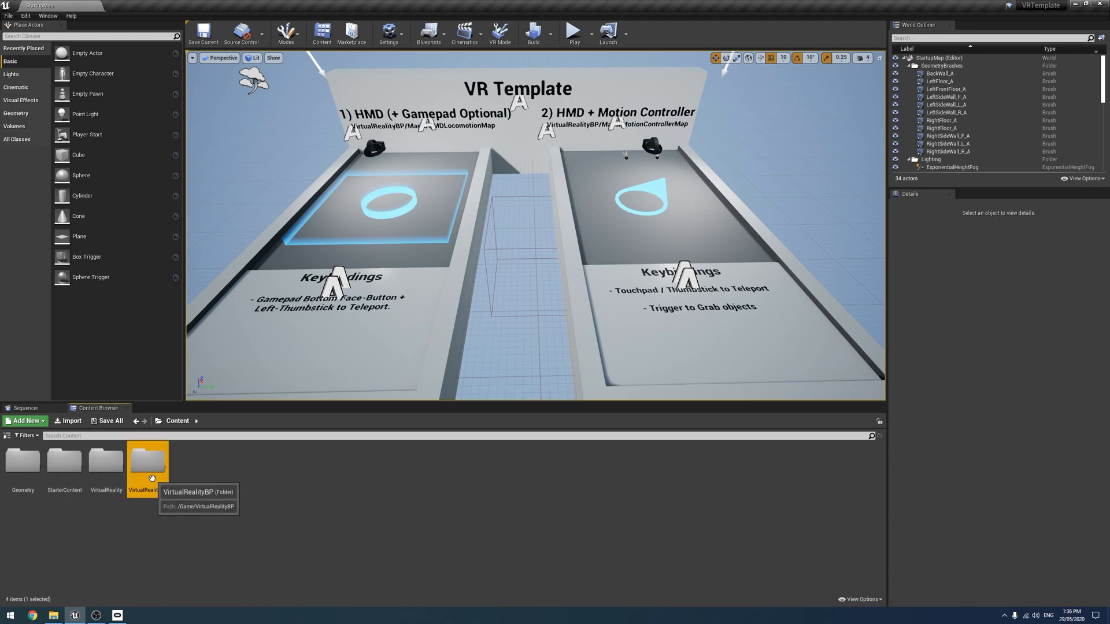
# Open the MotionControllerMap level, then reopen VirtualRealityBP to reach the Blueprints folder.
pyautogui.doubleClick(147, 460)
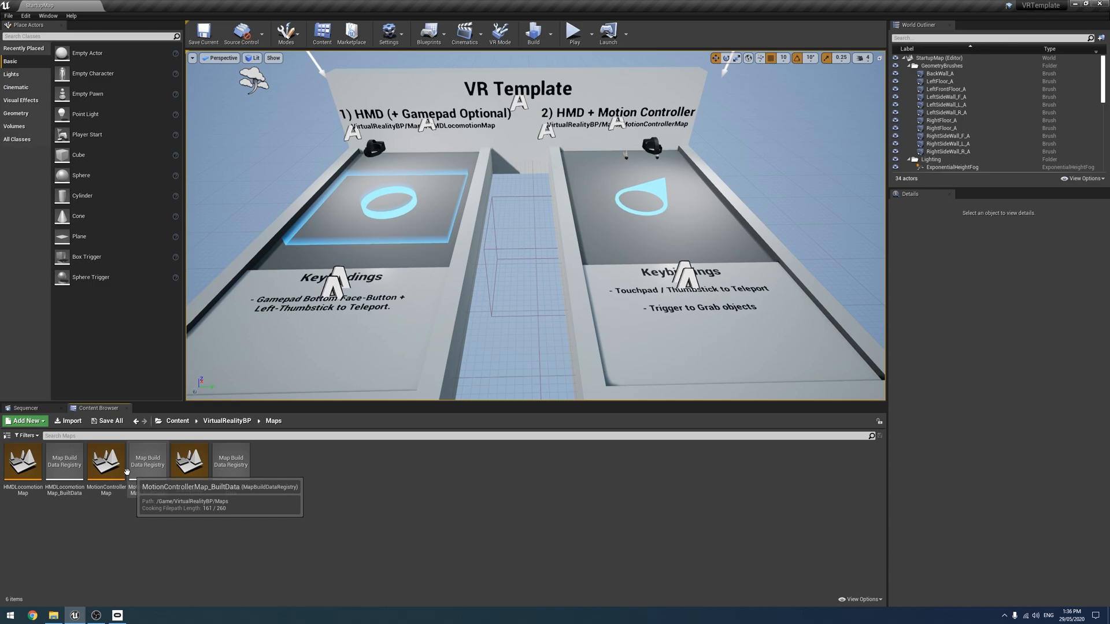
pyautogui.doubleClick(105, 460)
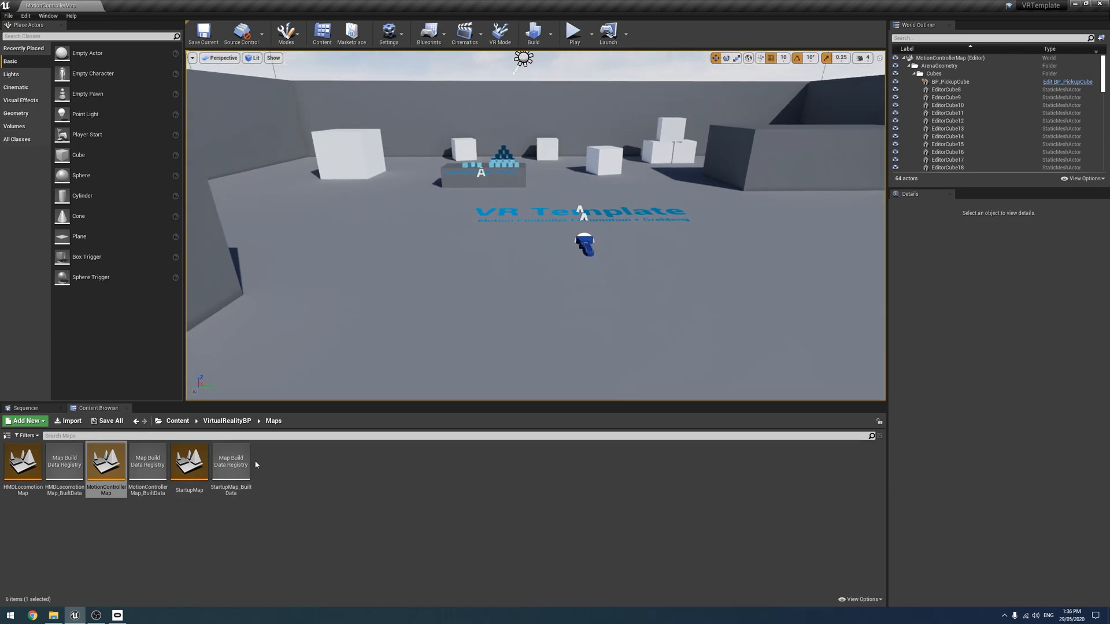
pyautogui.click(178, 420)
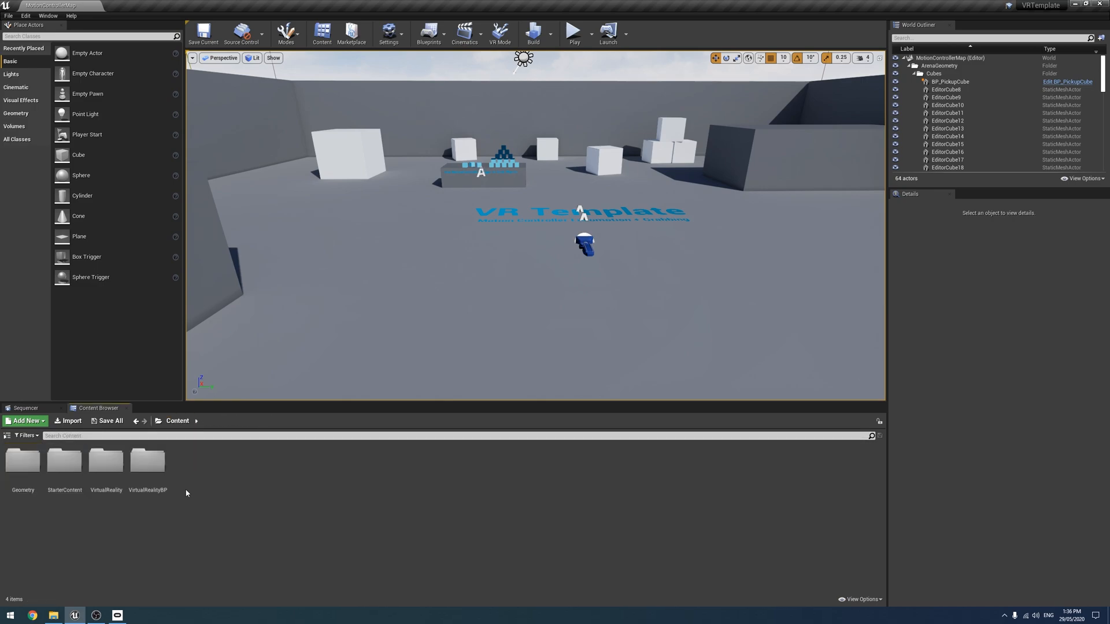
pyautogui.moveTo(148, 463)
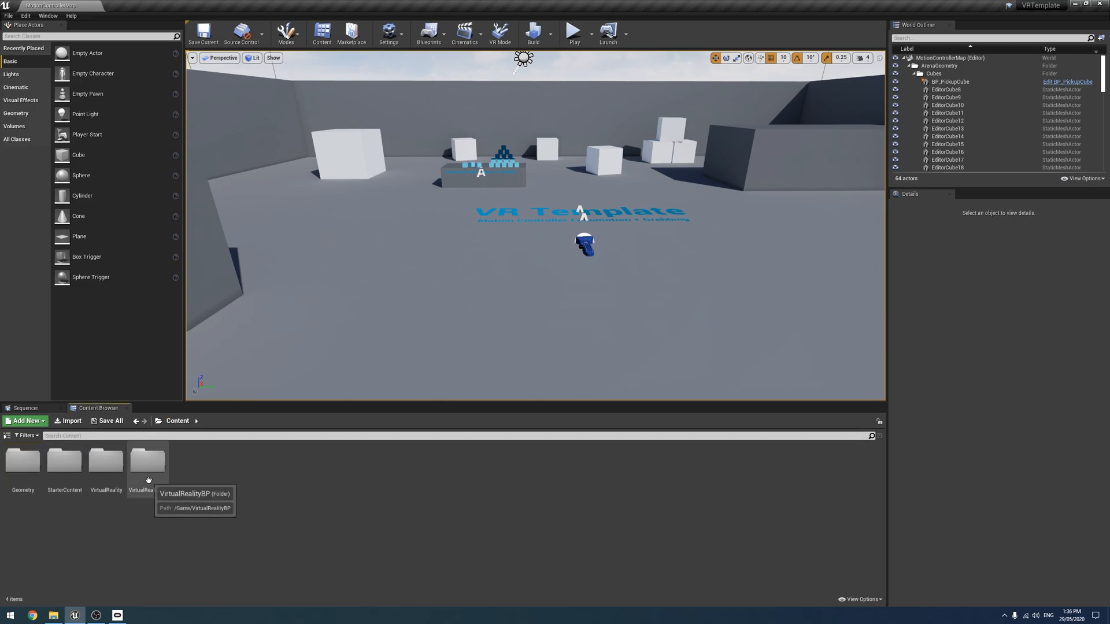
pyautogui.moveTo(135, 474)
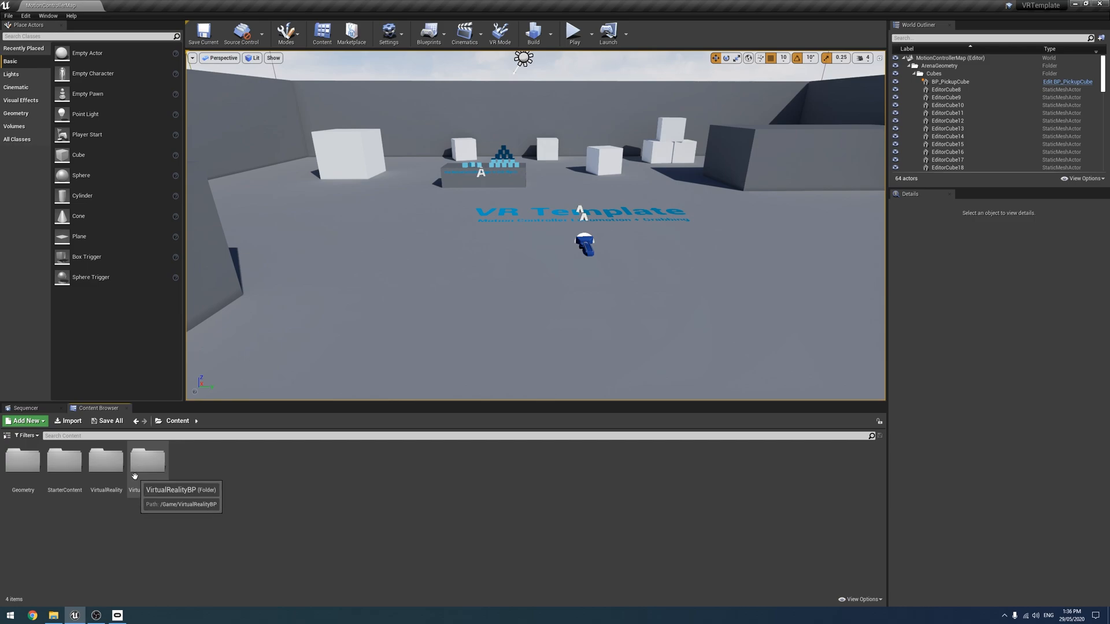
pyautogui.moveTo(148, 460)
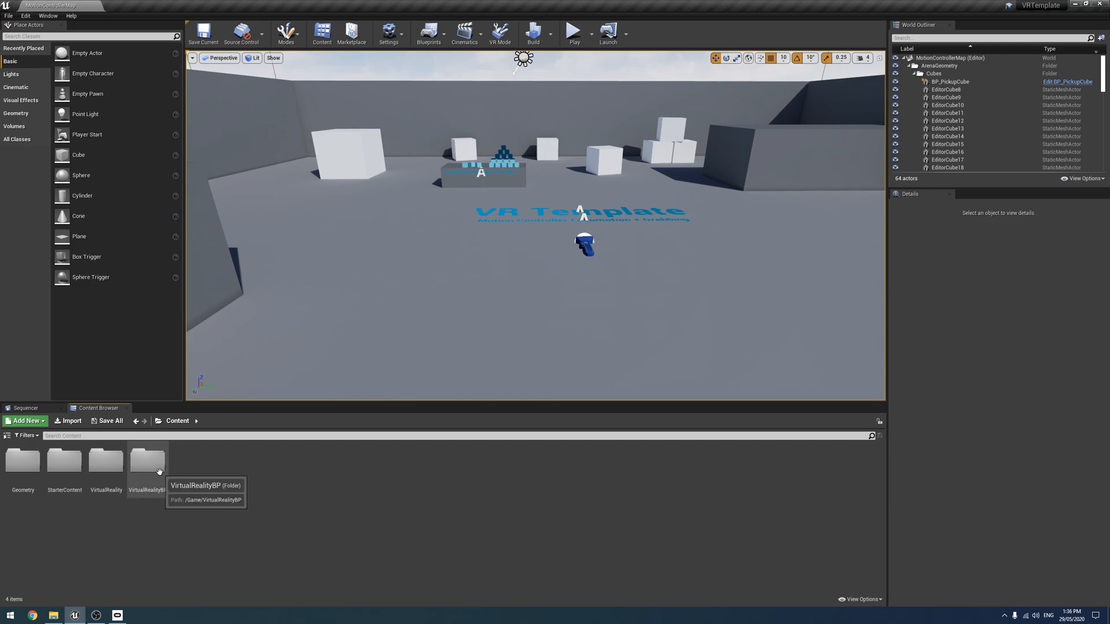
pyautogui.doubleClick(146, 460)
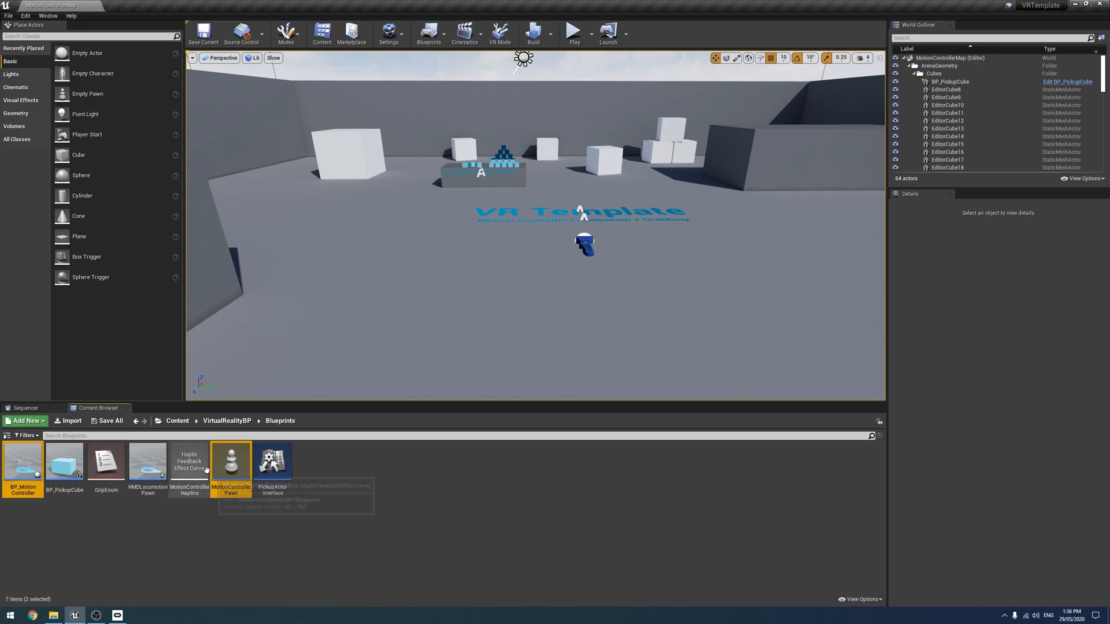
# Migrate BP_MotionController and MotionControllerPawn into VRCameraSystem/Content.
pyautogui.rightClick(230, 463)
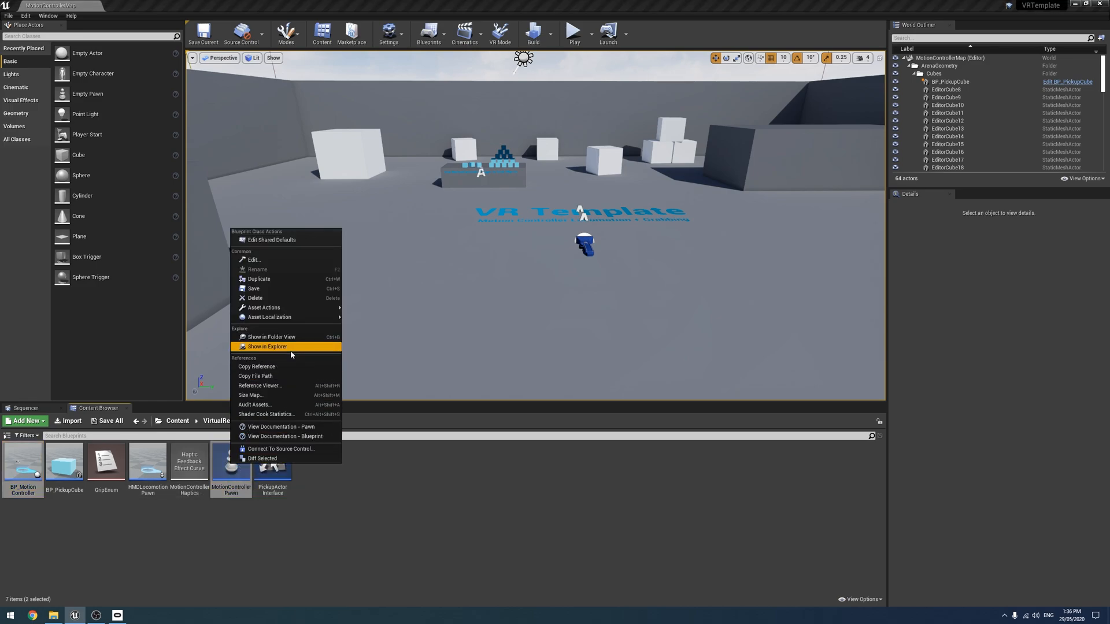
pyautogui.moveTo(264, 307)
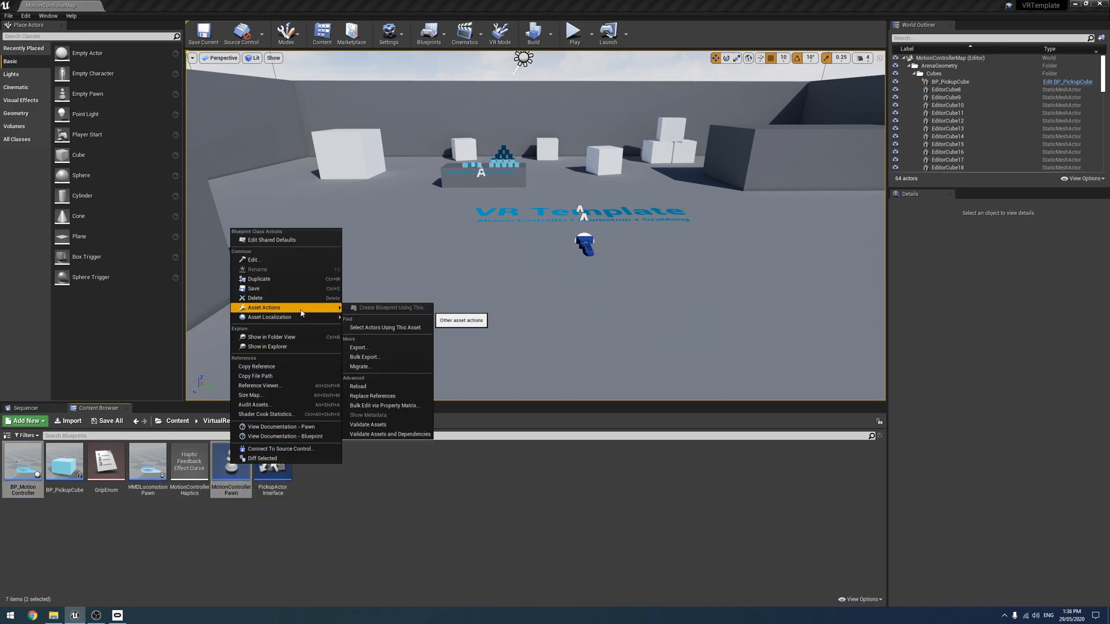
pyautogui.moveTo(360, 366)
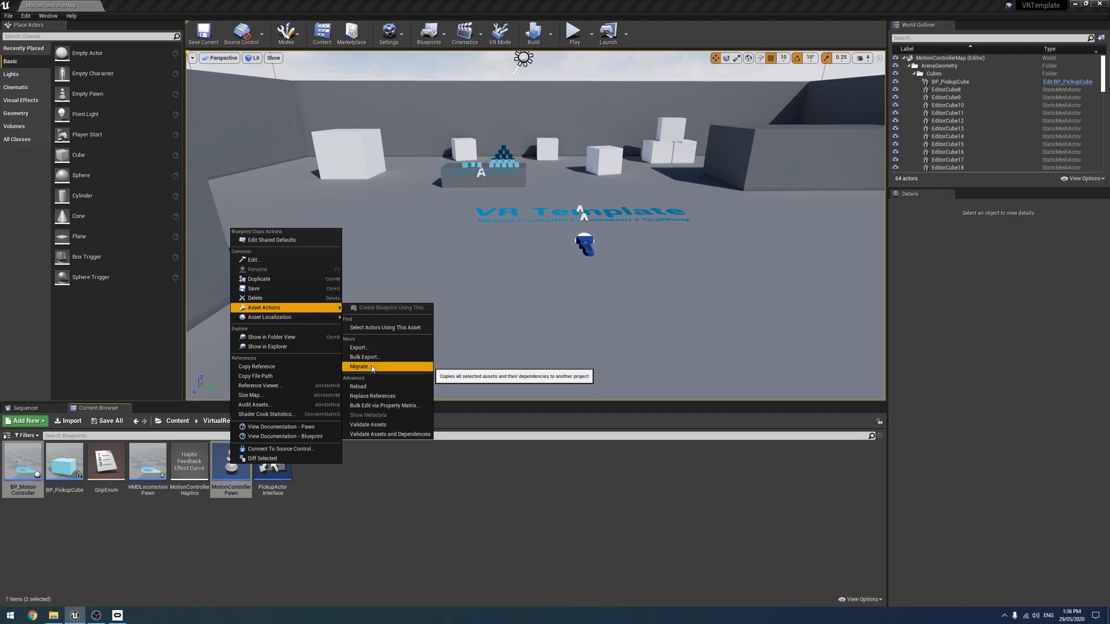
pyautogui.click(359, 366)
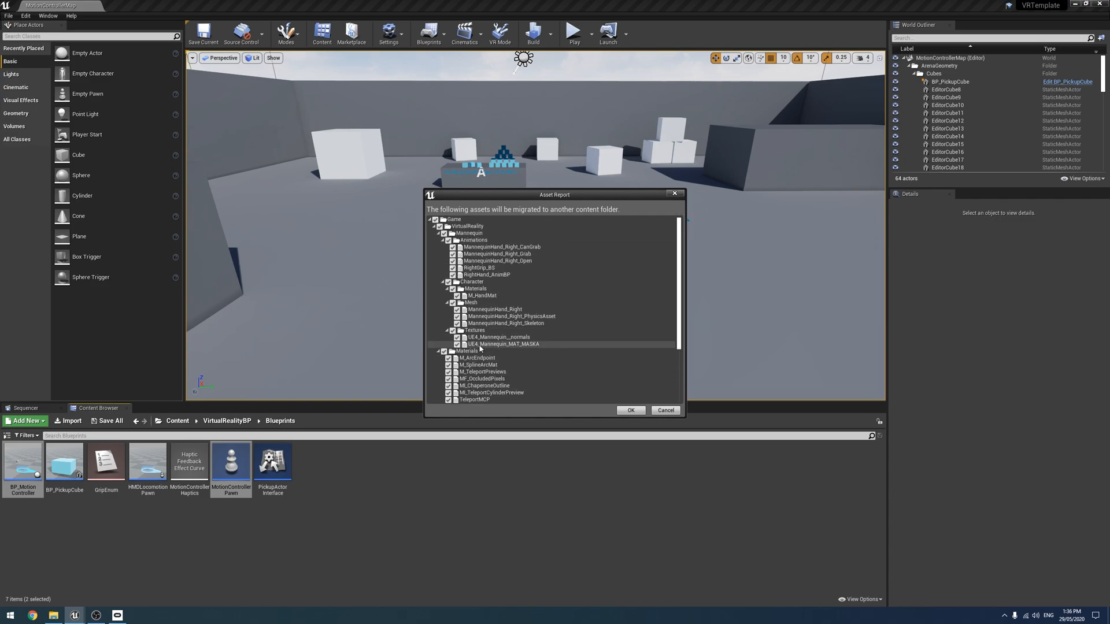
pyautogui.click(630, 411)
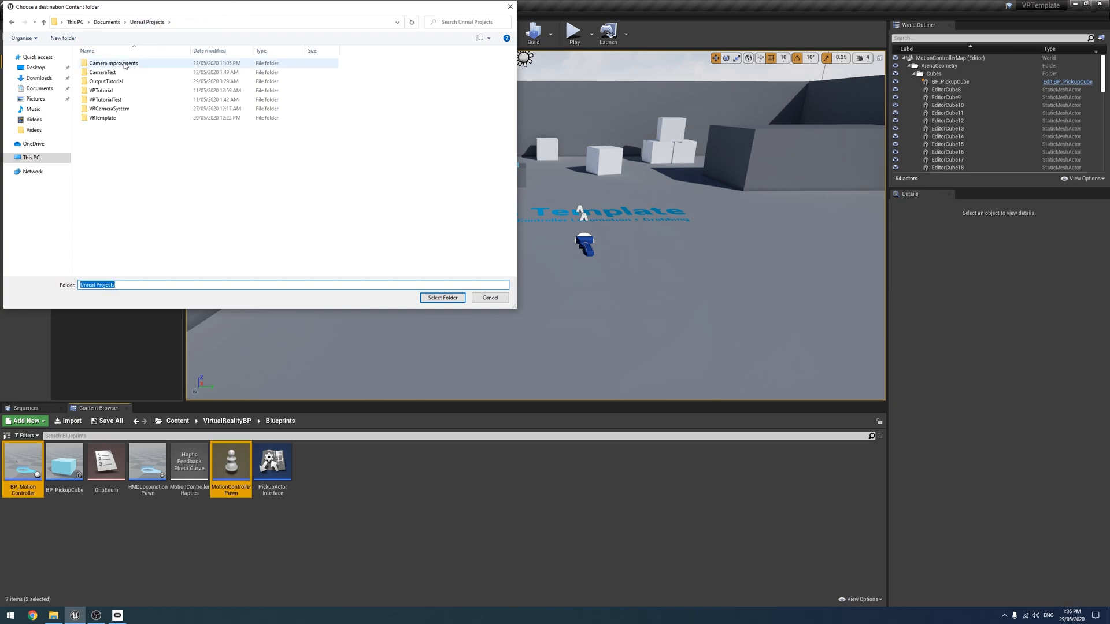
pyautogui.doubleClick(108, 108)
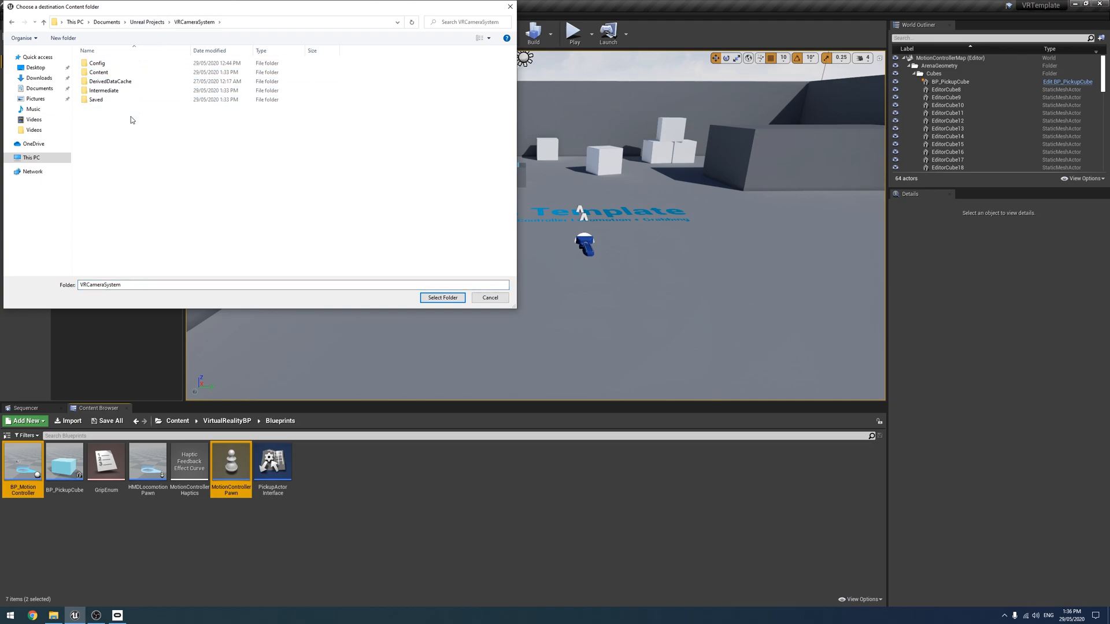
pyautogui.doubleClick(98, 71)
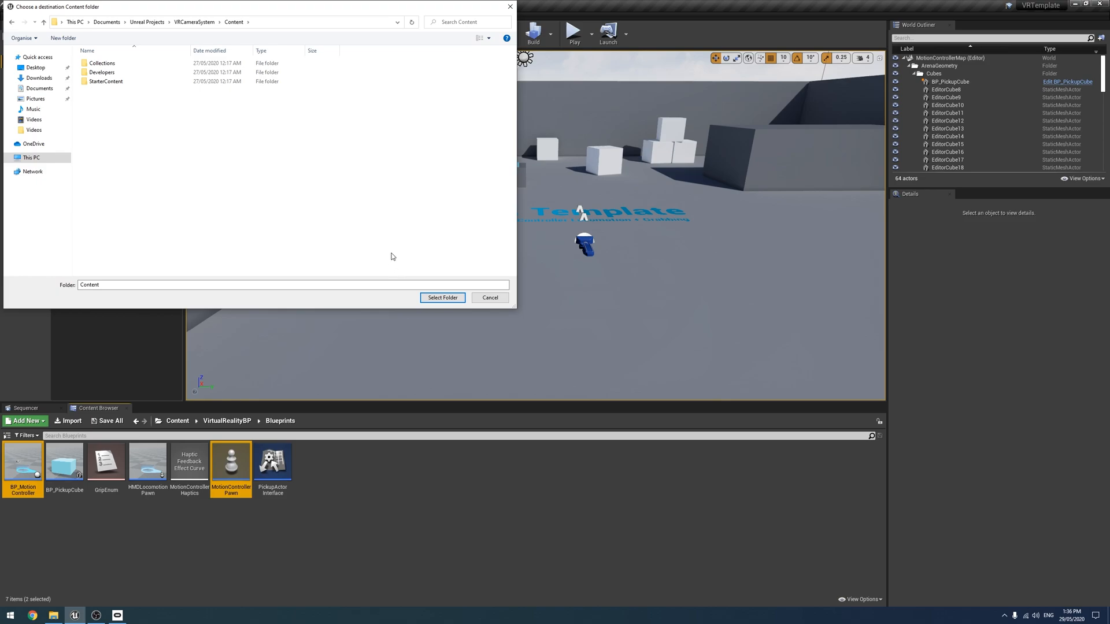
pyautogui.click(441, 296)
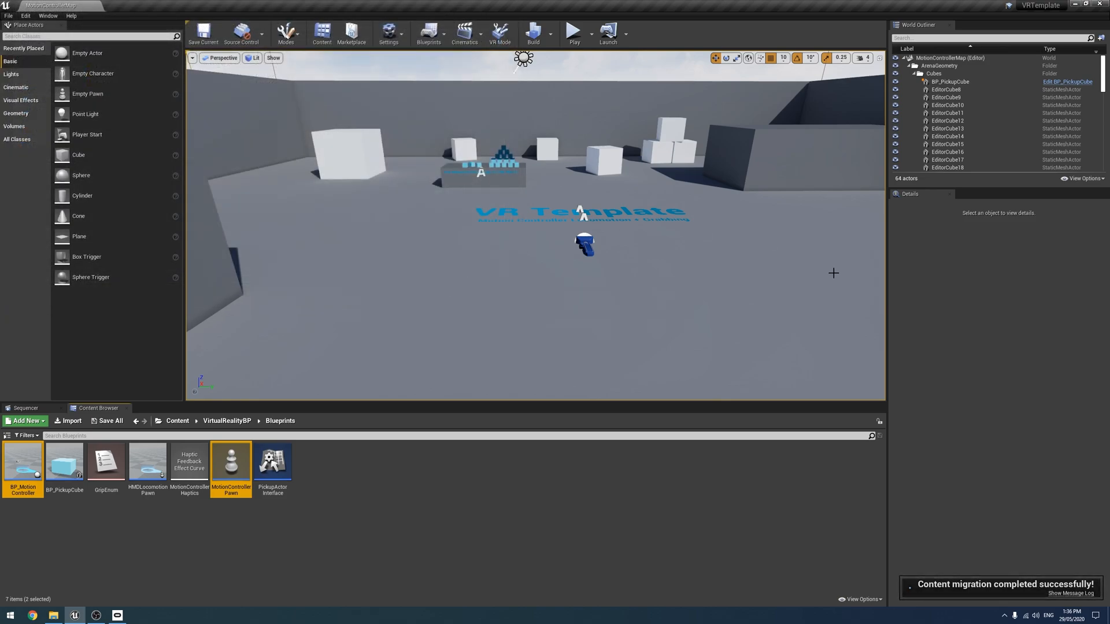
pyautogui.moveTo(279, 96)
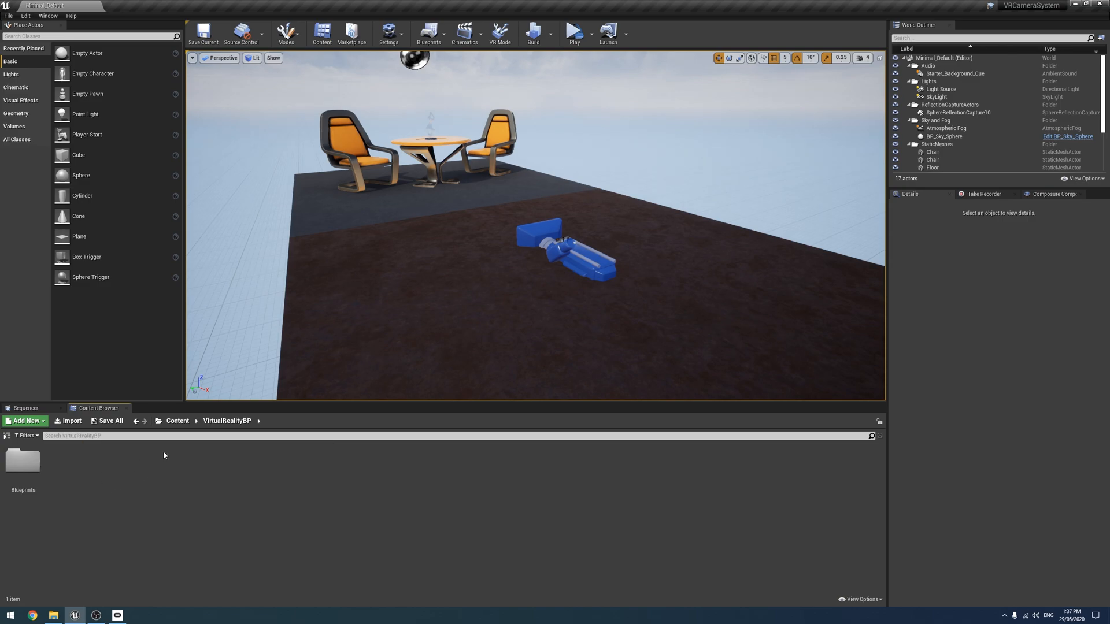
# Inspect the migrated Blueprints folder, including BP_MotionController, then return to Content.
pyautogui.doubleClick(22, 460)
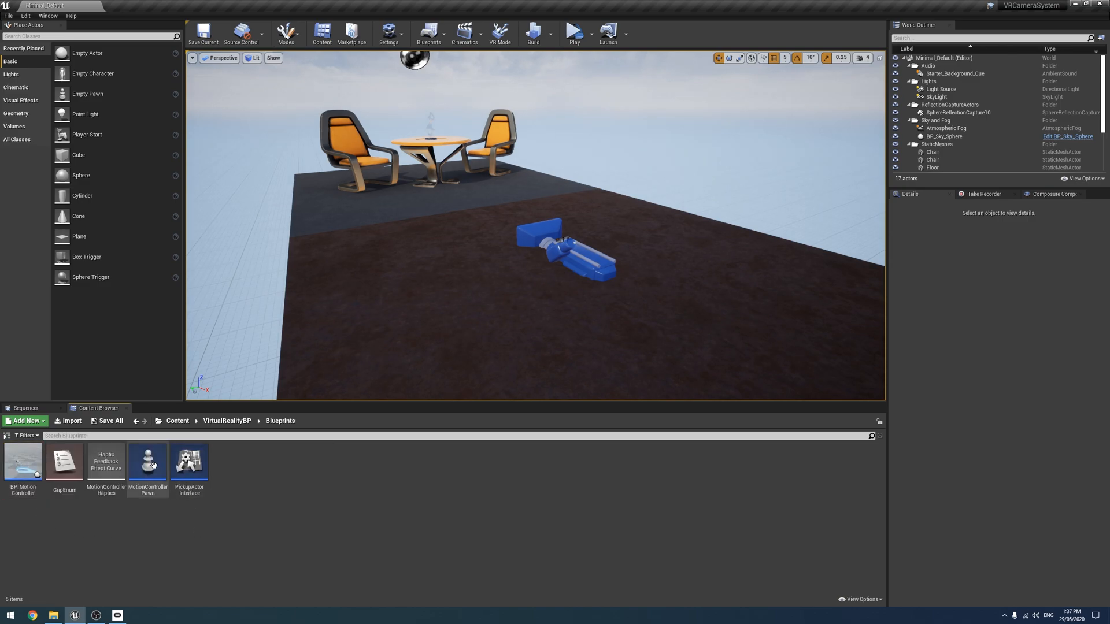
pyautogui.click(22, 464)
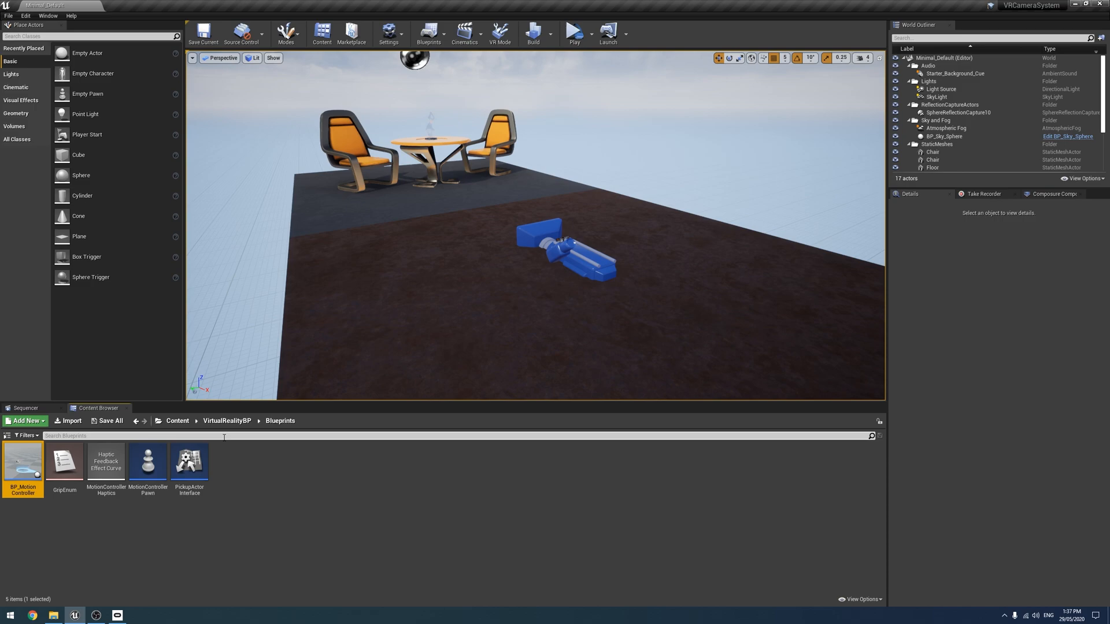
pyautogui.moveTo(463, 309)
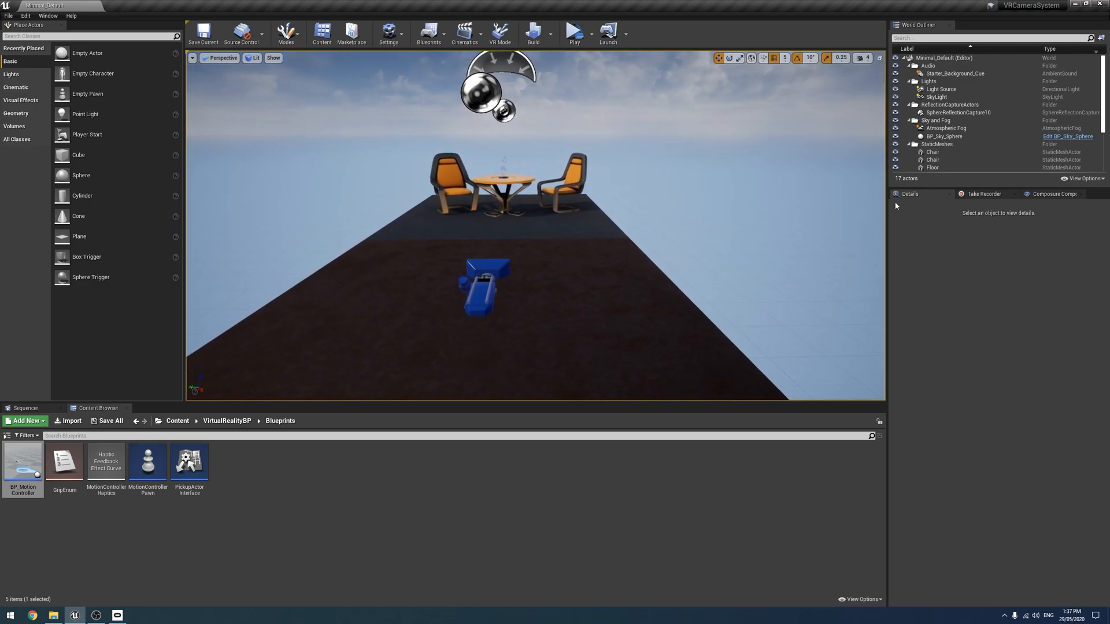
pyautogui.scroll(-3)
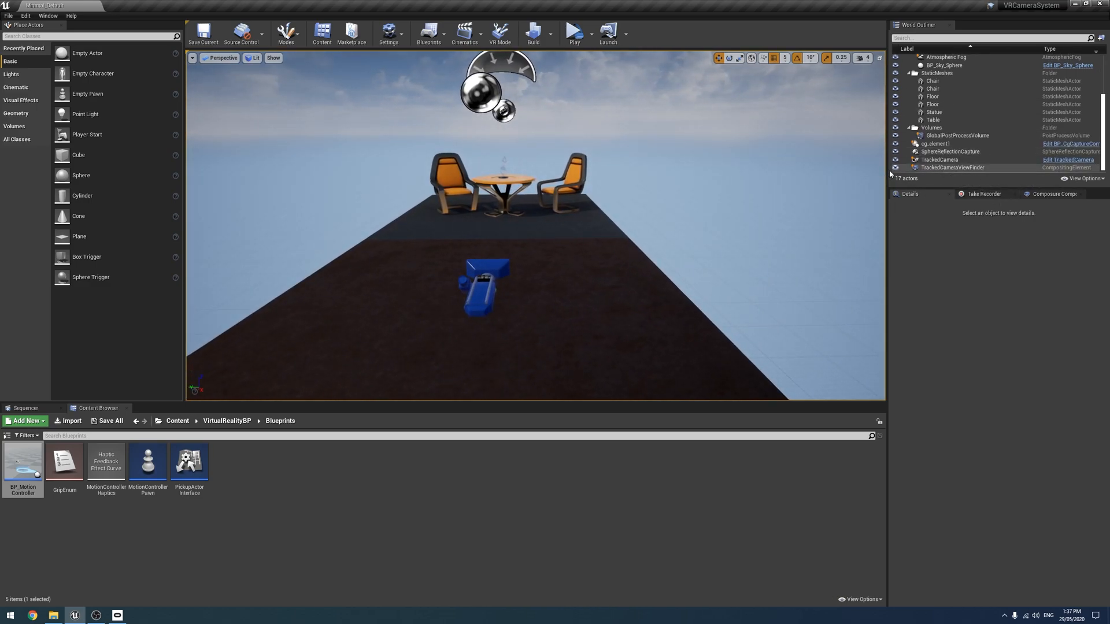
pyautogui.click(177, 420)
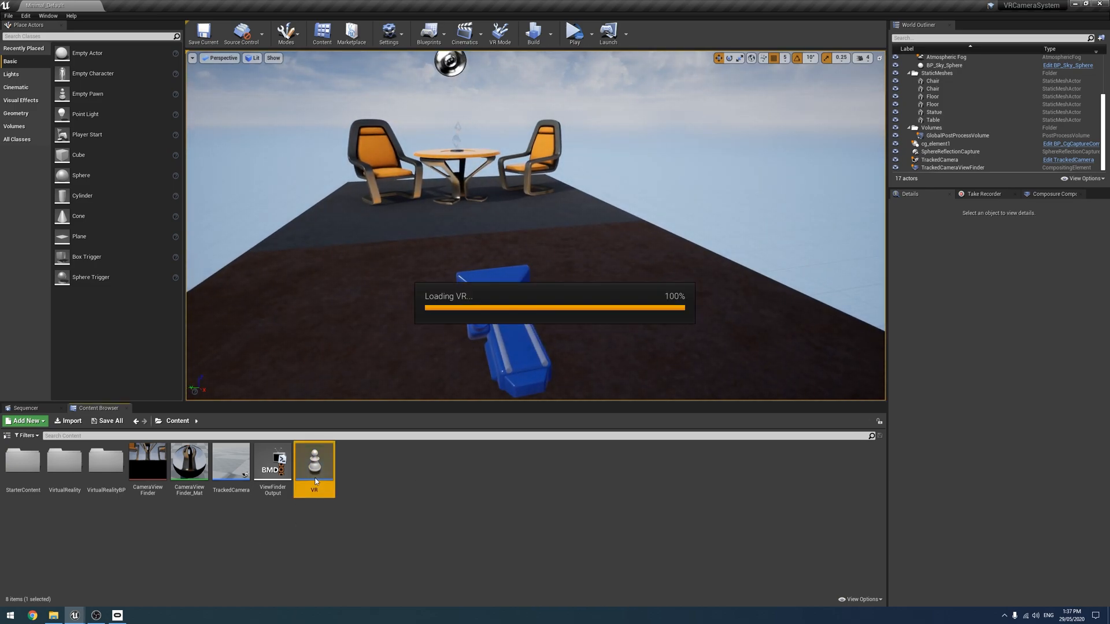
# Remove the VR asset from Content and enter the VirtualRealityBP folder.
pyautogui.doubleClick(313, 460)
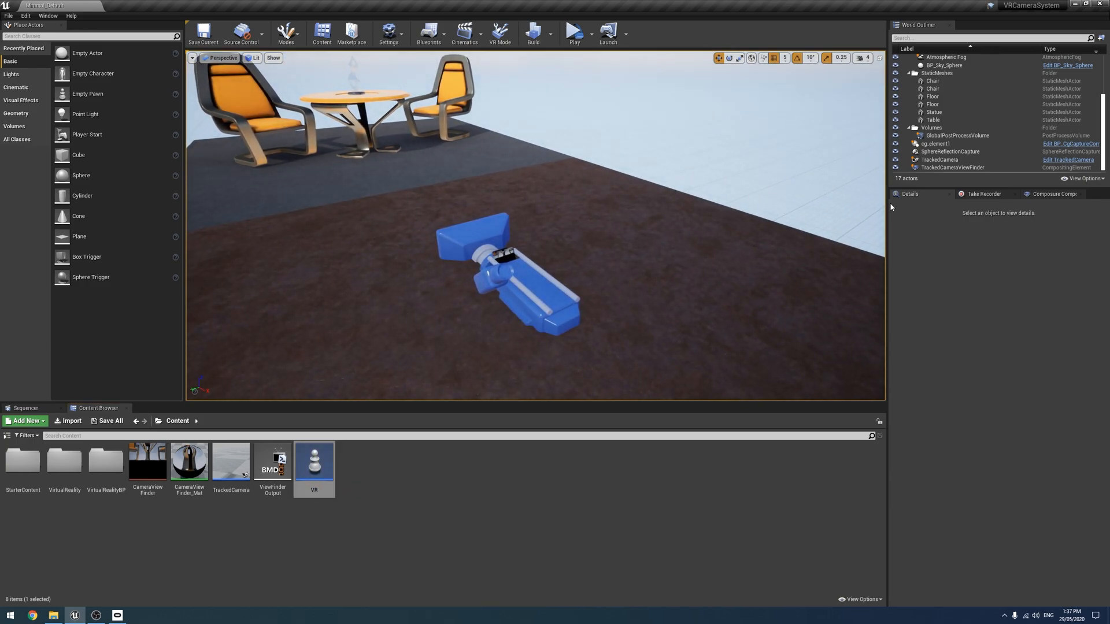
pyautogui.click(313, 463)
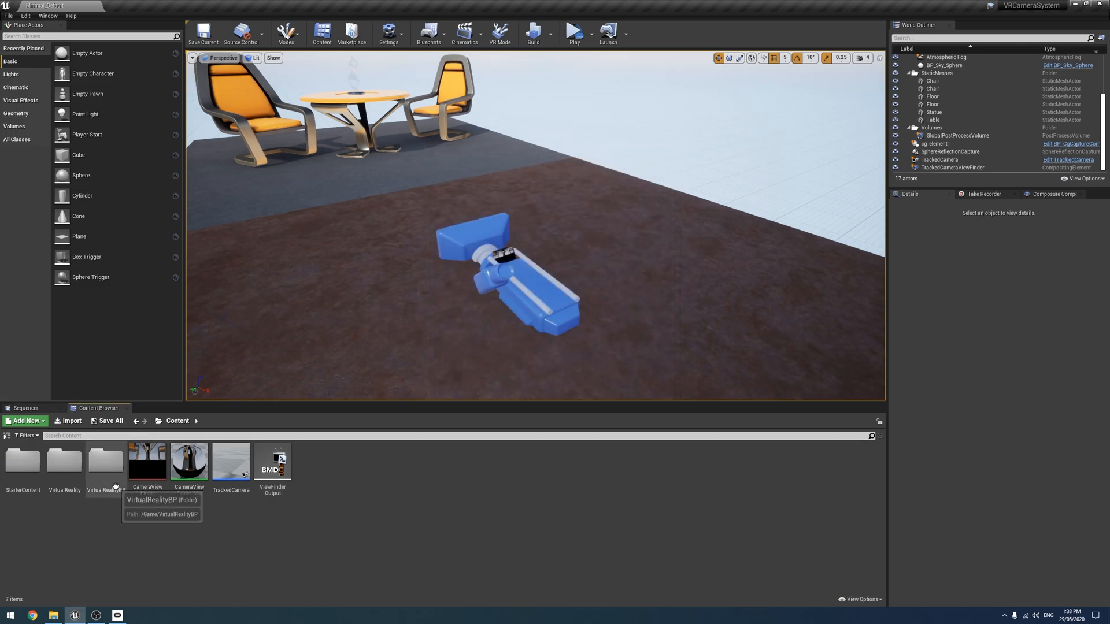
pyautogui.doubleClick(105, 460)
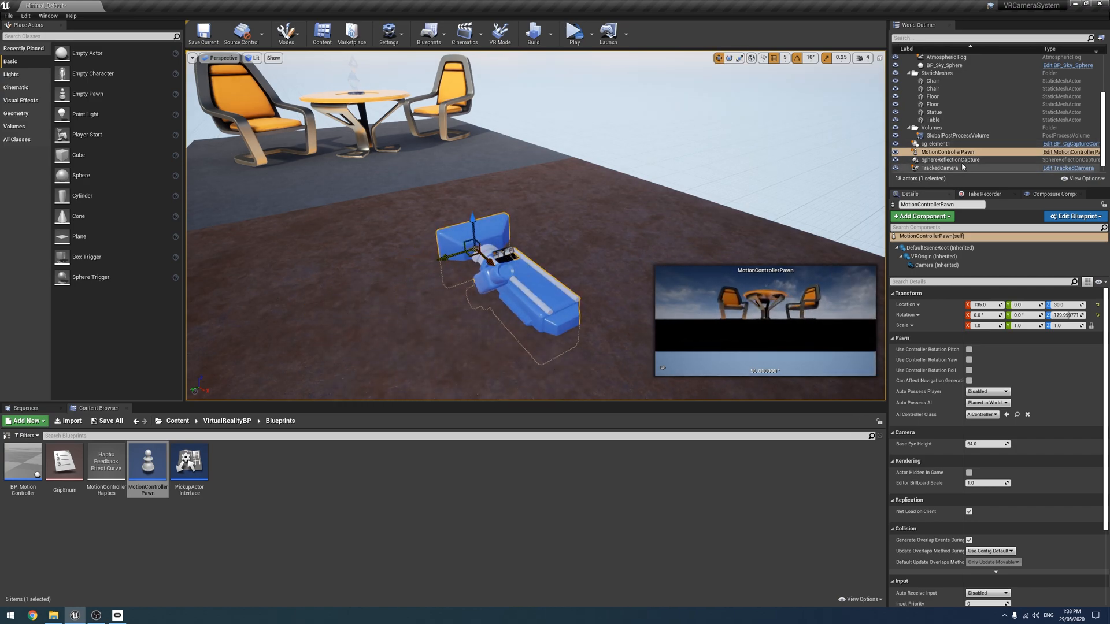
# Parent TrackedCamera under MotionControllerPawn in the World Outliner.
pyautogui.click(939, 168)
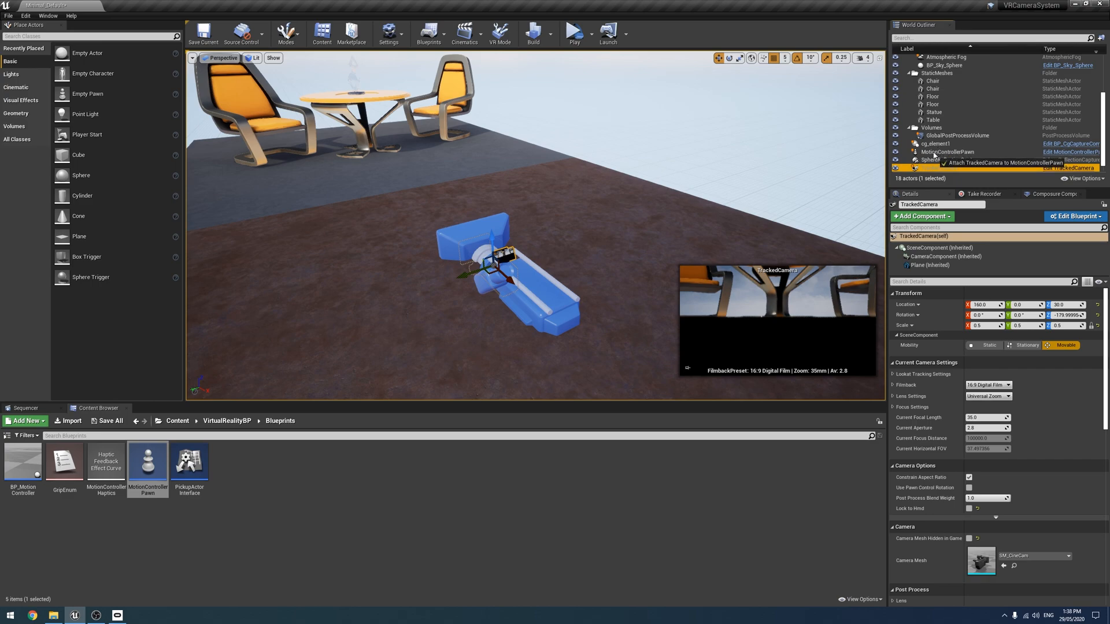
pyautogui.click(946, 144)
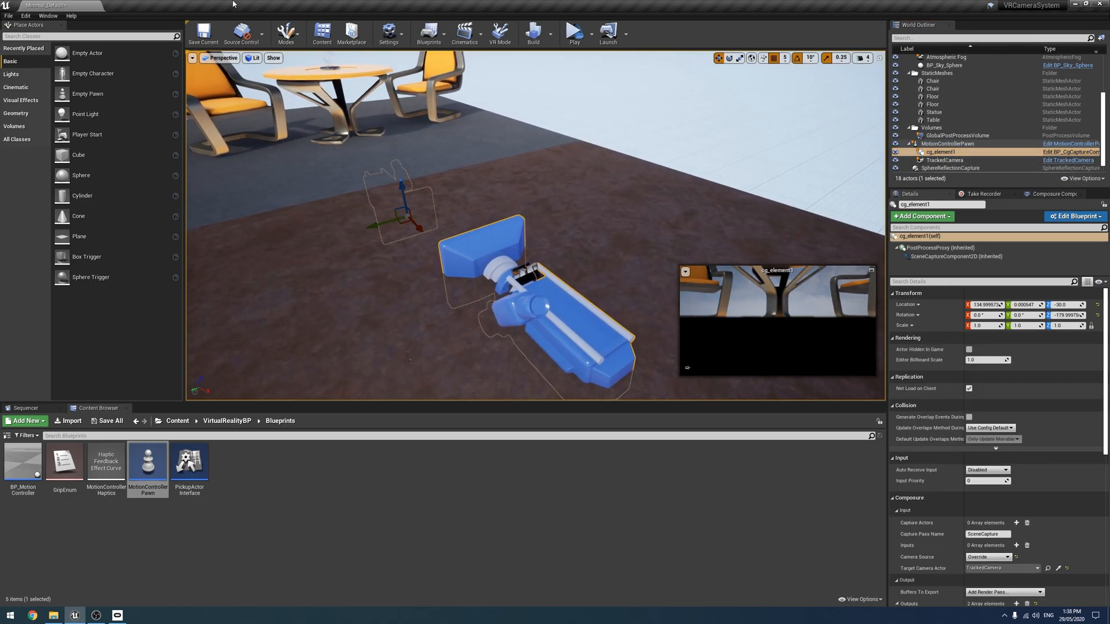
pyautogui.moveTo(148, 460)
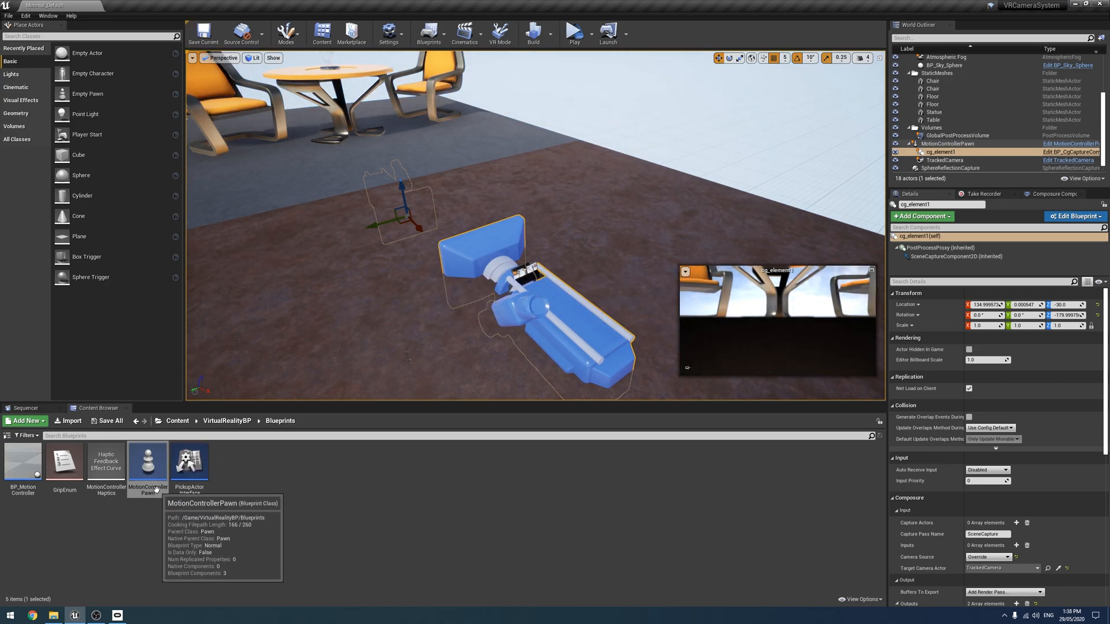
pyautogui.moveTo(167, 518)
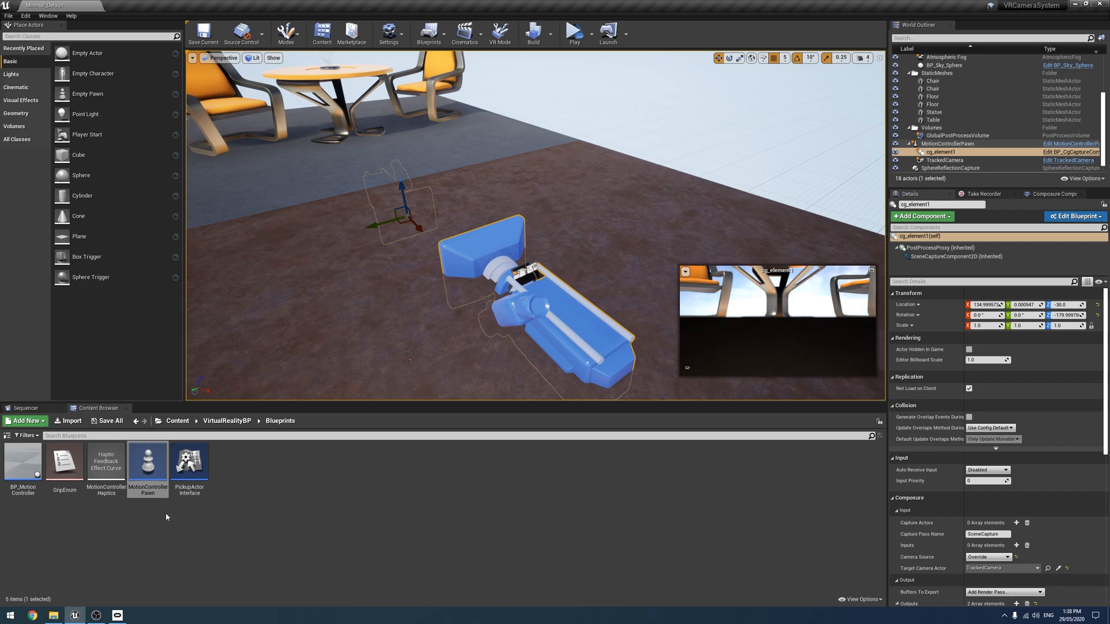
# Map Teleport and TeleportX/TeleportY to Oculus Touch (R) Thumbstick in Input settings.
pyautogui.click(388, 32)
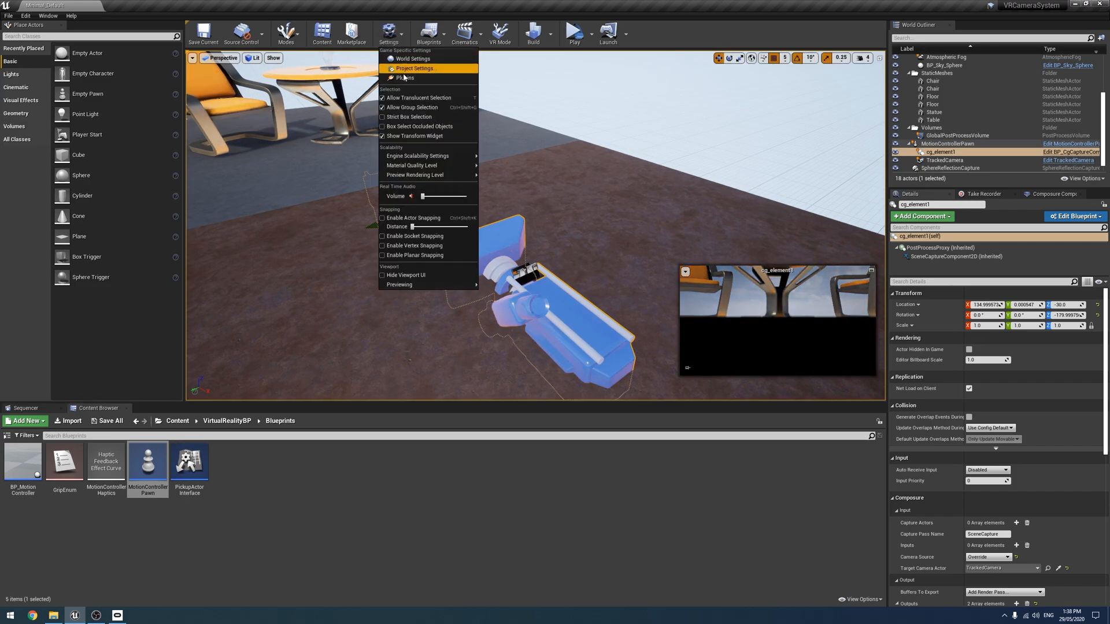
pyautogui.click(403, 78)
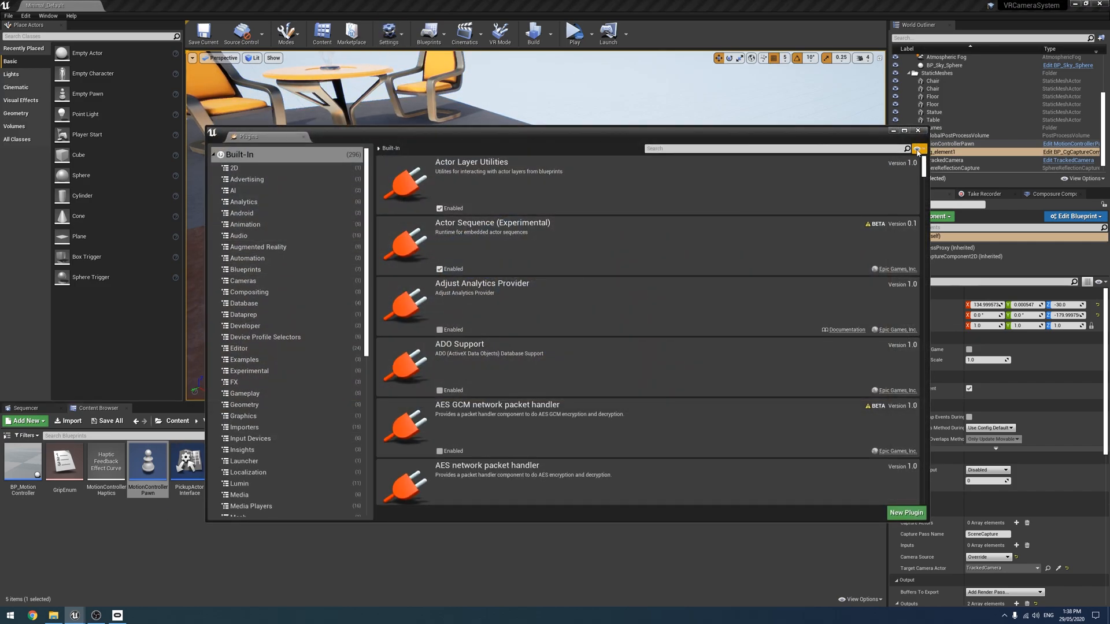
pyautogui.click(389, 34)
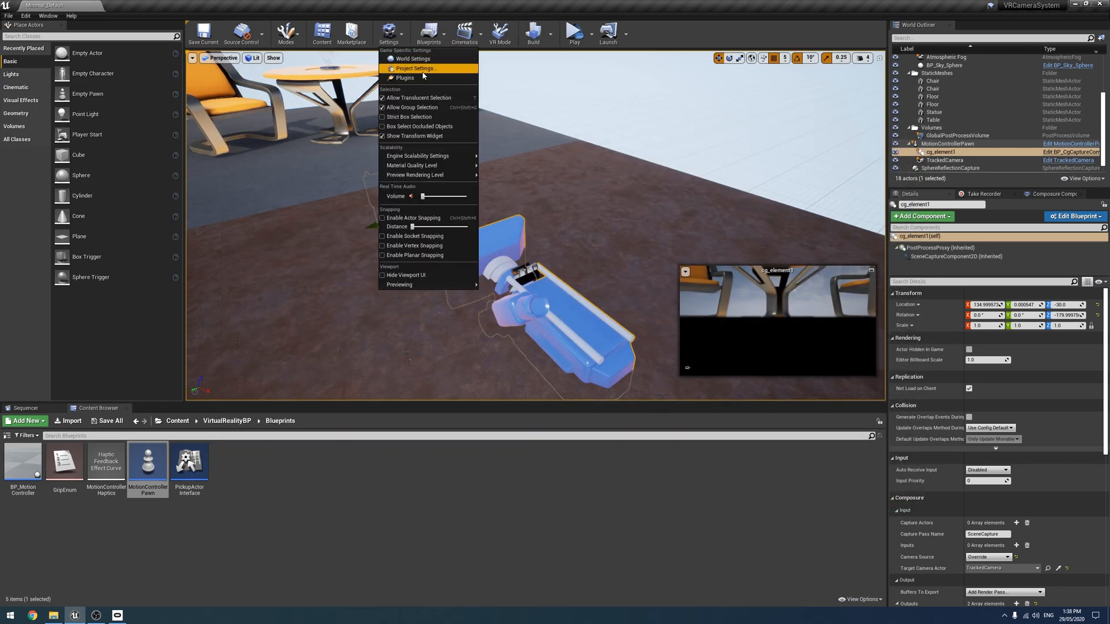
pyautogui.click(413, 69)
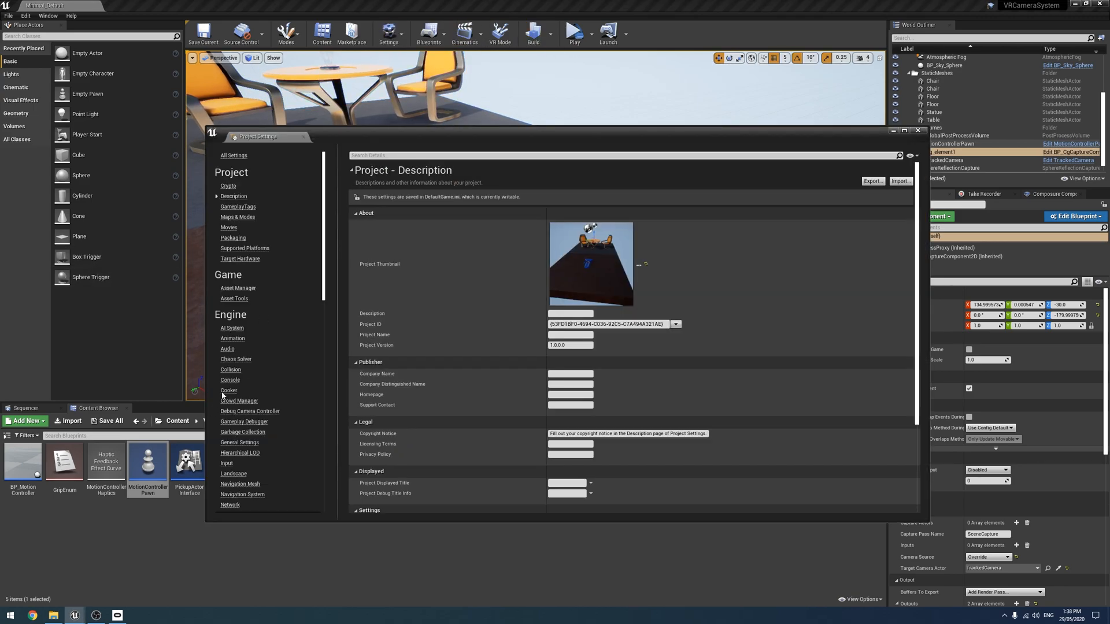
pyautogui.click(227, 463)
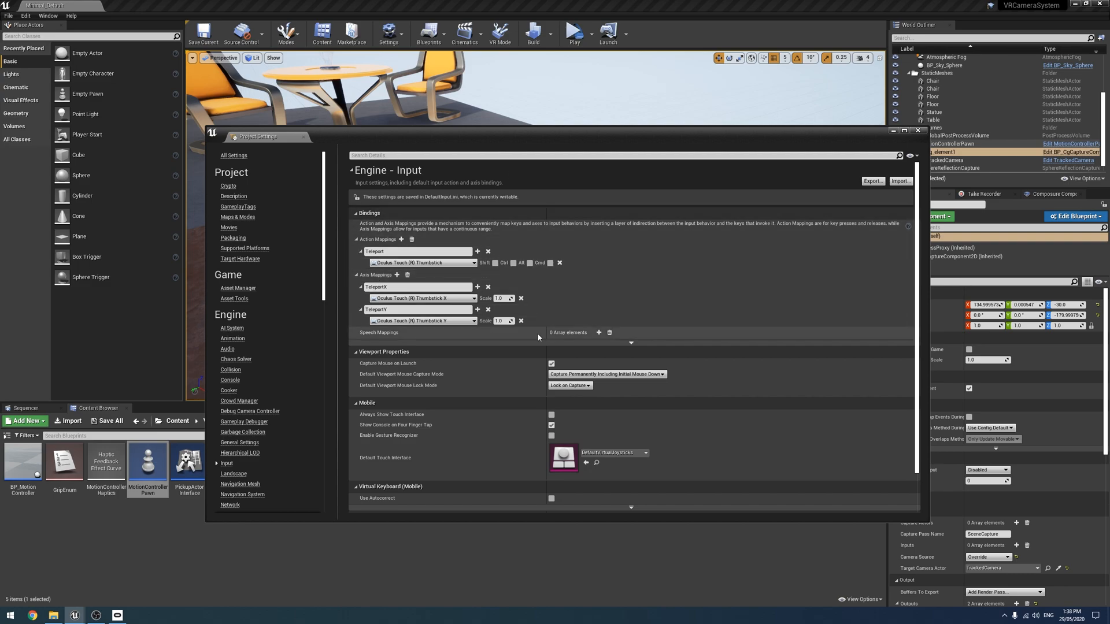
pyautogui.moveTo(487, 287)
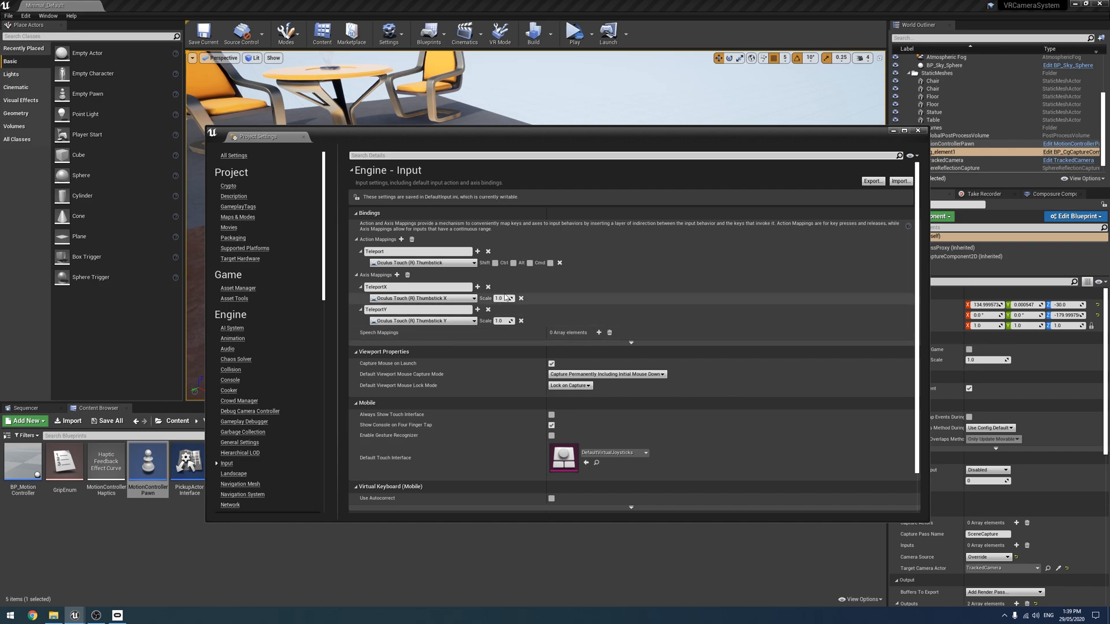
pyautogui.moveTo(522, 307)
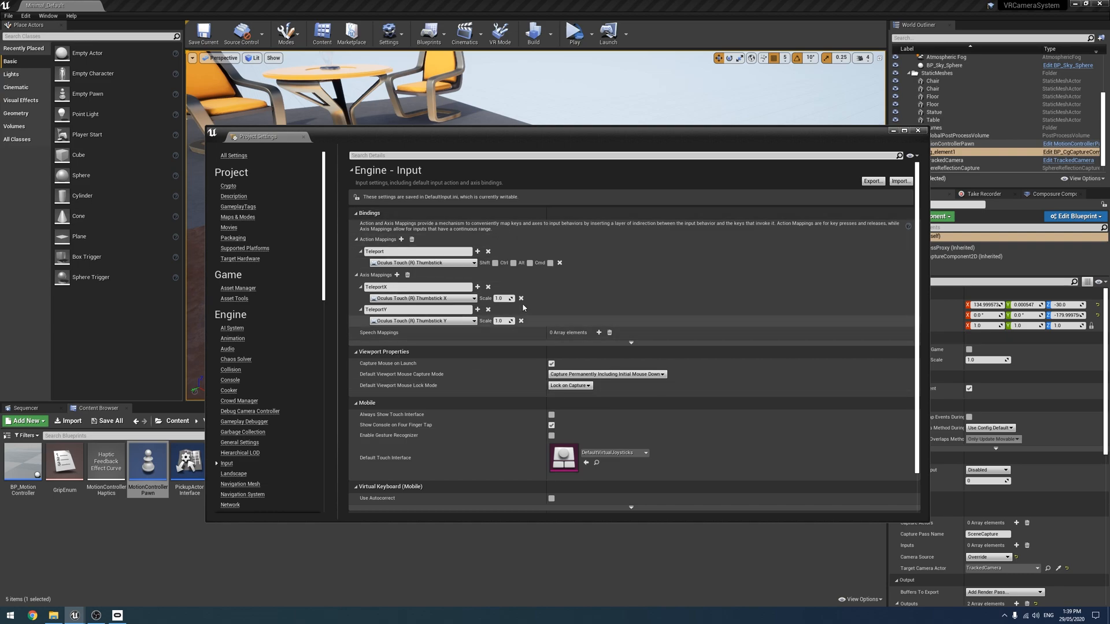
pyautogui.moveTo(421, 298)
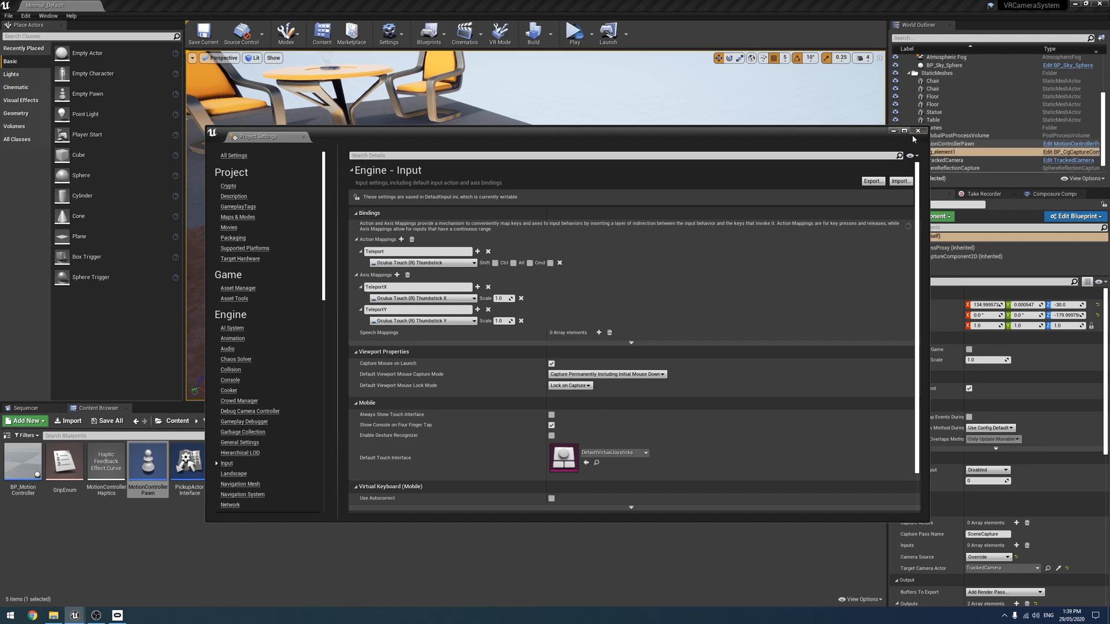
pyautogui.click(917, 131)
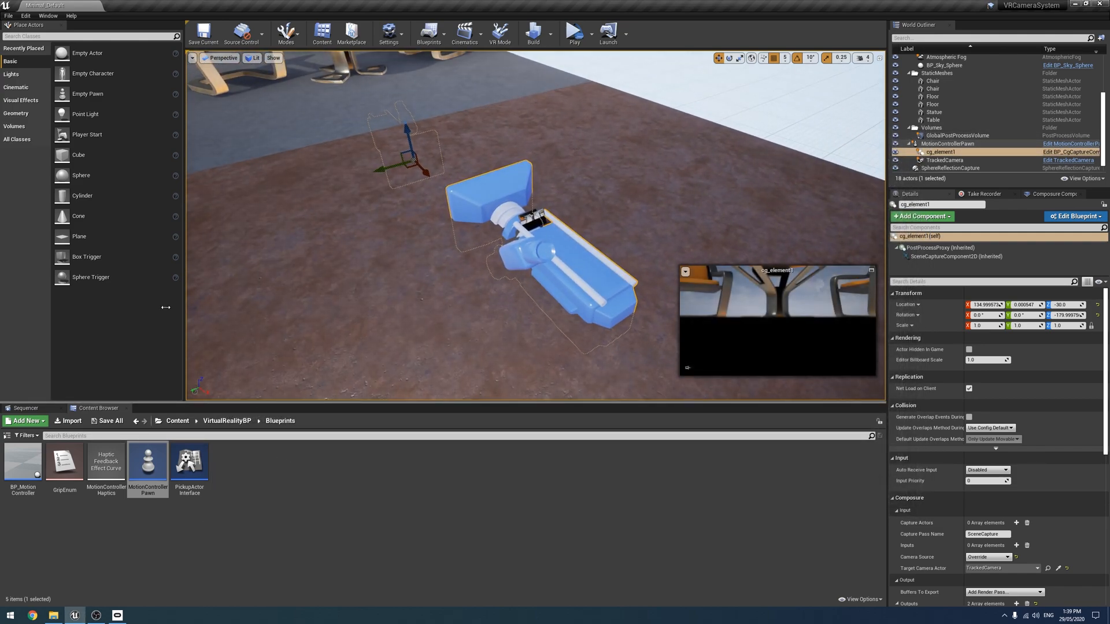
pyautogui.moveTo(166, 461)
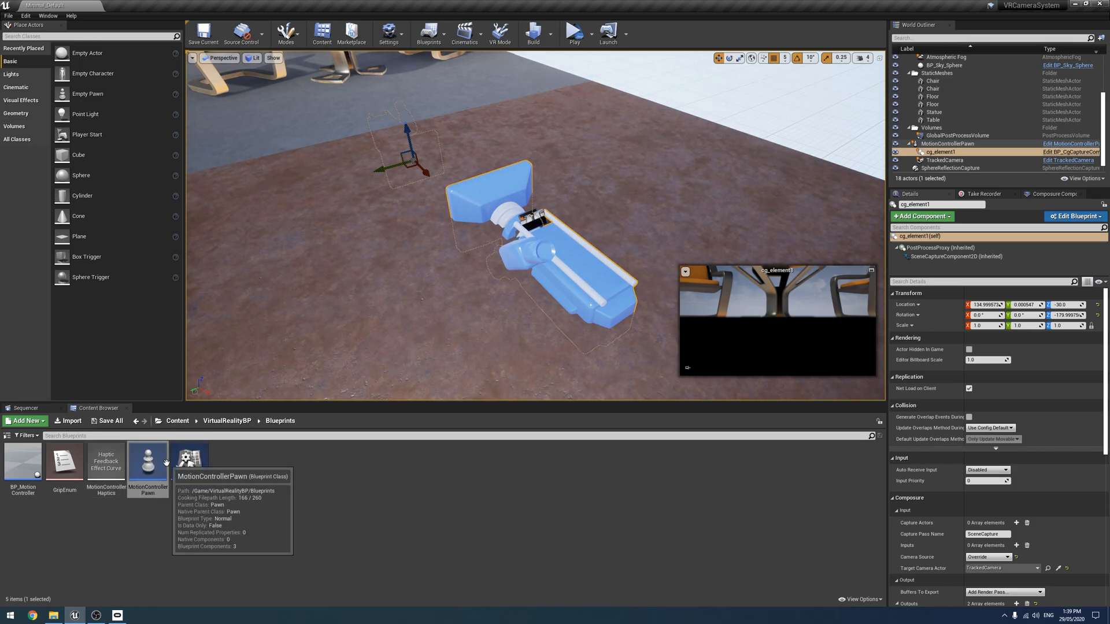
# Open MotionControllerPawn and add a Teleport input action event to its Event Graph.
pyautogui.doubleClick(147, 461)
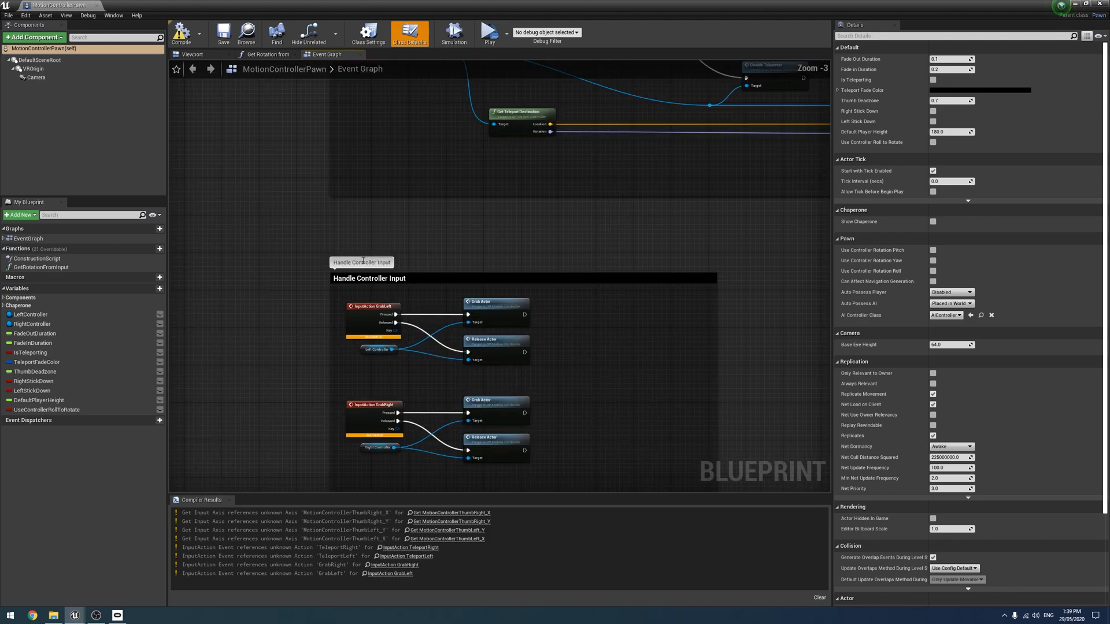
pyautogui.scroll(3)
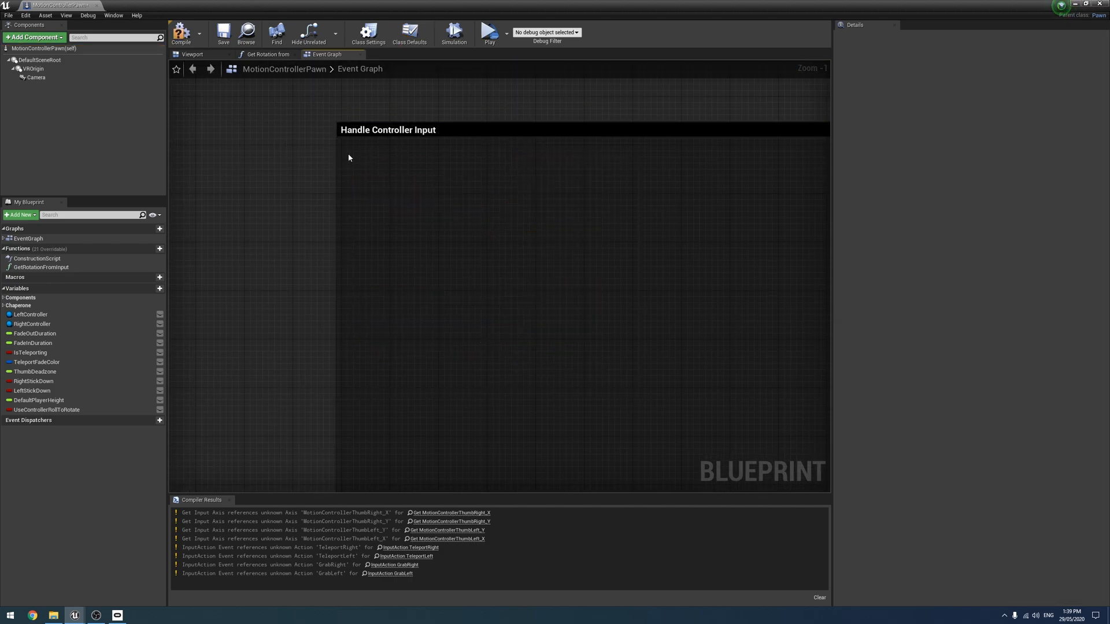
pyautogui.scroll(-3)
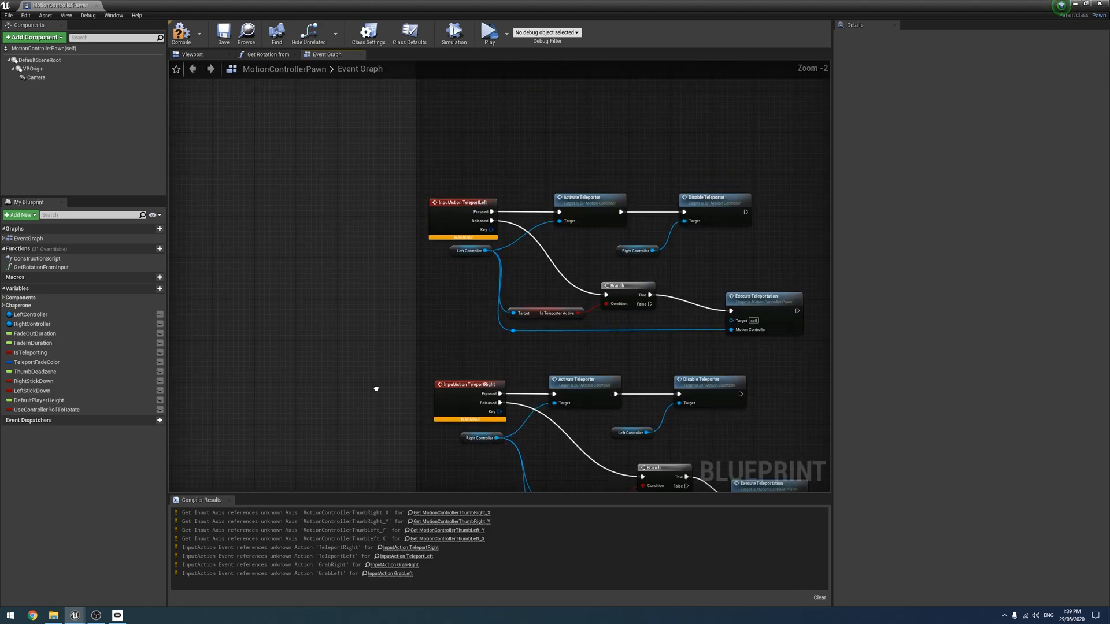
pyautogui.scroll(-3)
pyautogui.write('Telepo')
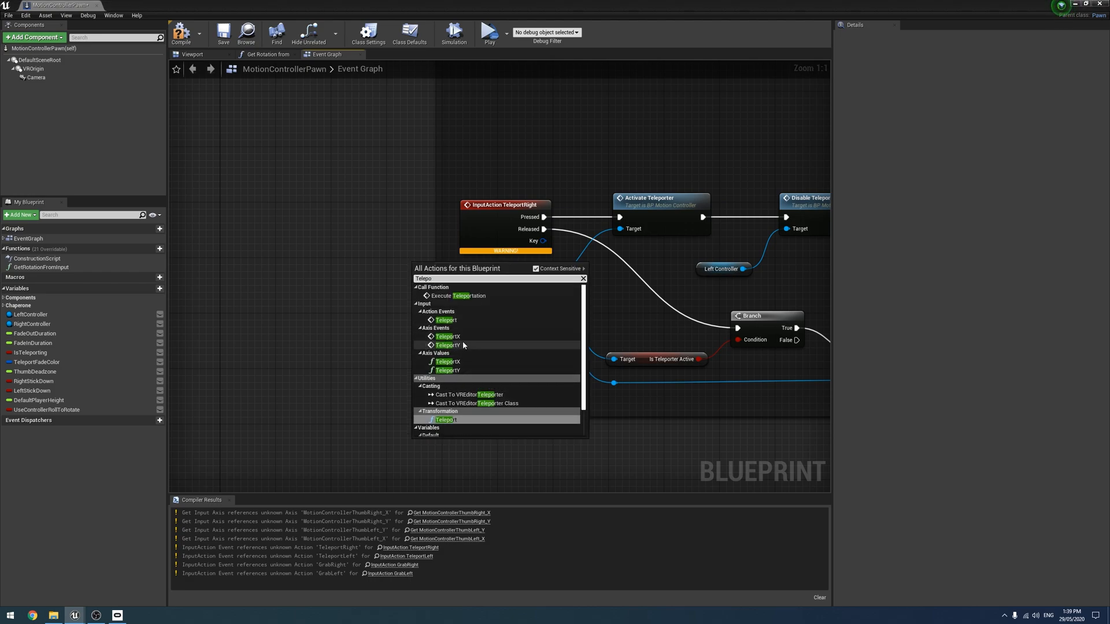
pyautogui.click(446, 319)
pyautogui.write('Telep')
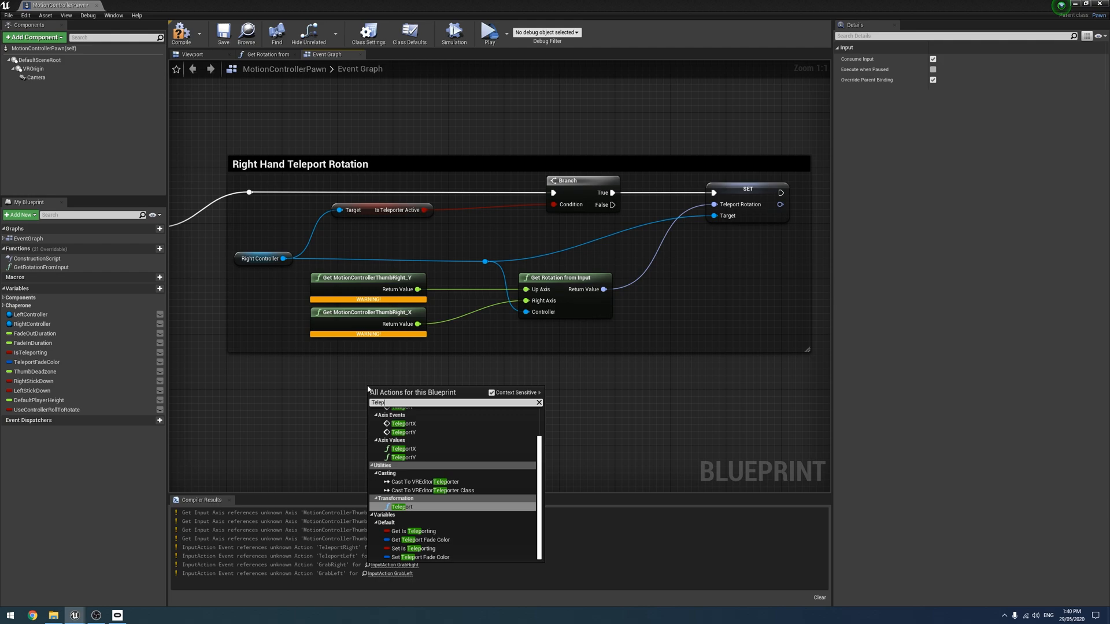
pyautogui.moveTo(404, 448)
pyautogui.write('t')
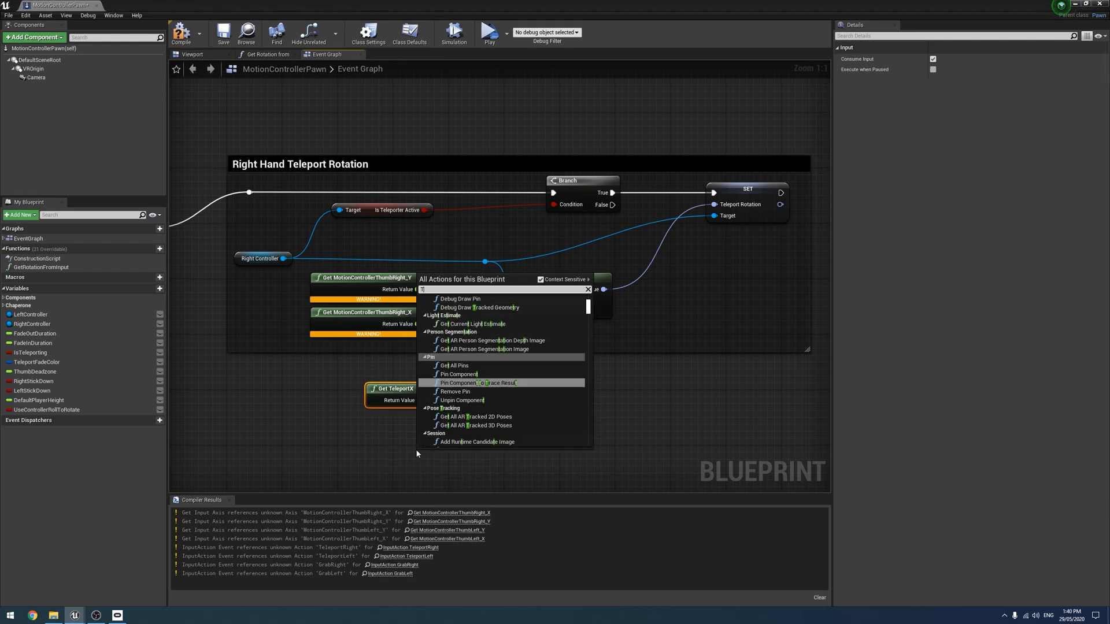
# Replace thumbstick X/Y nodes with TeleportX/TeleportY axis values for rotation, then compile.
pyautogui.write('eleport')
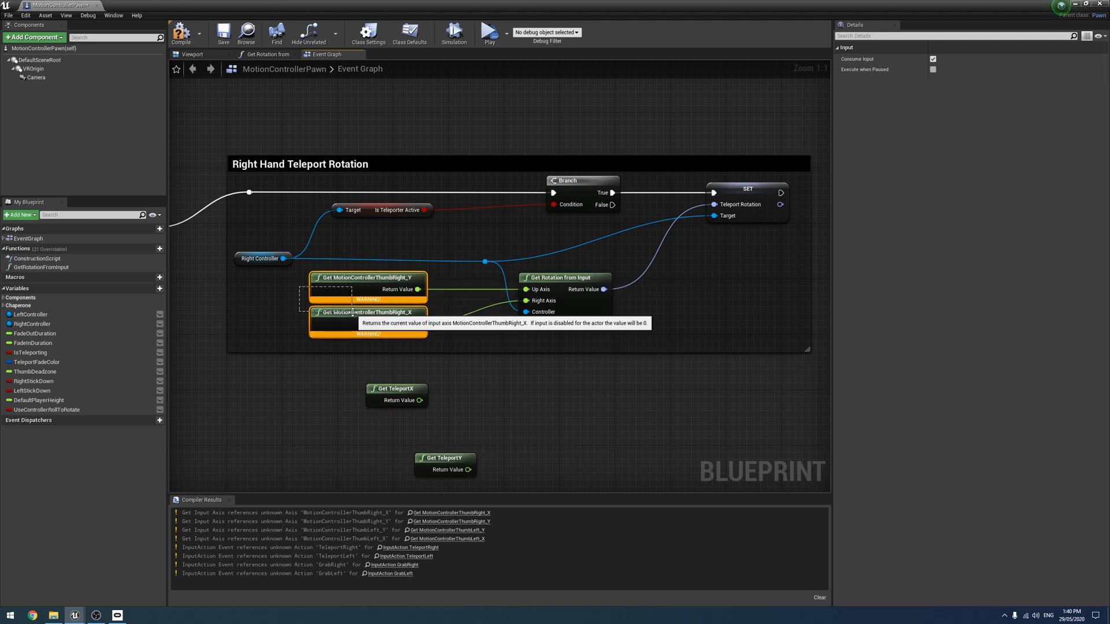
pyautogui.moveTo(420, 400)
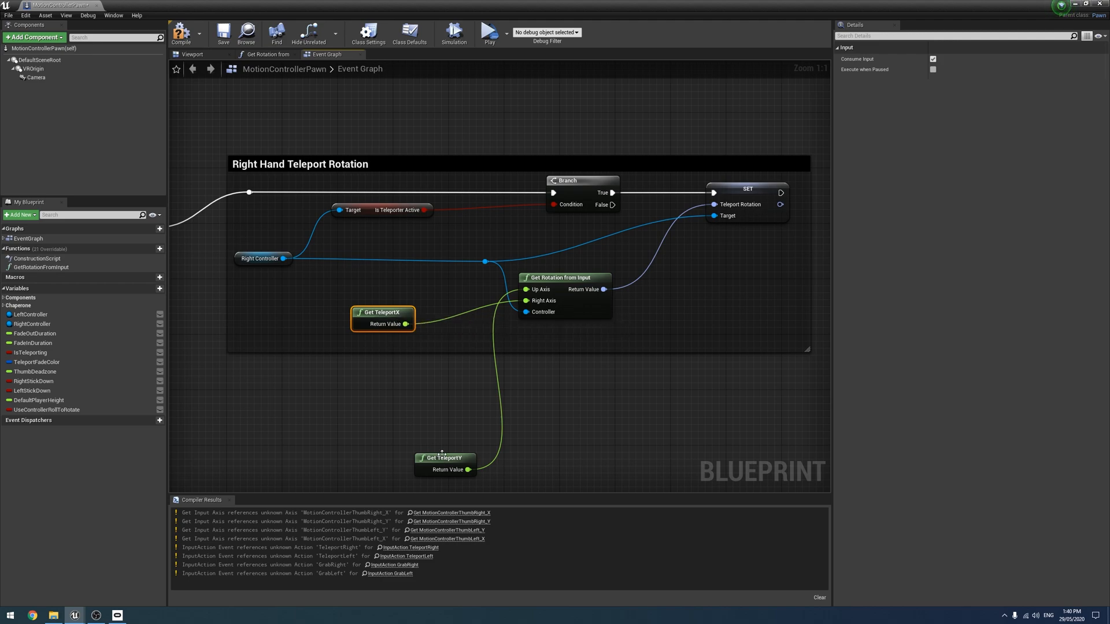
pyautogui.scroll(-3)
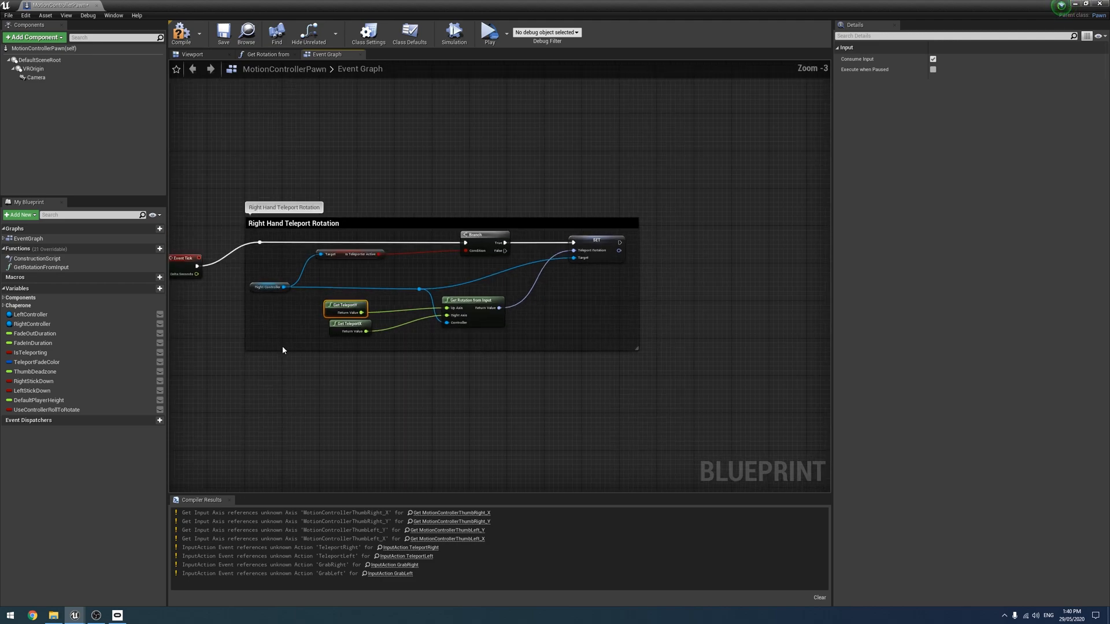
pyautogui.scroll(-3)
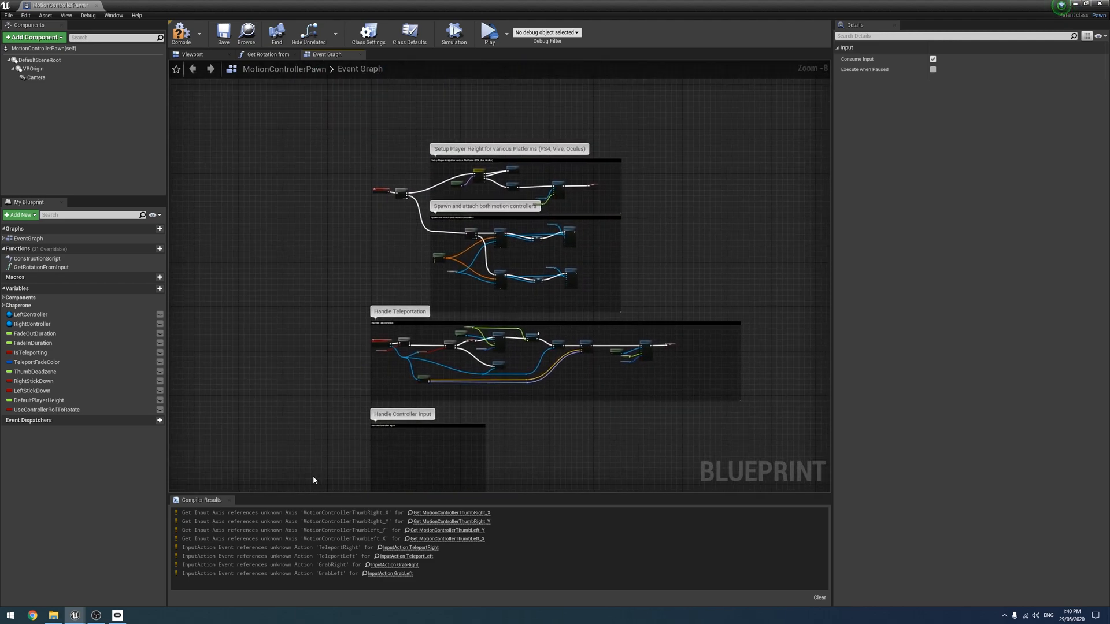
pyautogui.scroll(-3)
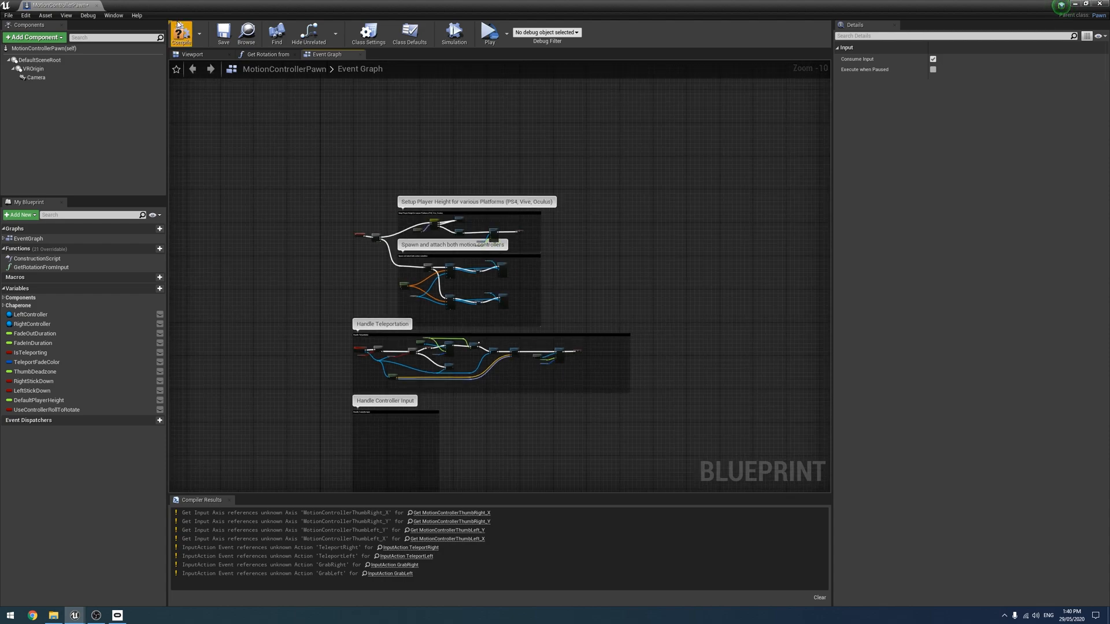
pyautogui.click(181, 32)
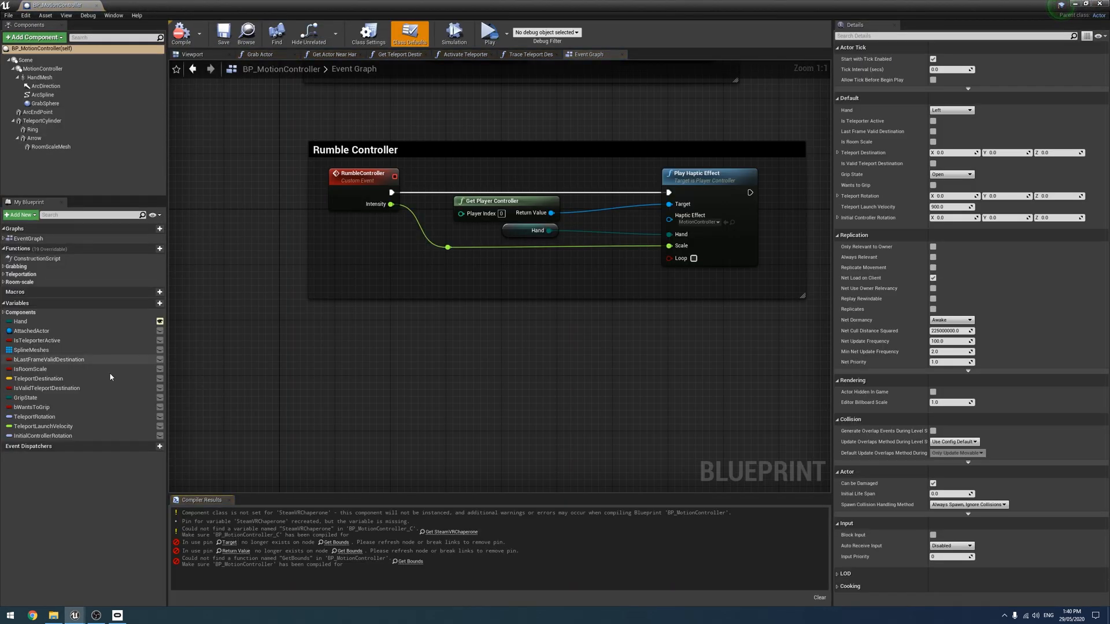
# Reopen the MotionControllerPawn blueprint, then open BP_MotionController.
pyautogui.scroll(-3)
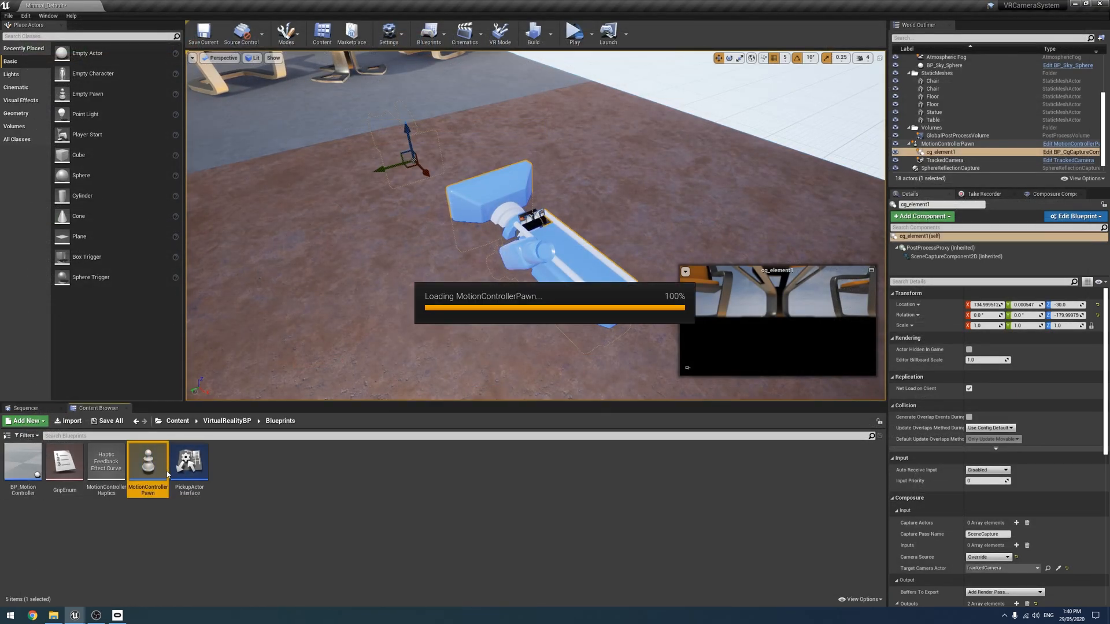
pyautogui.doubleClick(147, 458)
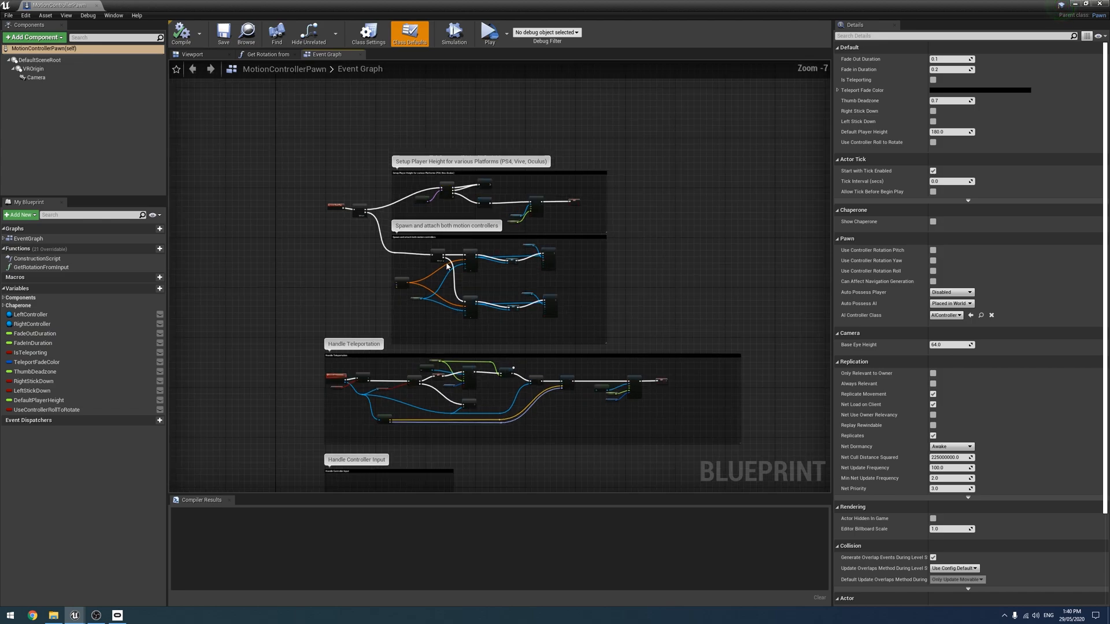
pyautogui.scroll(3)
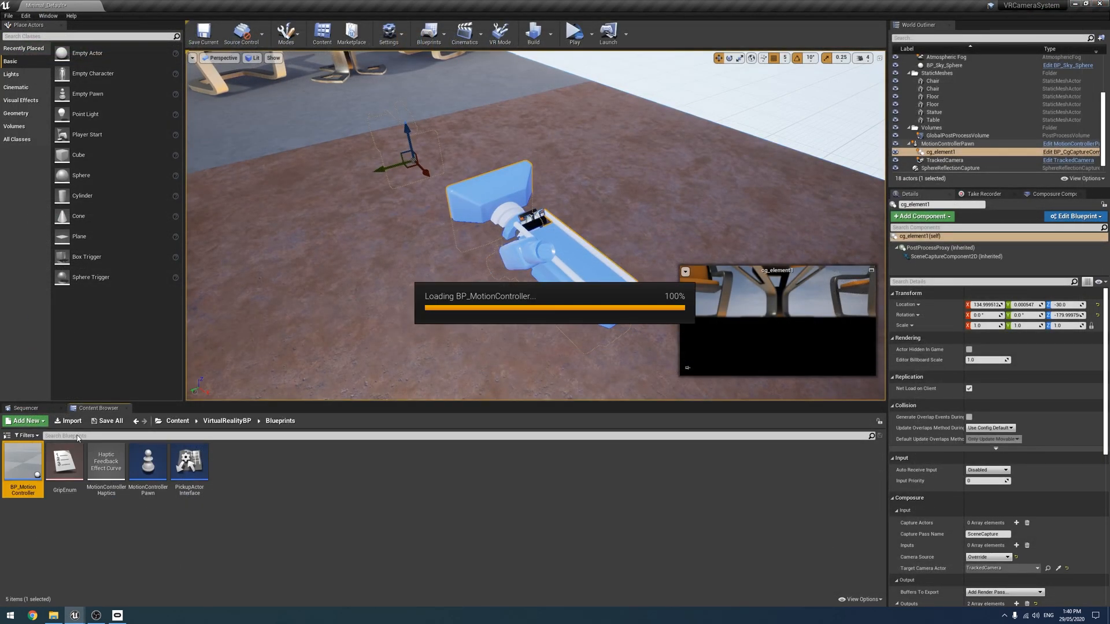
pyautogui.doubleClick(22, 463)
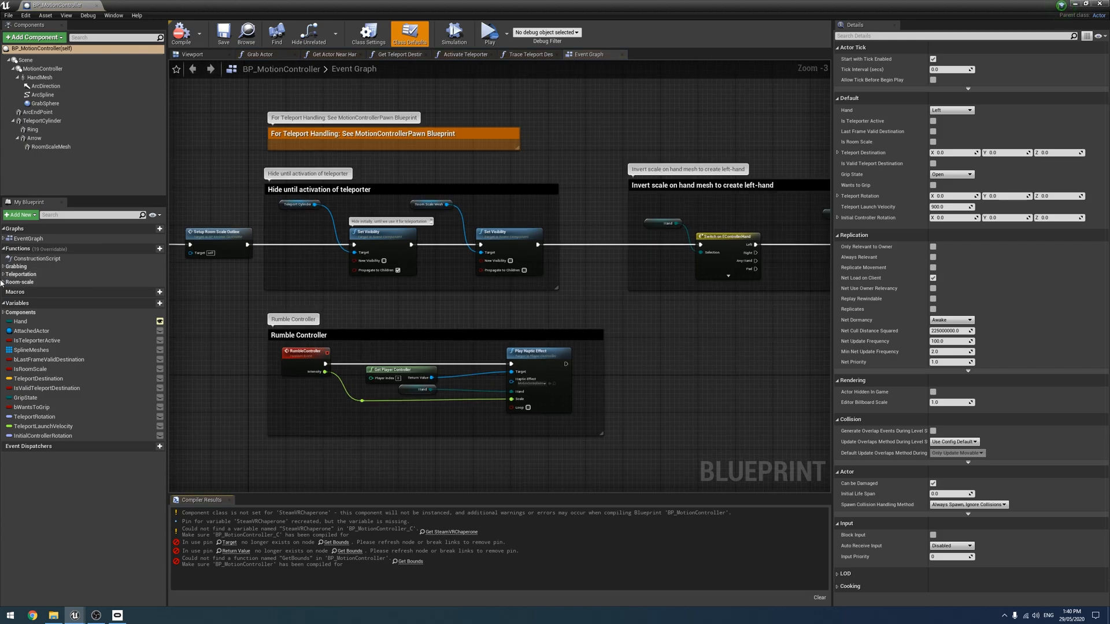
# Delete the room-scale outline and GrabActor functions, then view the Handle Teleportation Arc section.
pyautogui.rightClick(45, 290)
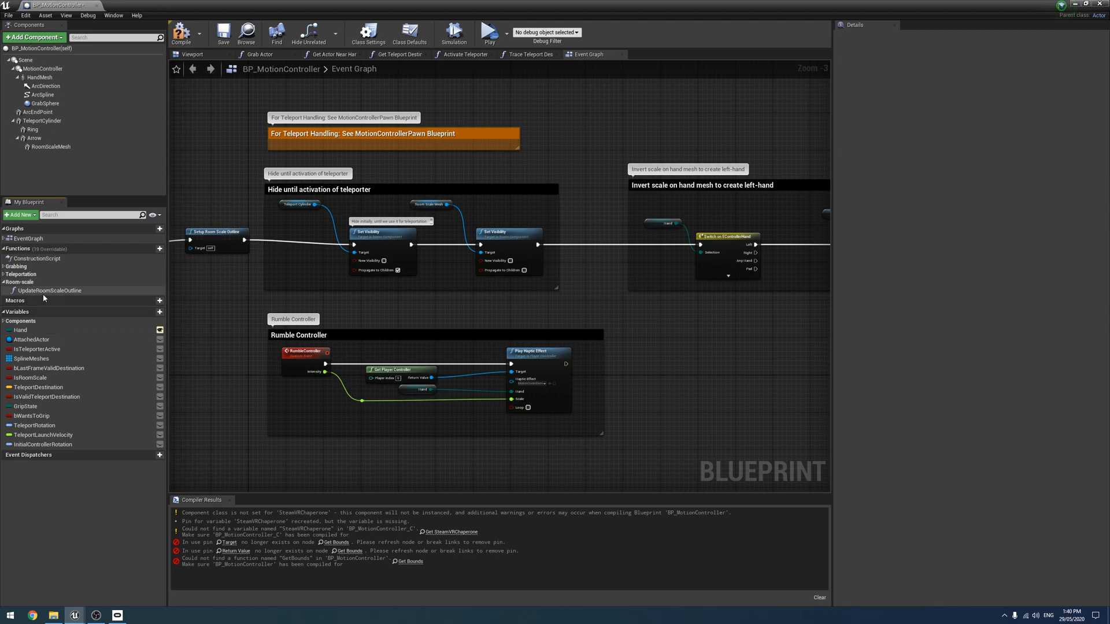
pyautogui.click(4, 281)
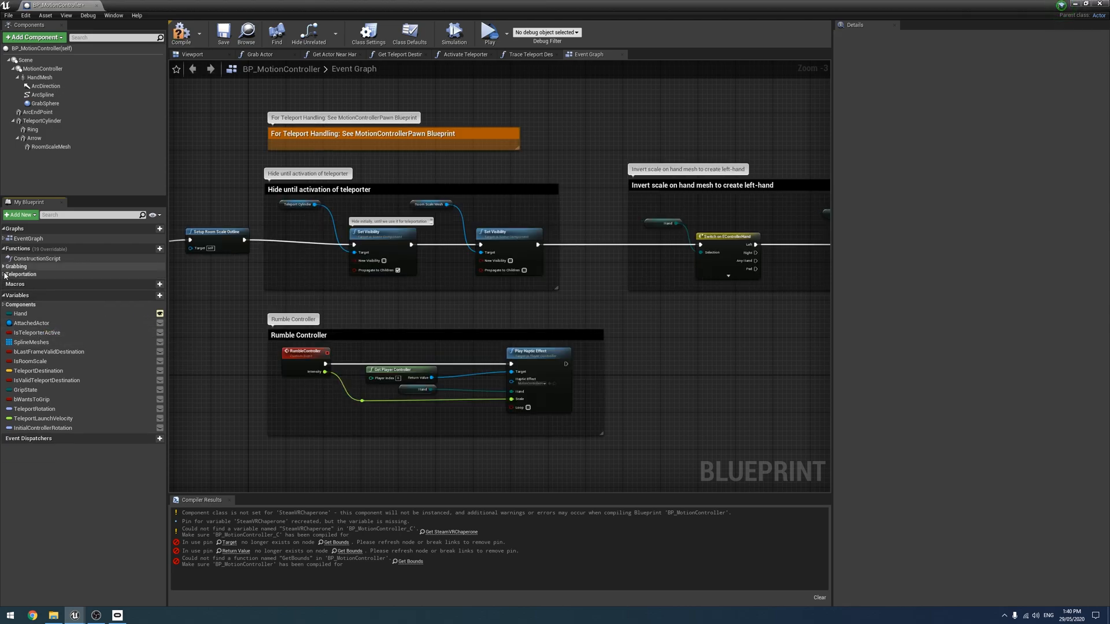
pyautogui.click(16, 265)
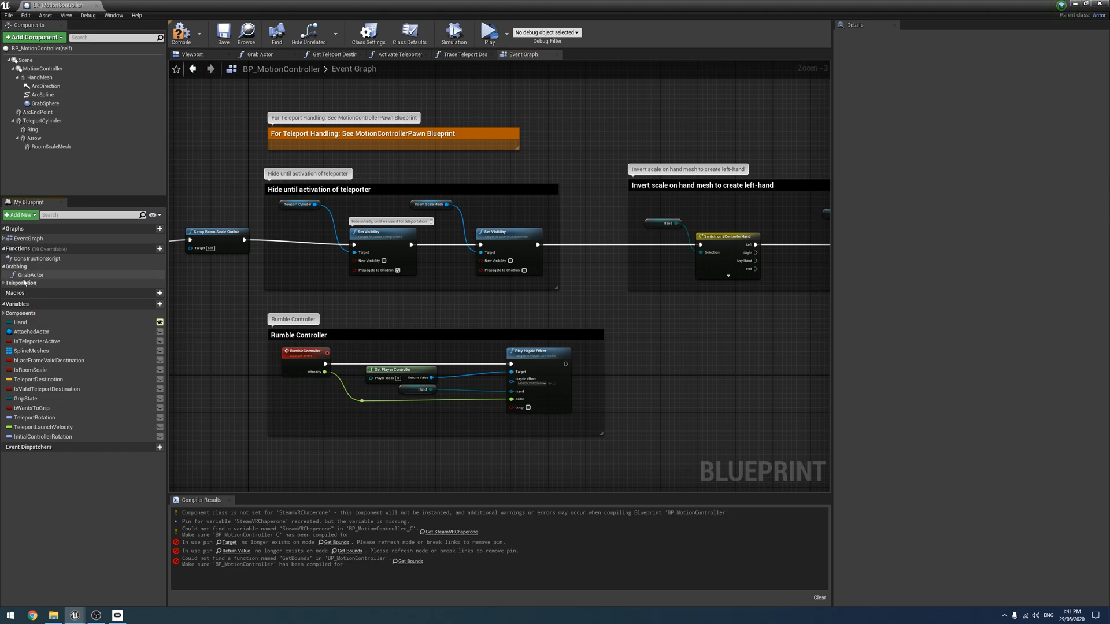
pyautogui.click(12, 266)
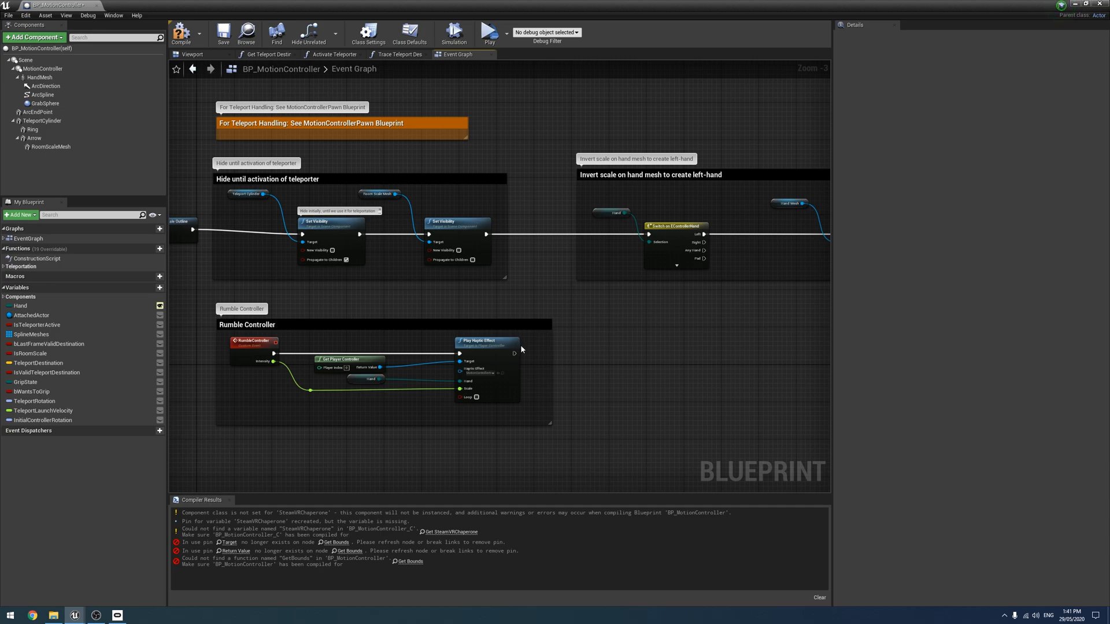
pyautogui.scroll(-3)
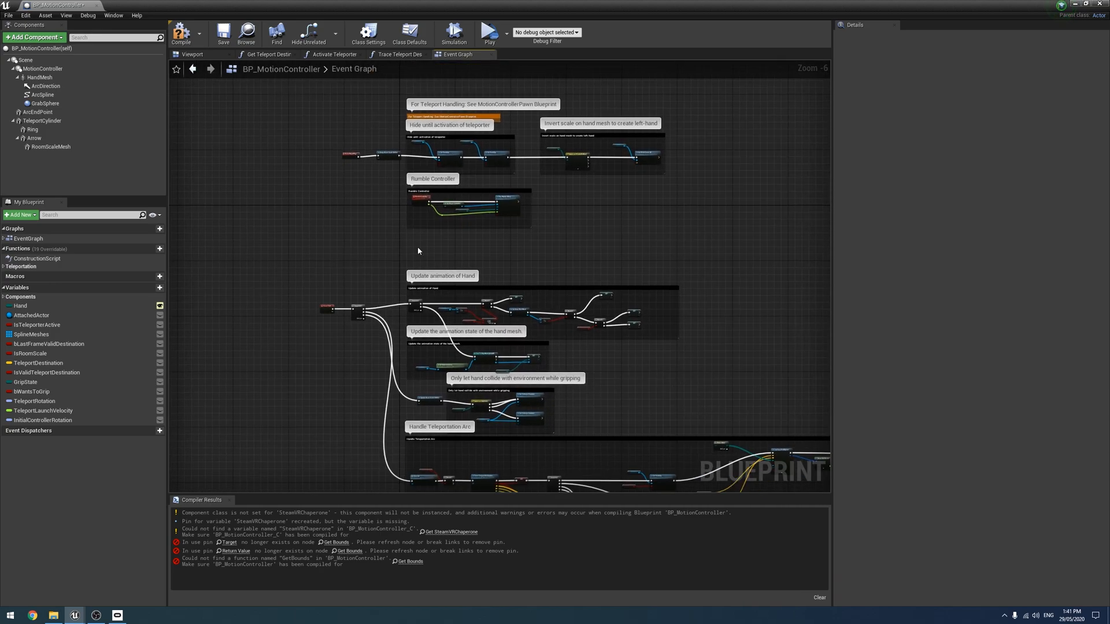
pyautogui.scroll(3)
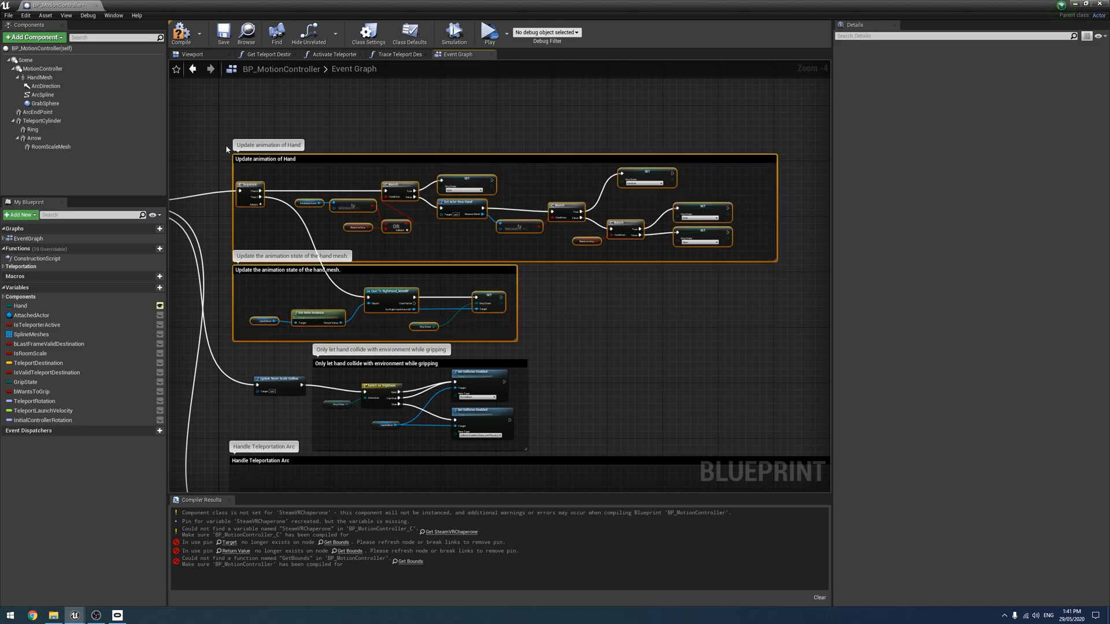
pyautogui.scroll(-3)
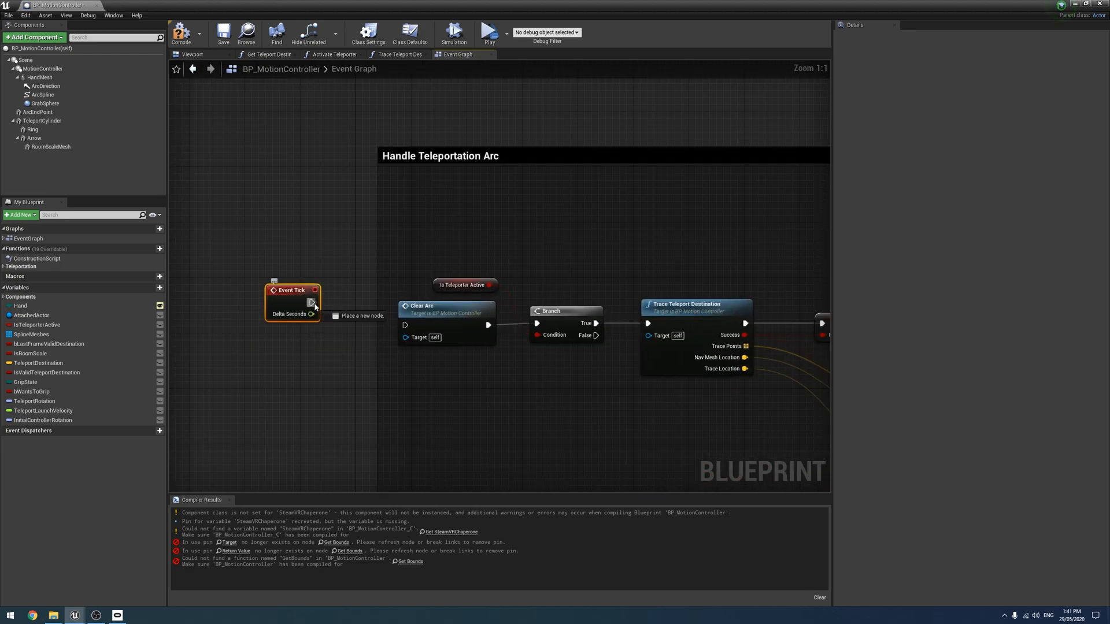
# Delete both Rumble Controller groups, compile BP_MotionController, and return to the level.
pyautogui.scroll(-3)
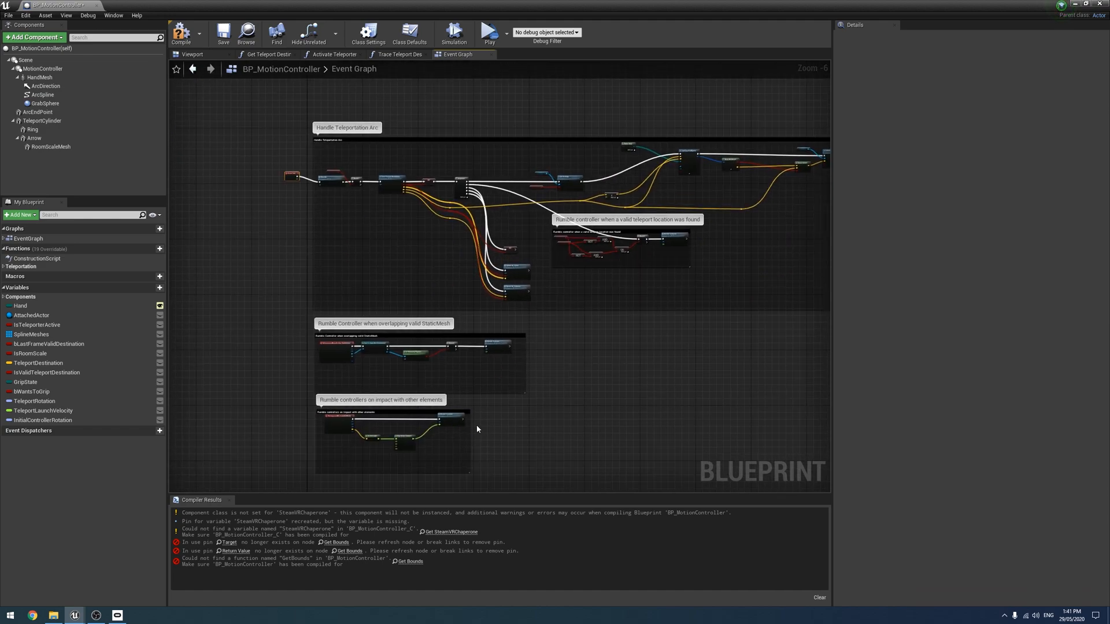
pyautogui.scroll(3)
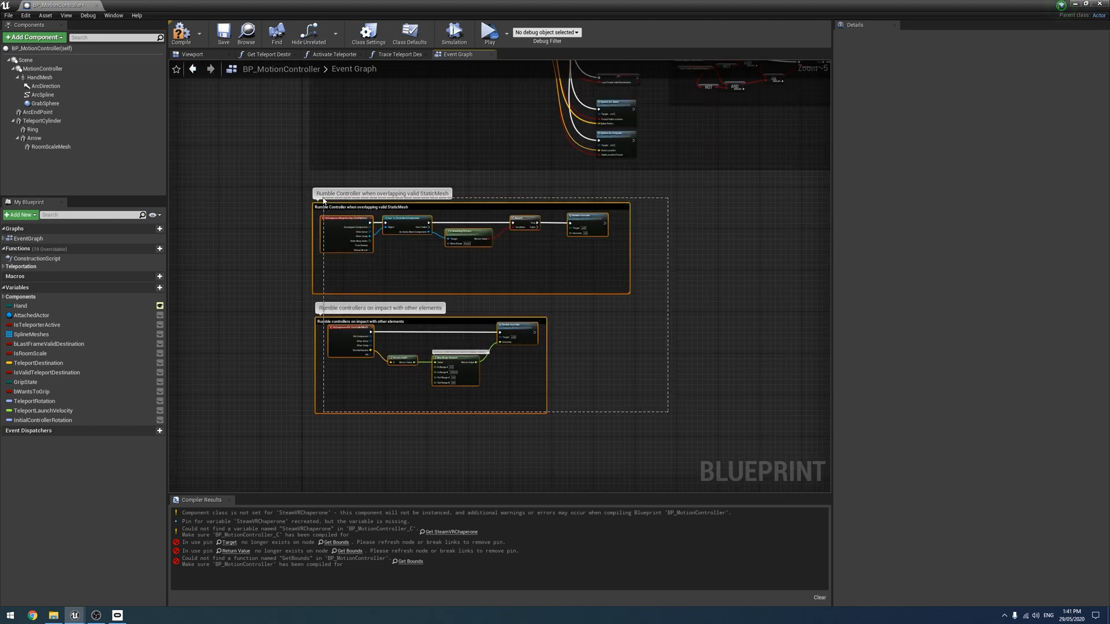
pyautogui.scroll(-3)
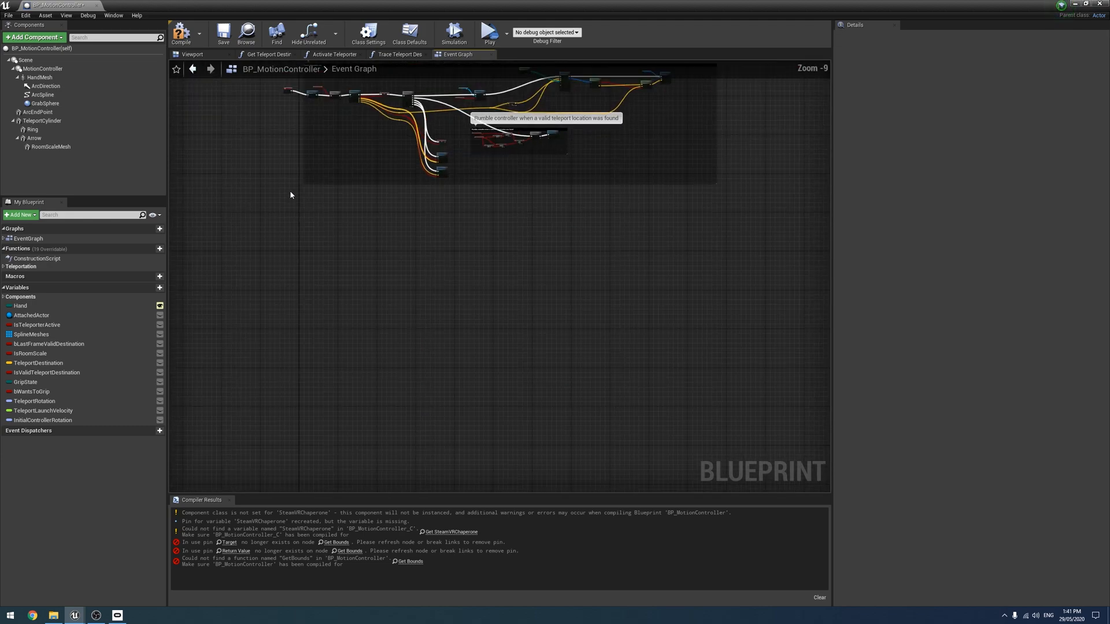
pyautogui.click(181, 32)
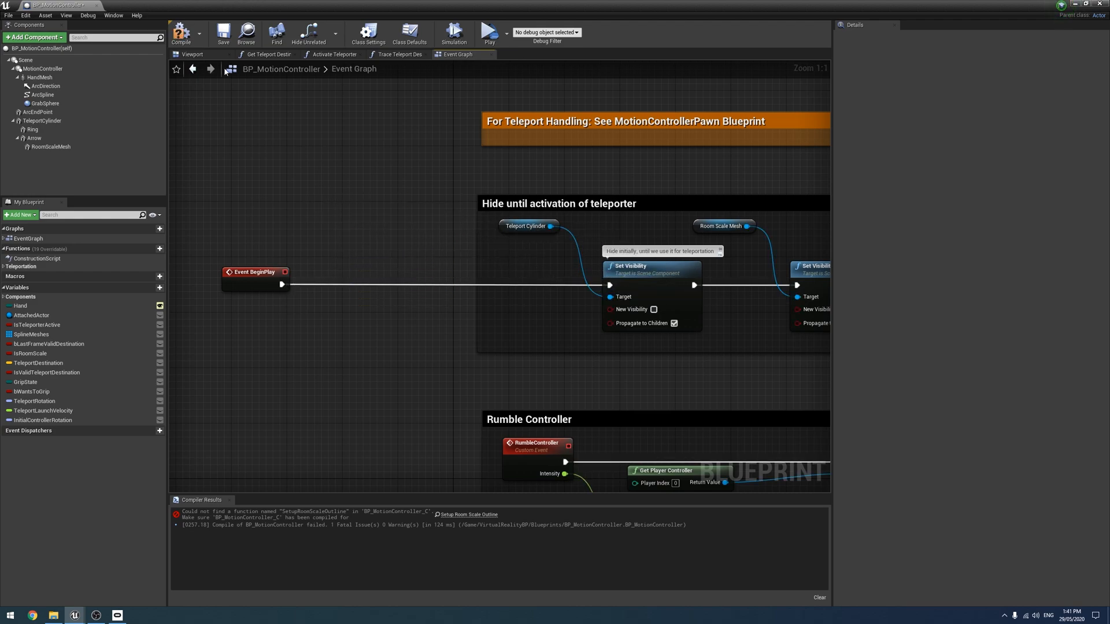
pyautogui.click(223, 32)
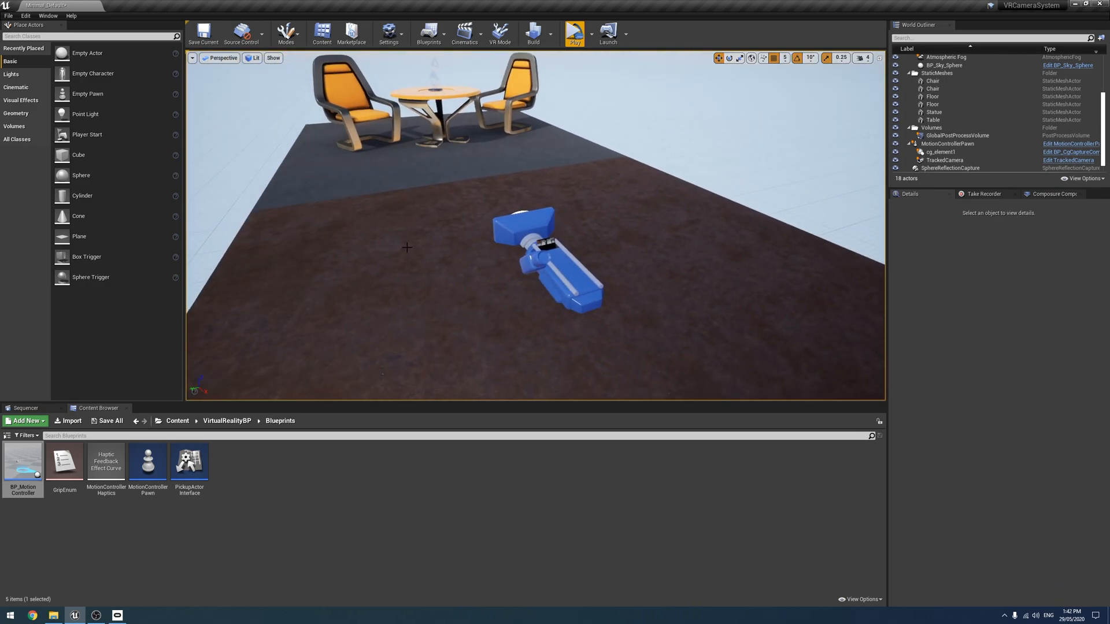
# Select MotionControllerPawn and set its Auto Possess Player to Player 0.
pyautogui.click(952, 135)
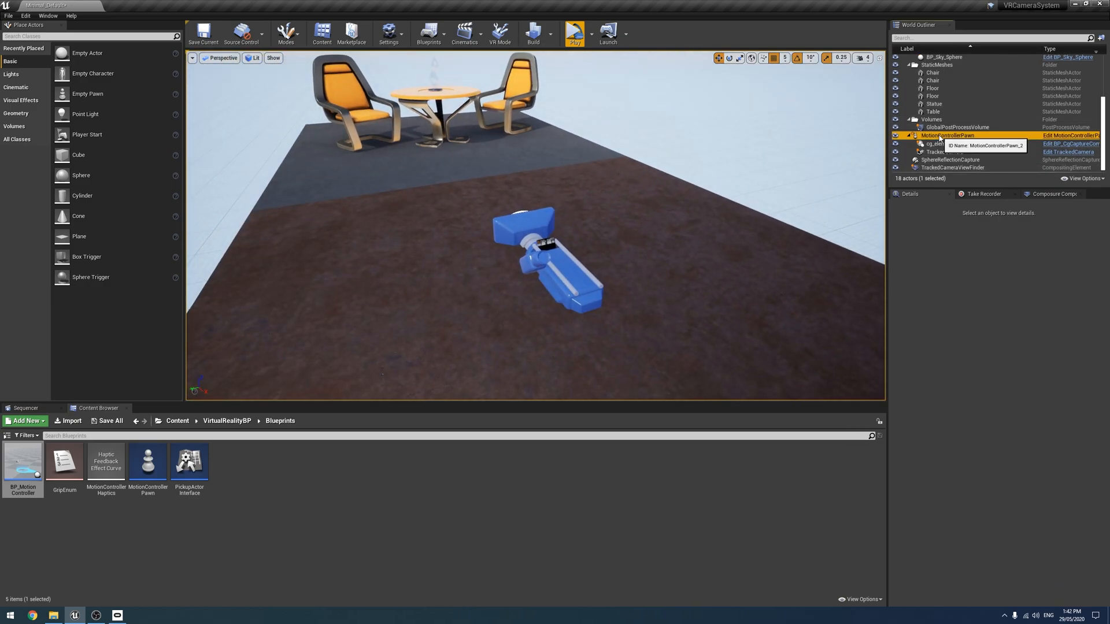
pyautogui.click(952, 135)
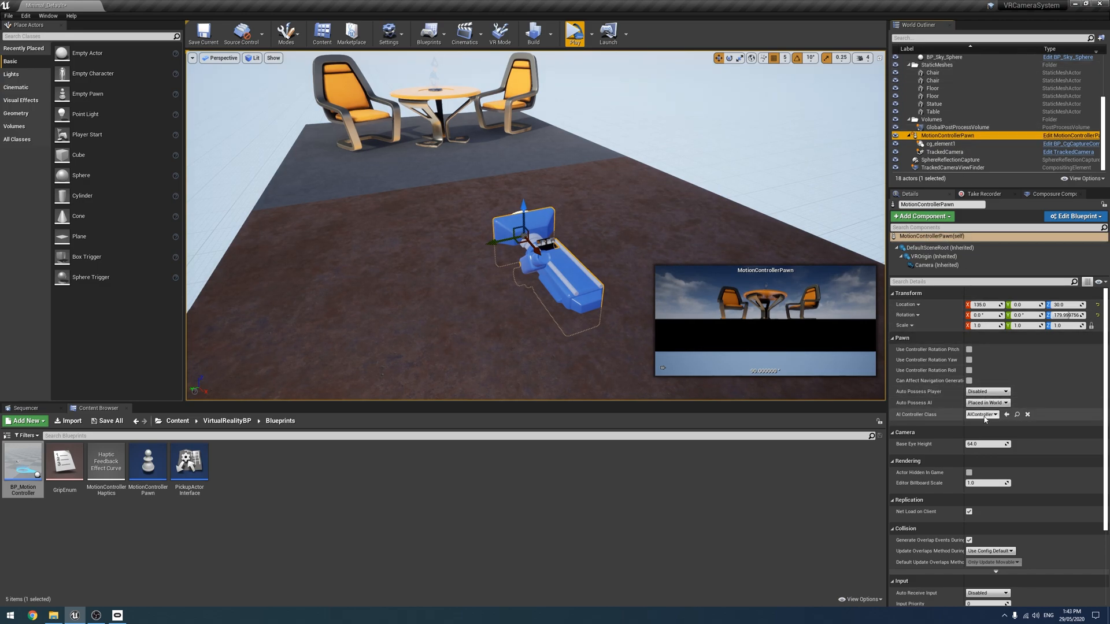
pyautogui.click(986, 391)
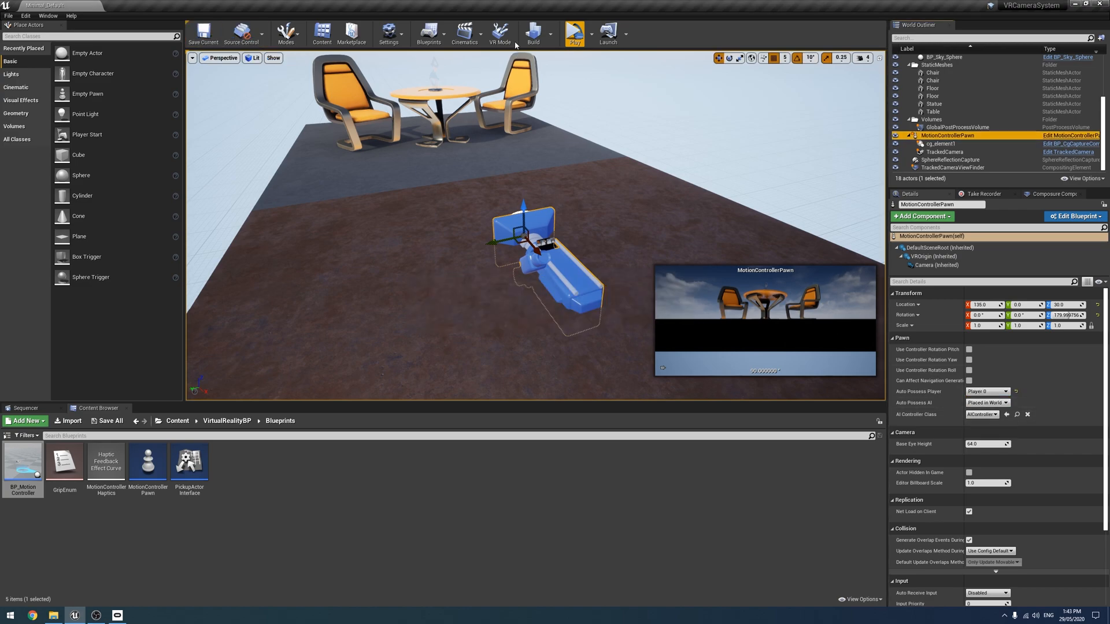
pyautogui.click(574, 32)
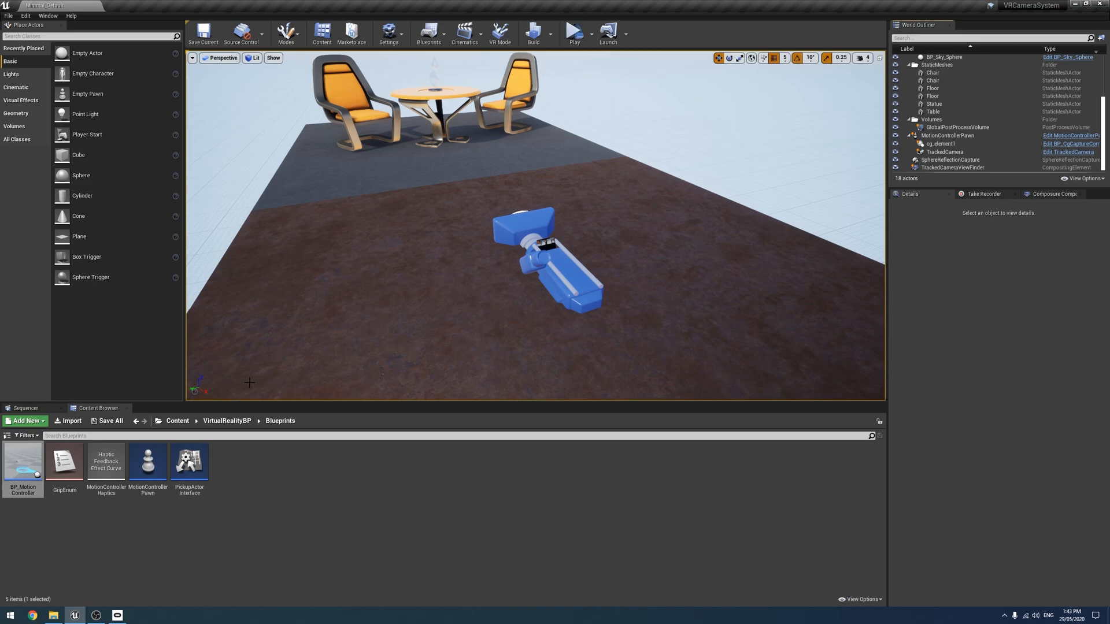
# Add a TrackedCamera variable of Cine Camera Actor reference type, marked instance-editable.
pyautogui.doubleClick(147, 461)
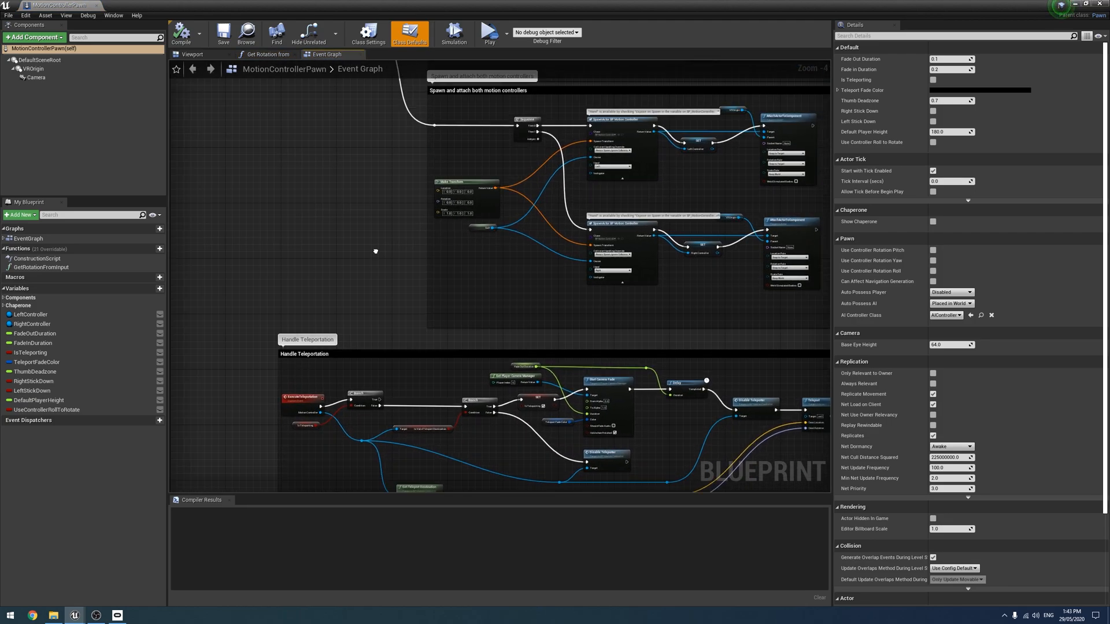
pyautogui.scroll(-3)
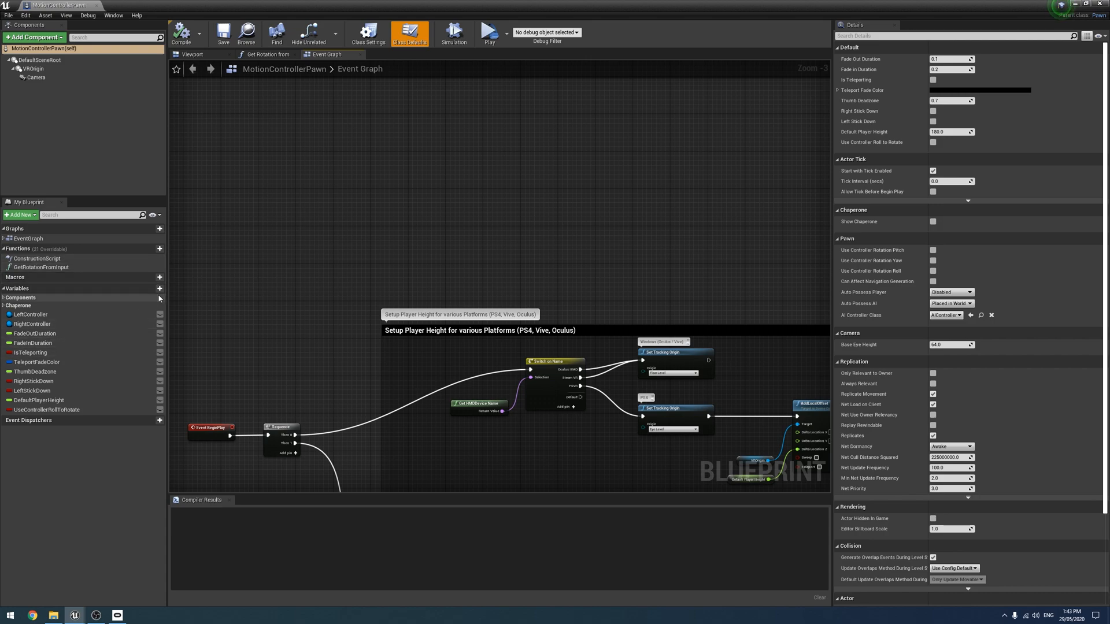
pyautogui.click(160, 288)
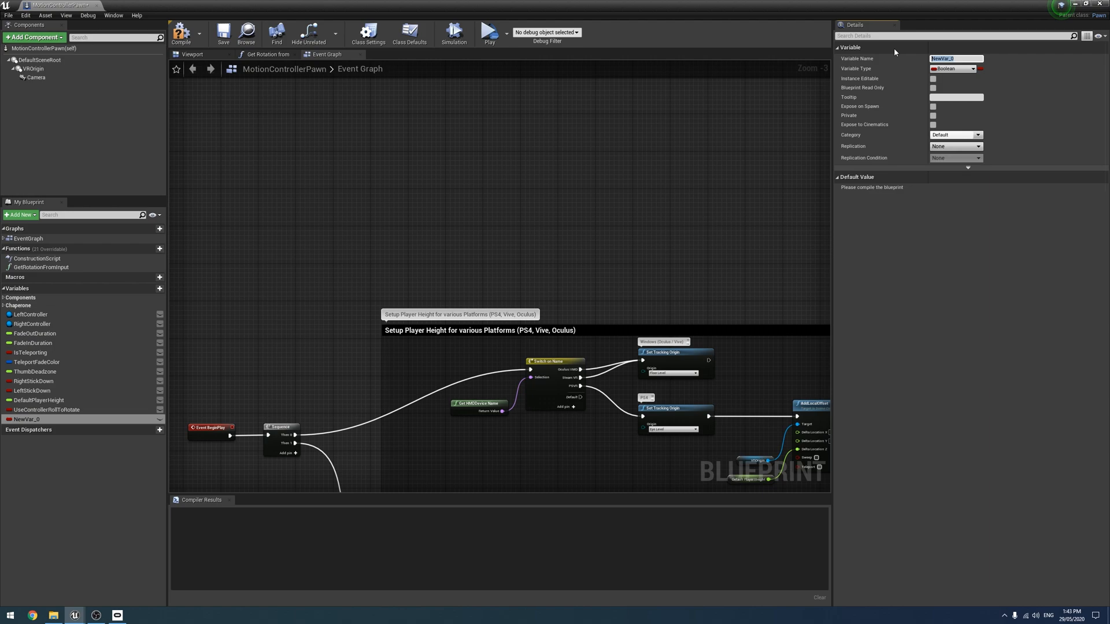
pyautogui.write('TrackedCamera')
pyautogui.write('Cine')
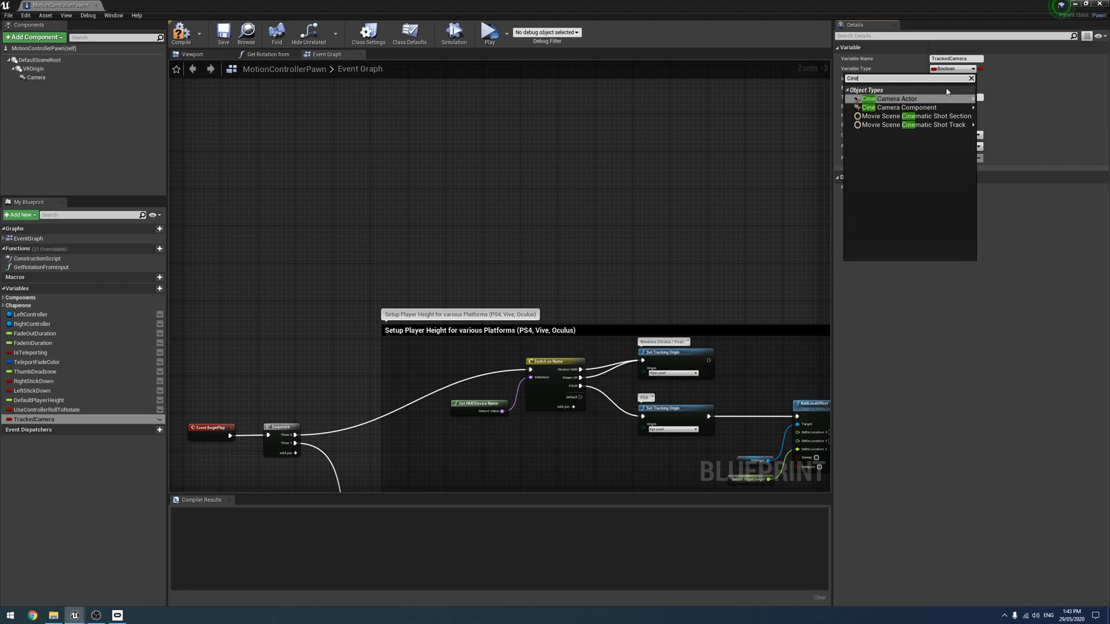
pyautogui.click(894, 98)
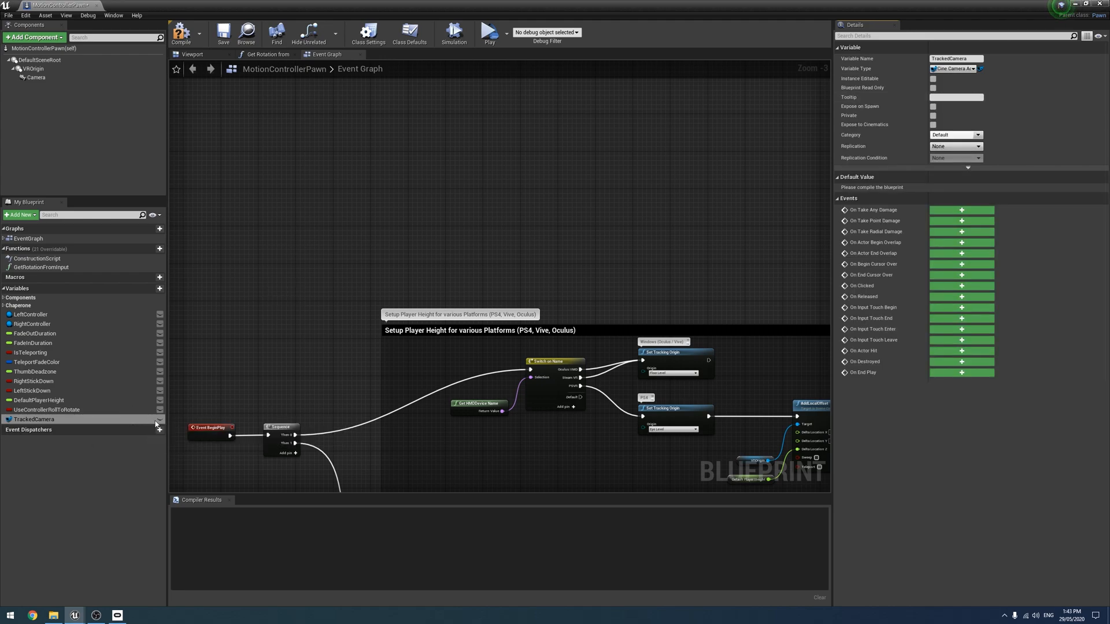
pyautogui.click(933, 79)
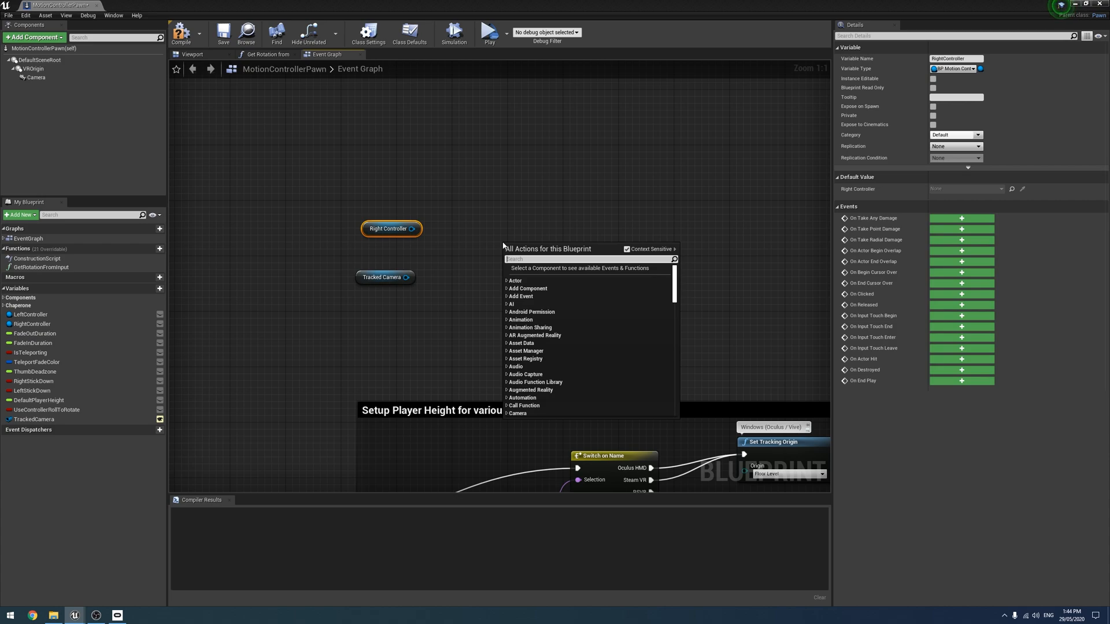
# Add Get Relative Transform and Get Motion Controller nodes beside Right Controller.
pyautogui.write('GetRel')
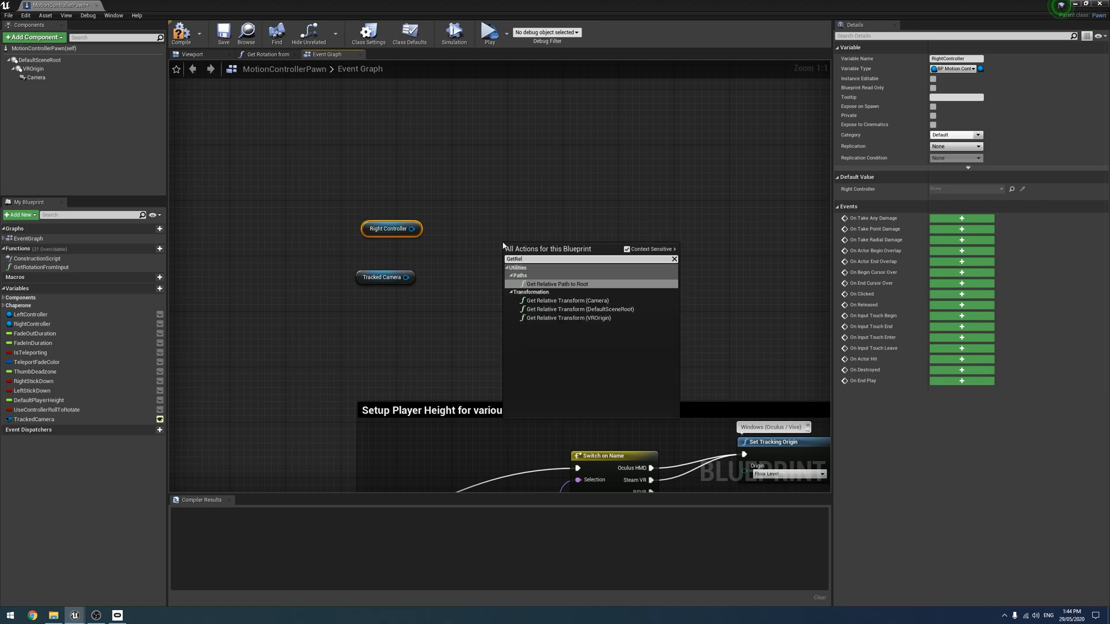
pyautogui.click(566, 299)
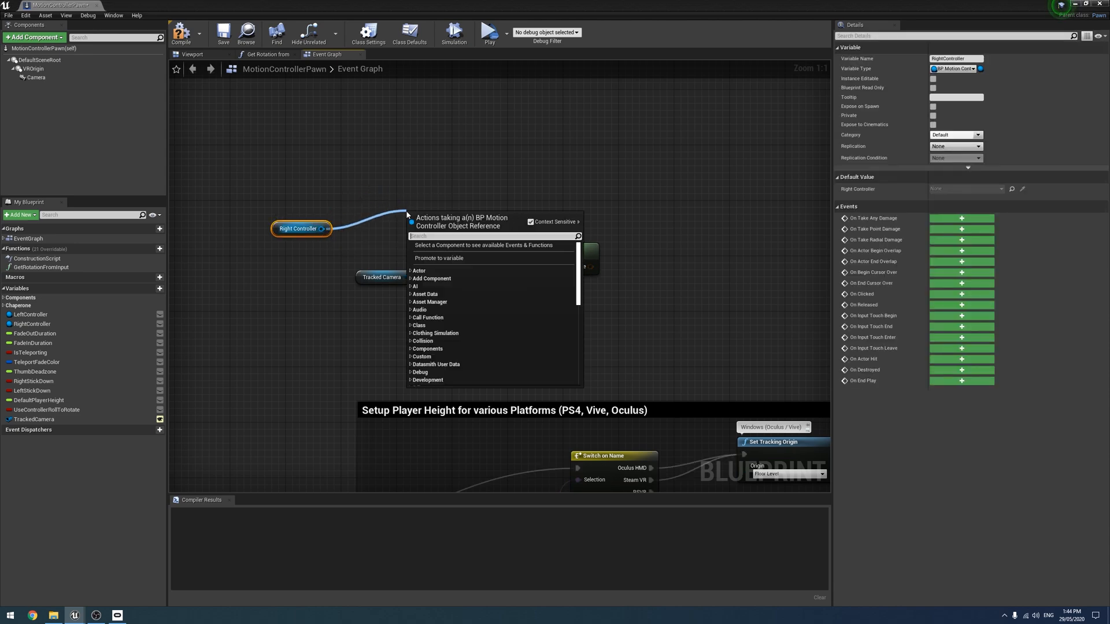
pyautogui.write('GetMot')
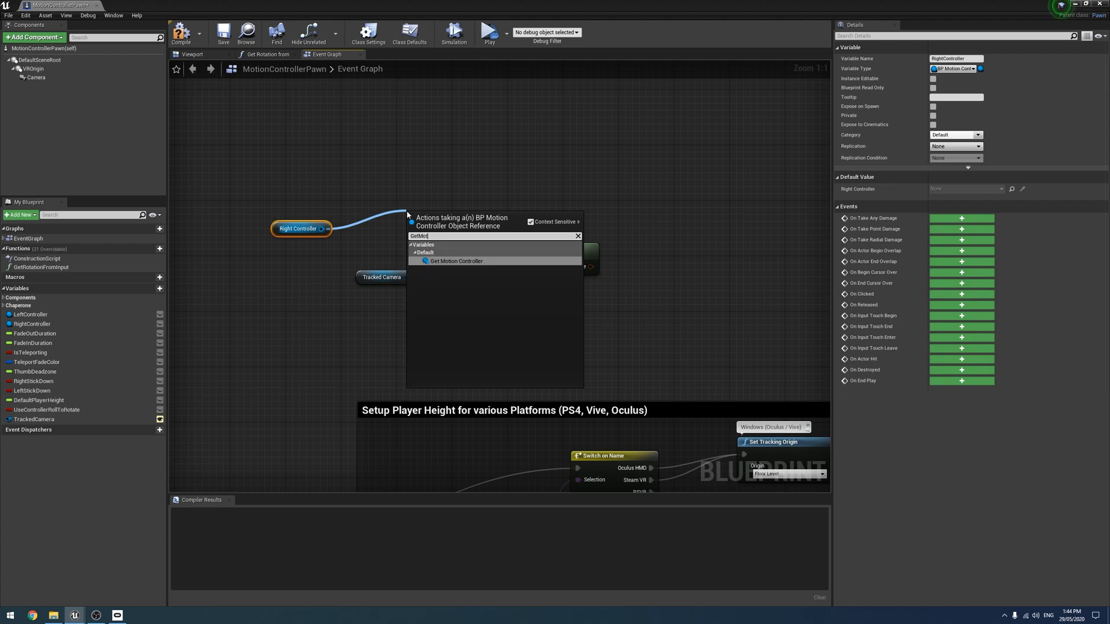
pyautogui.click(456, 261)
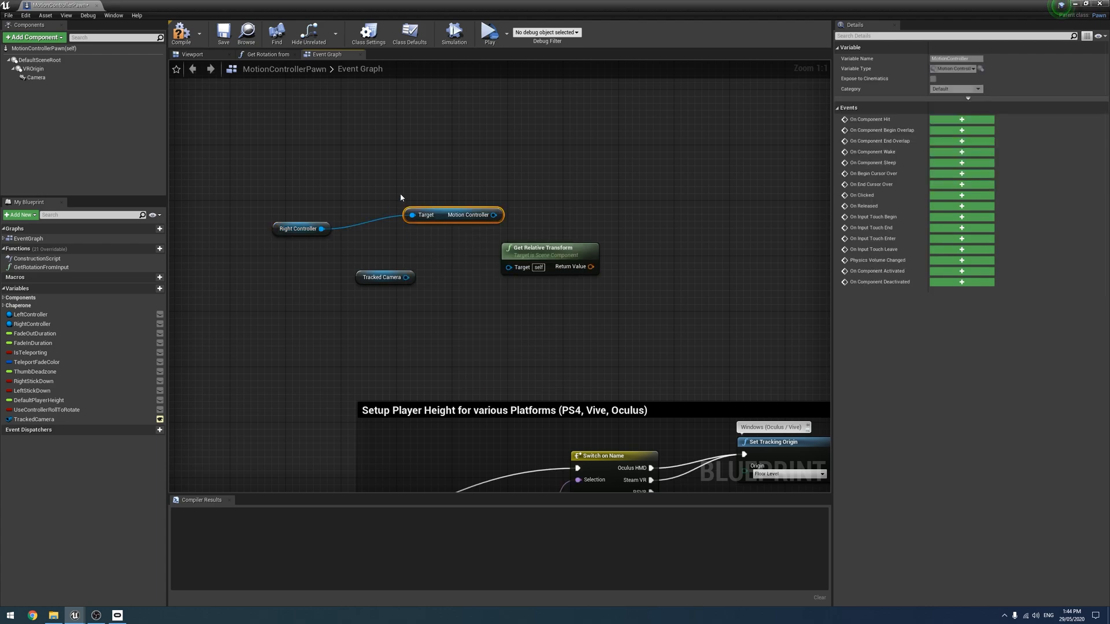
pyautogui.moveTo(454, 214); pyautogui.dragTo(397, 228)
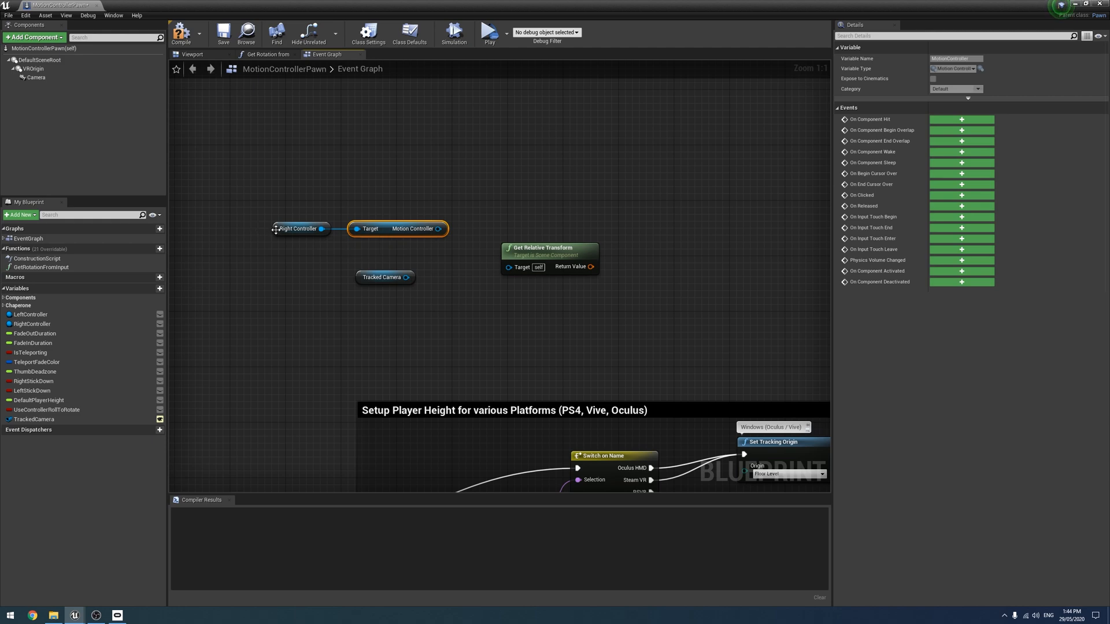
pyautogui.click(299, 229)
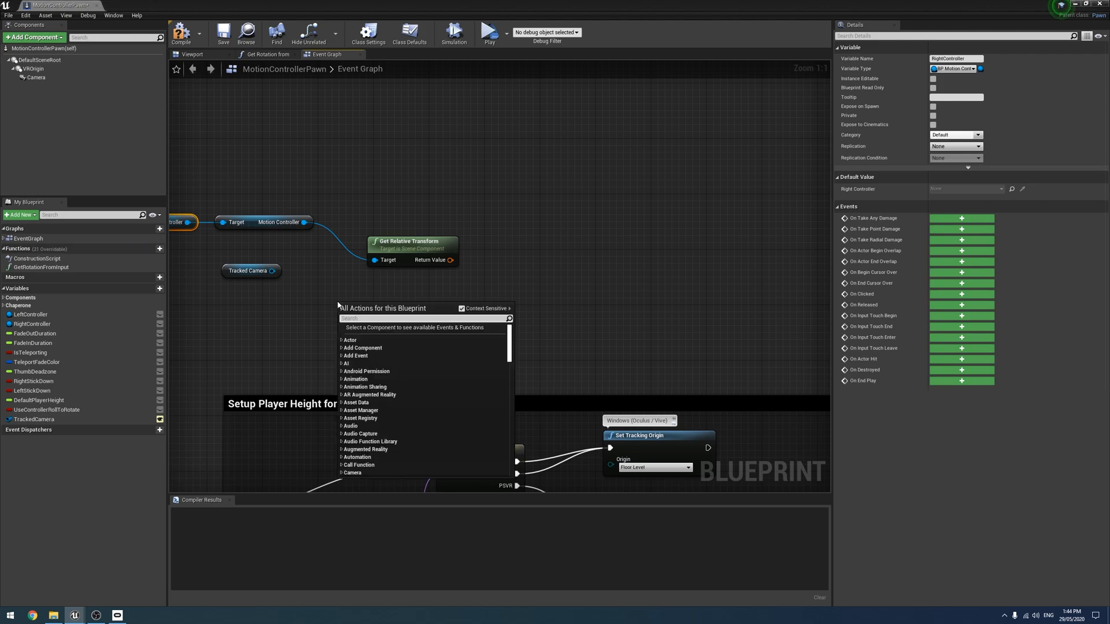
# Add SetRelativeLocationAndRotation and split the controller transform into location, rotation and scale.
pyautogui.write('SetRel')
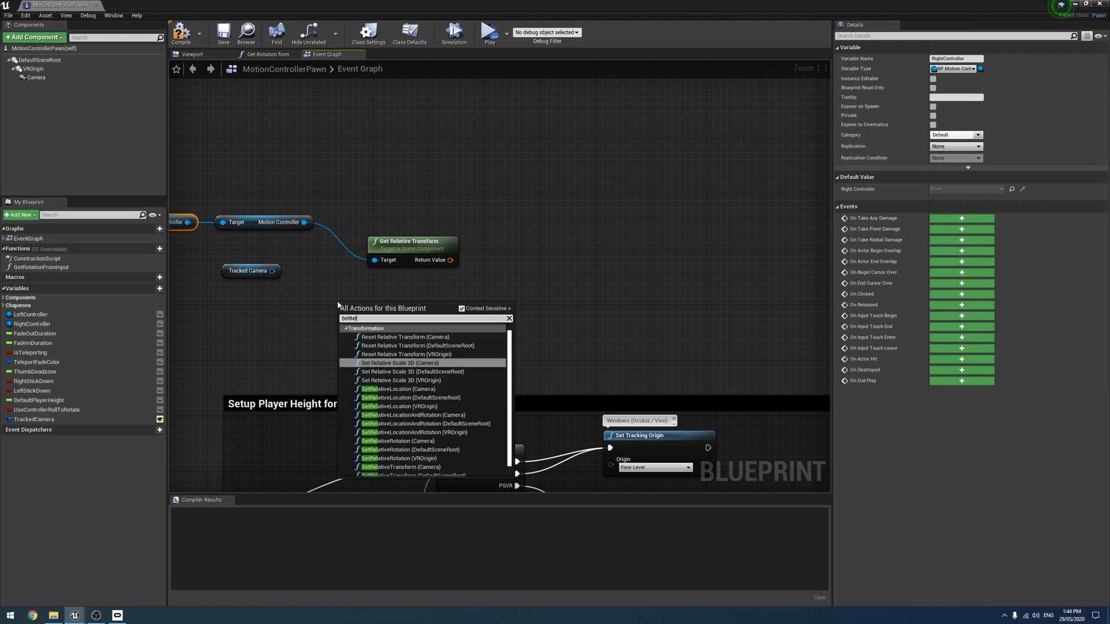
pyautogui.moveTo(479, 416)
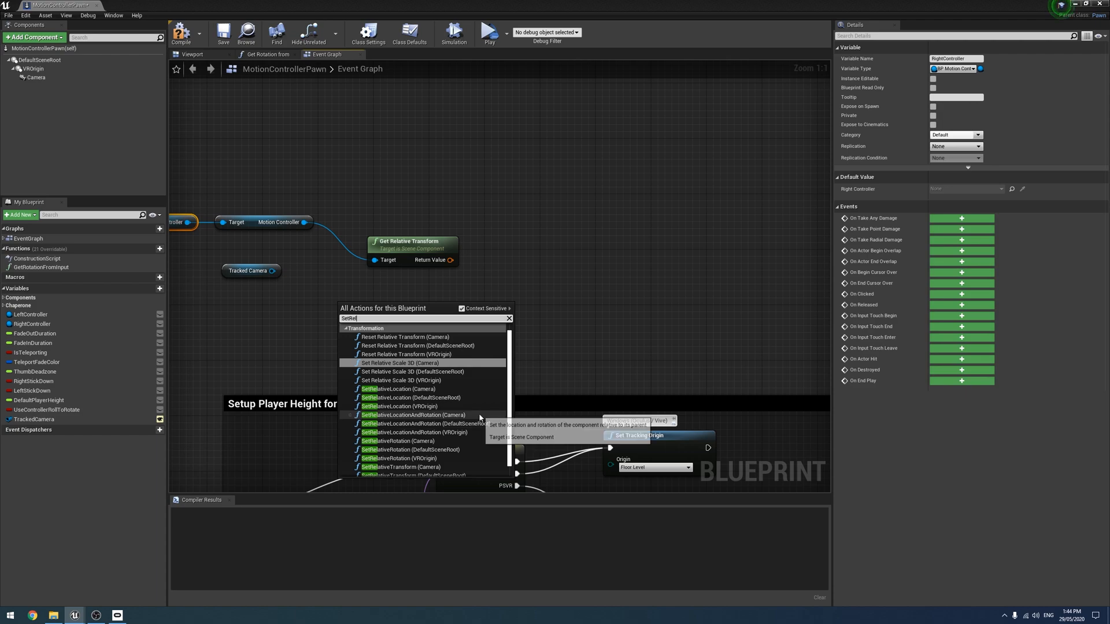
pyautogui.click(414, 414)
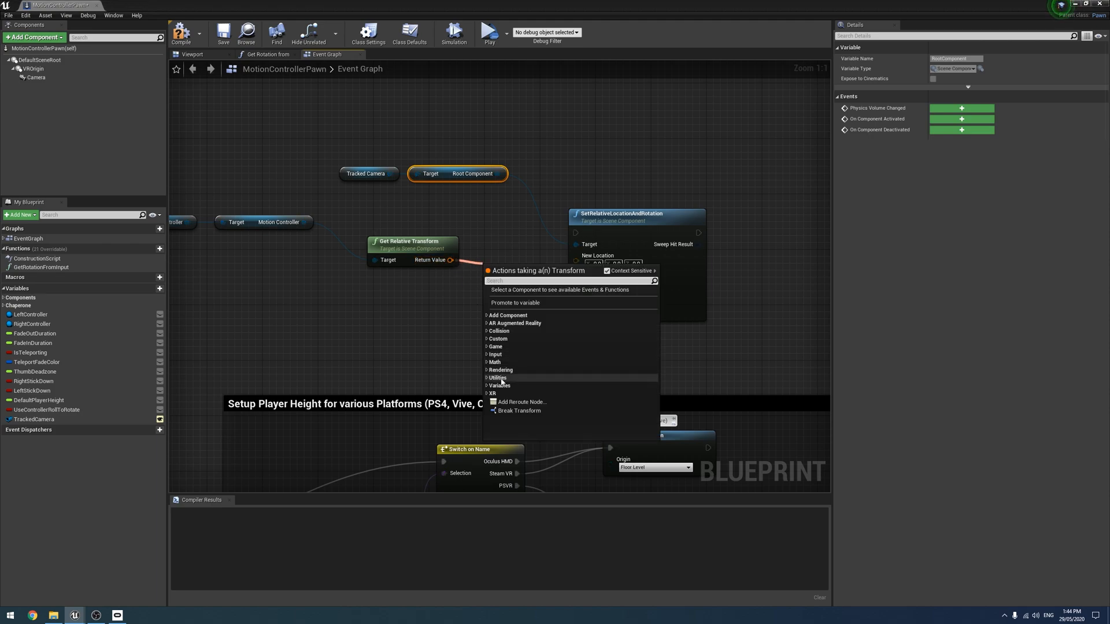
pyautogui.click(520, 411)
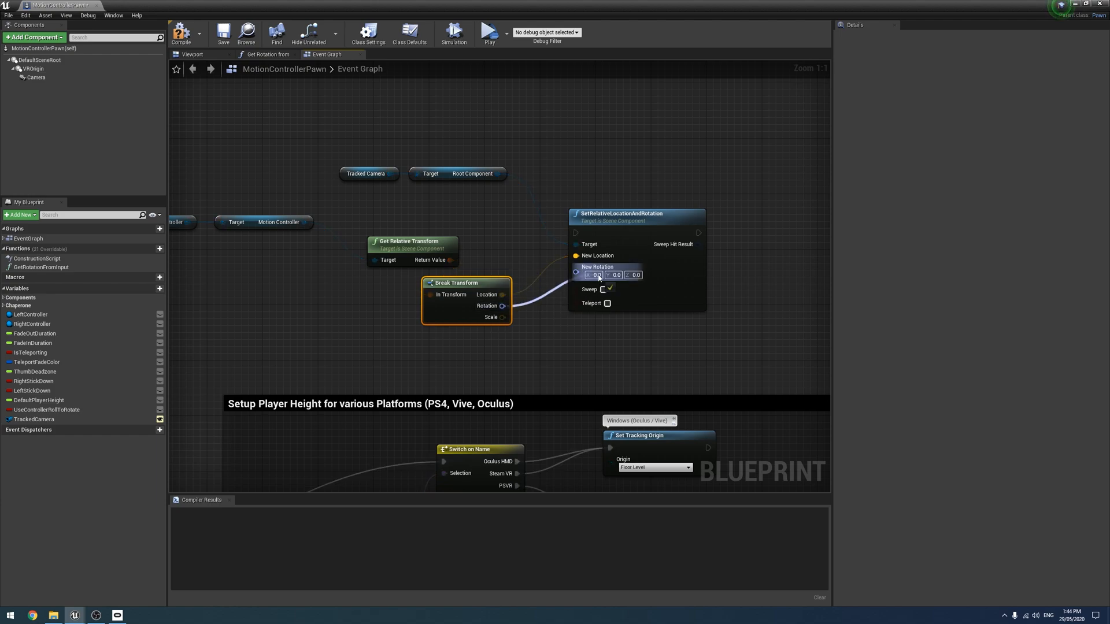
pyautogui.scroll(-3)
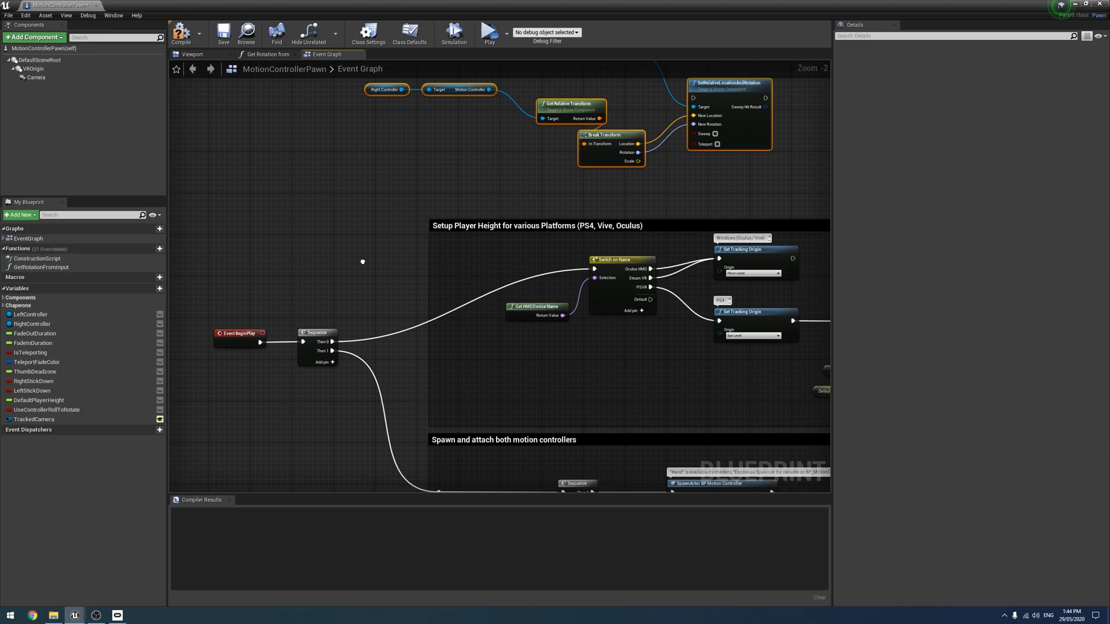
# Wire SetRelativeLocationAndRotation ahead of Right Hand Teleport Rotation, compile, and return to the level.
pyautogui.scroll(-3)
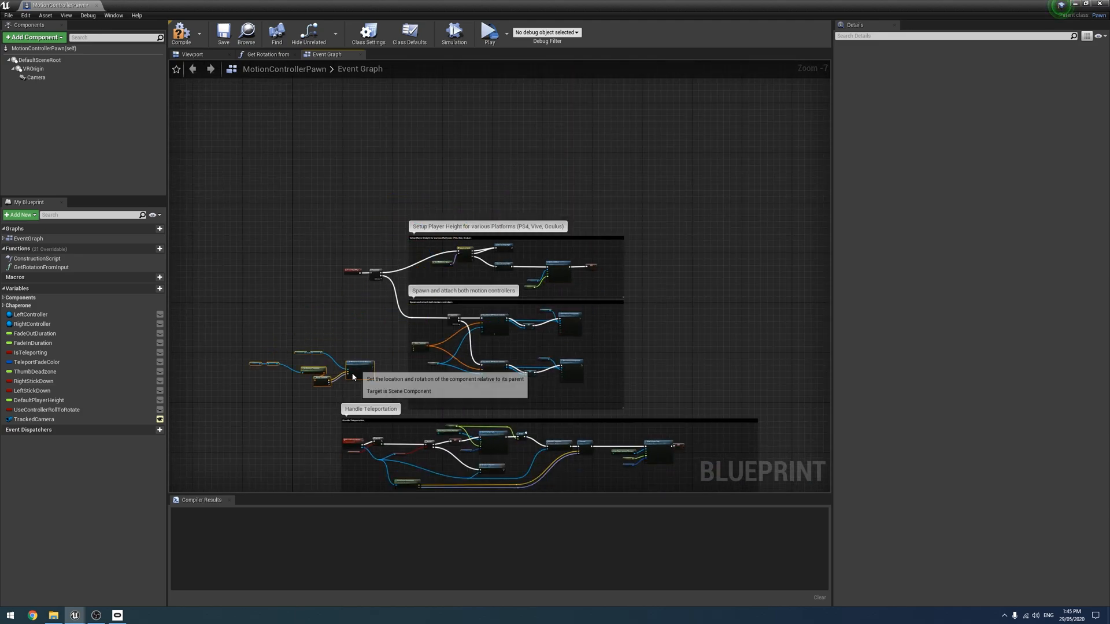
pyautogui.scroll(-3)
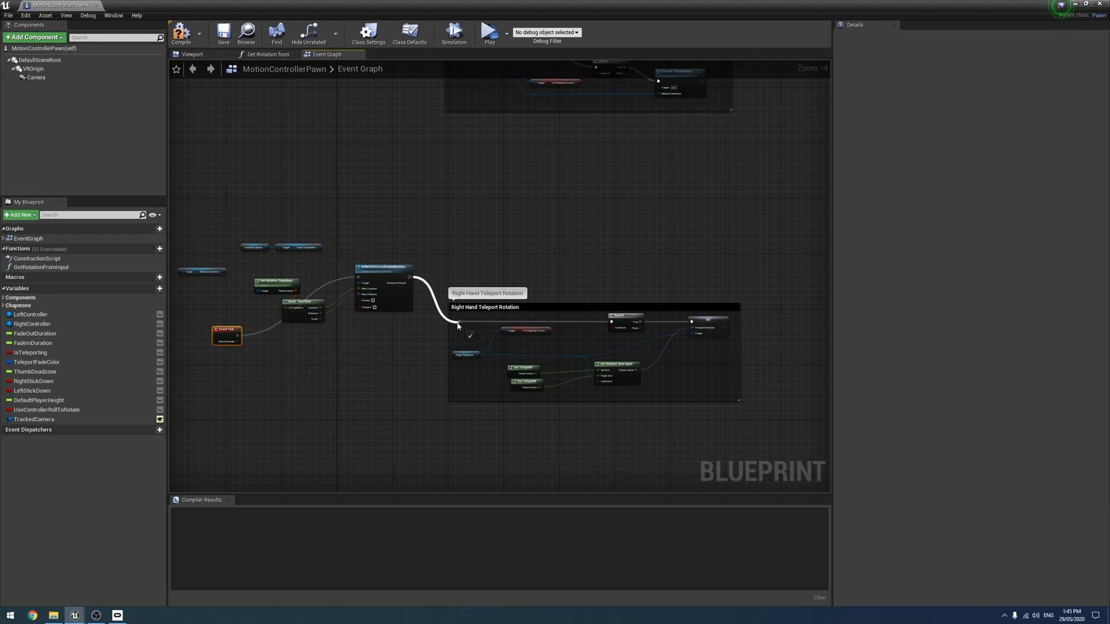
pyautogui.click(181, 32)
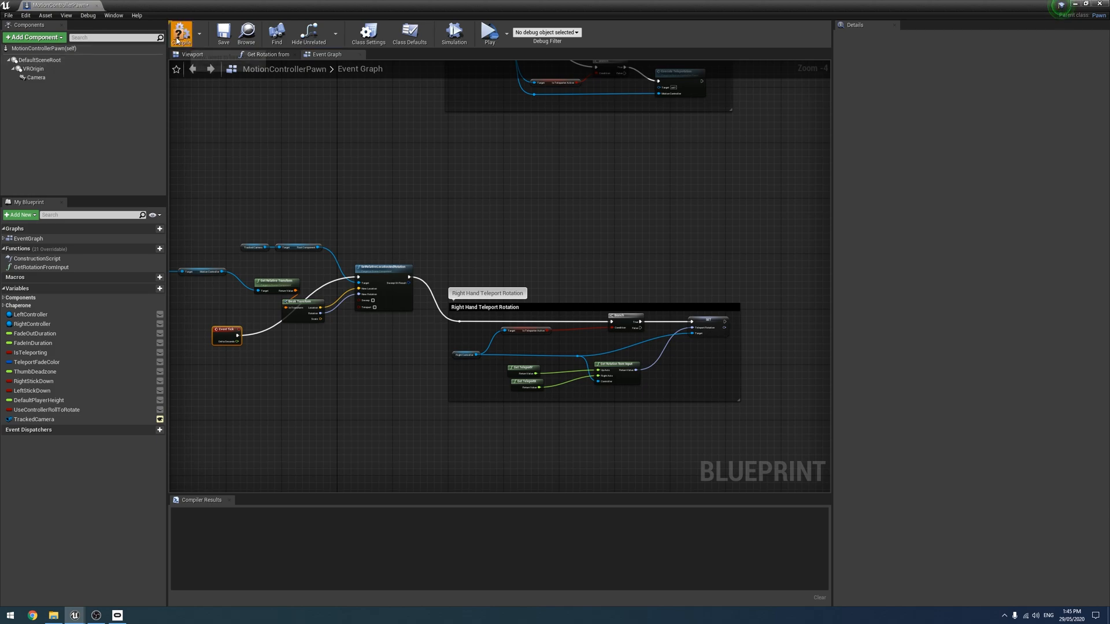
pyautogui.click(181, 32)
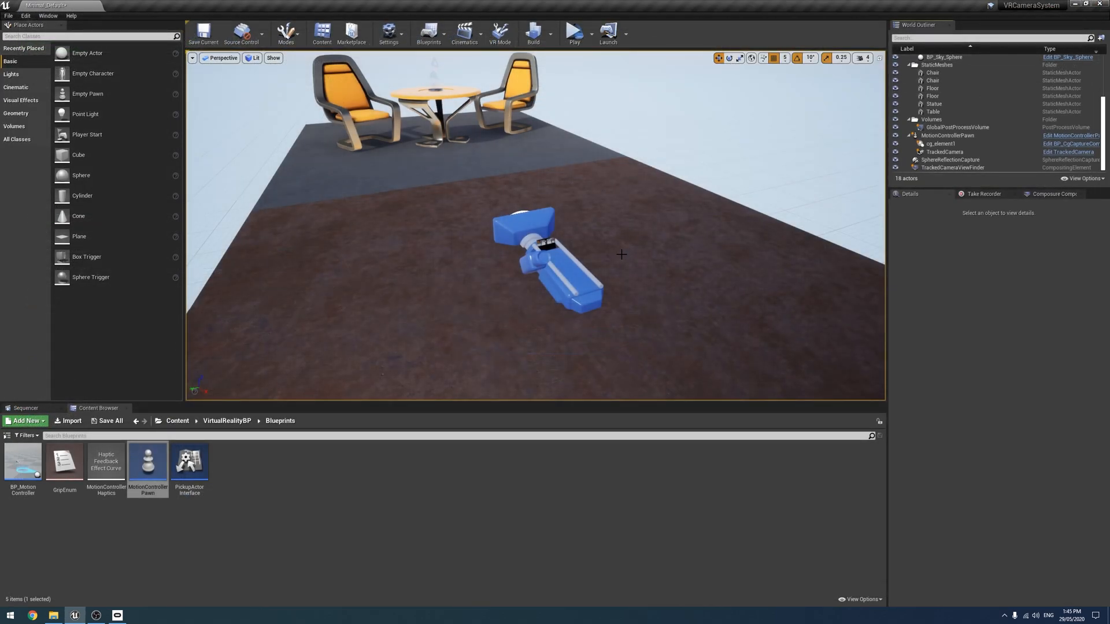
# Set the pawn's Tracked Camera to TrackedCamera and launch VR Preview.
pyautogui.click(946, 135)
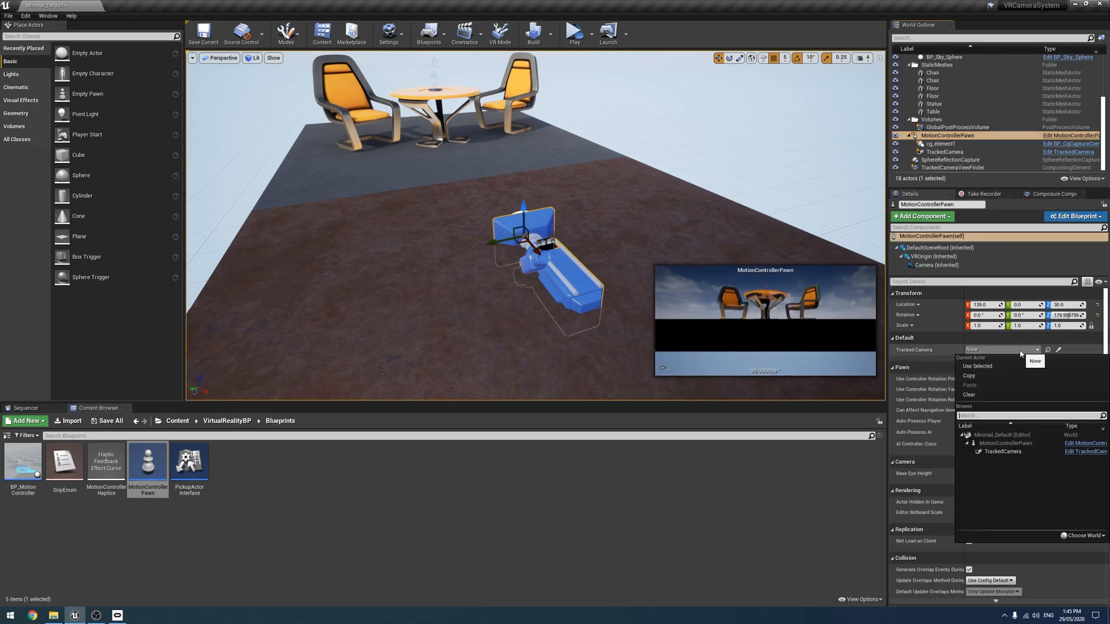
pyautogui.click(1003, 451)
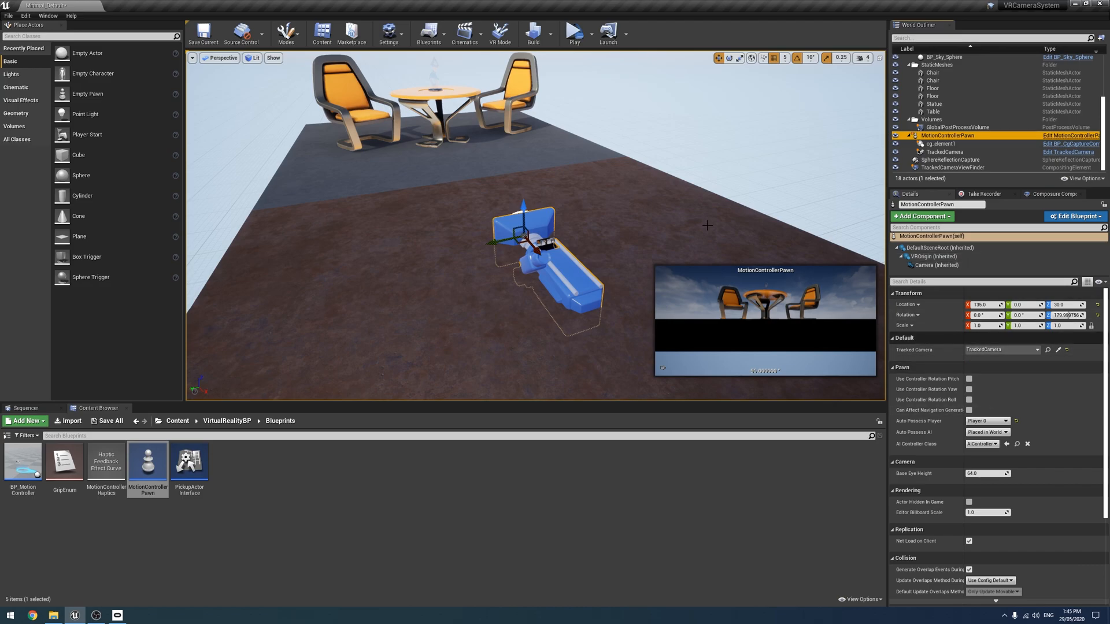
pyautogui.moveTo(573, 32)
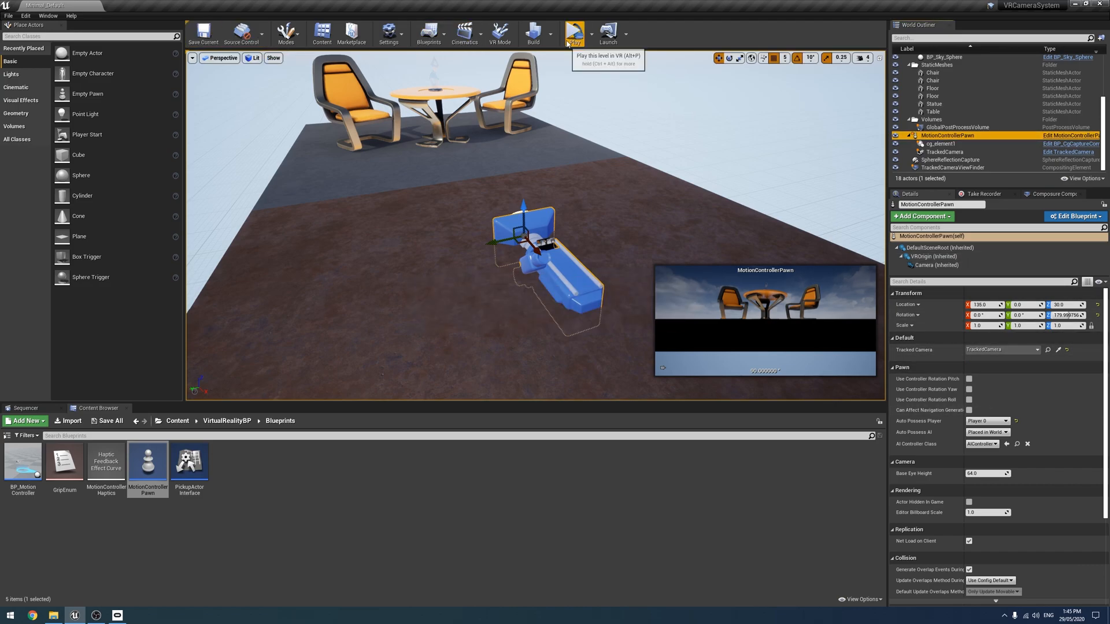
pyautogui.click(574, 33)
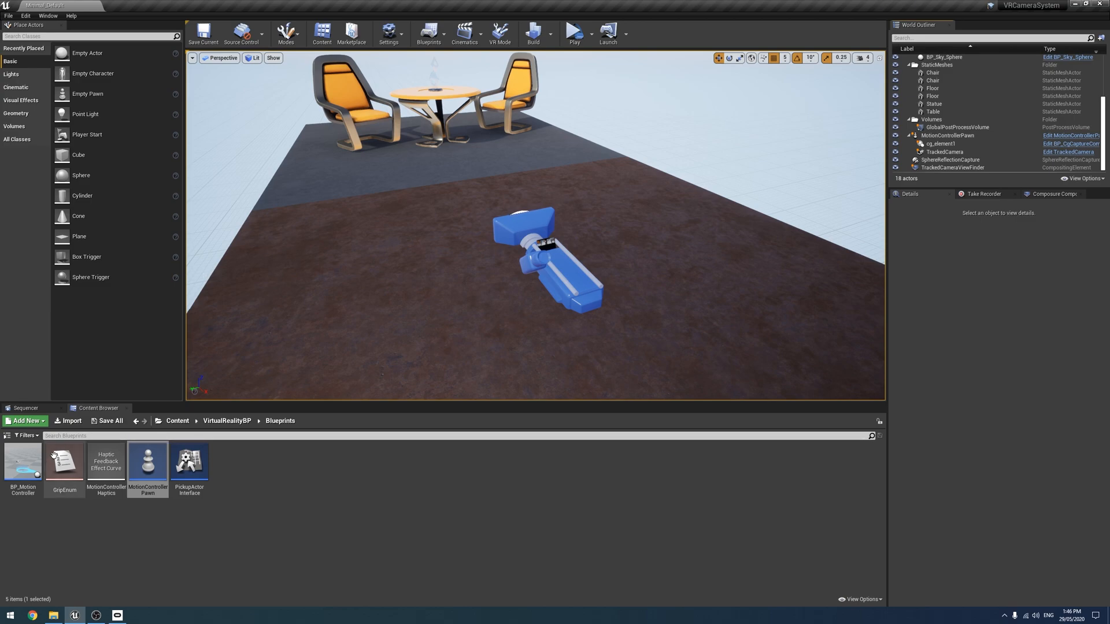
pyautogui.moveTo(21, 460)
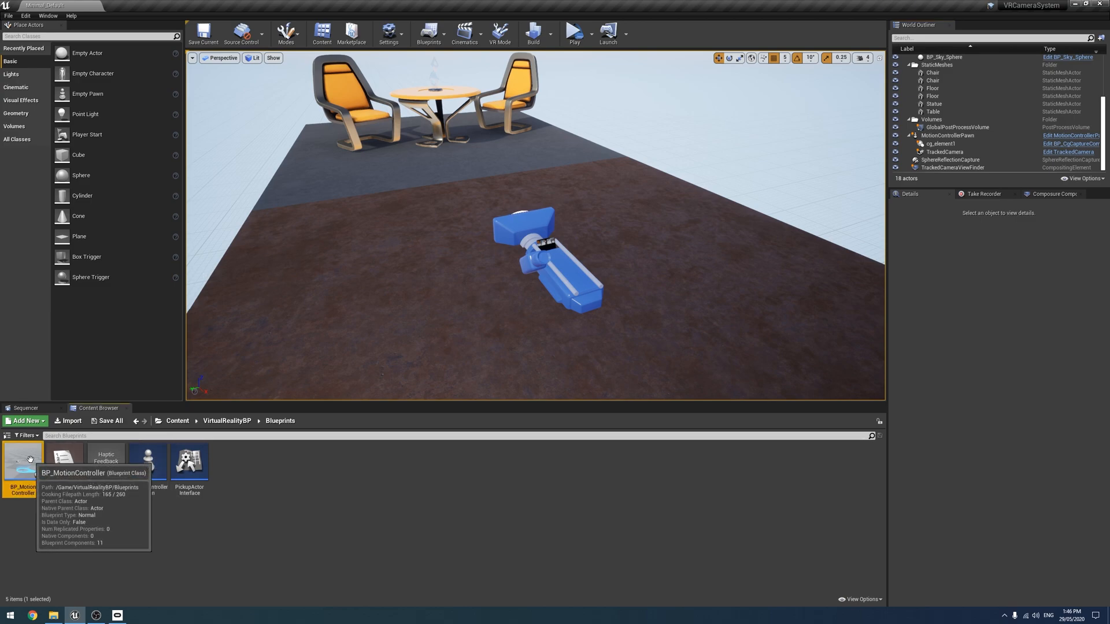
pyautogui.doubleClick(22, 460)
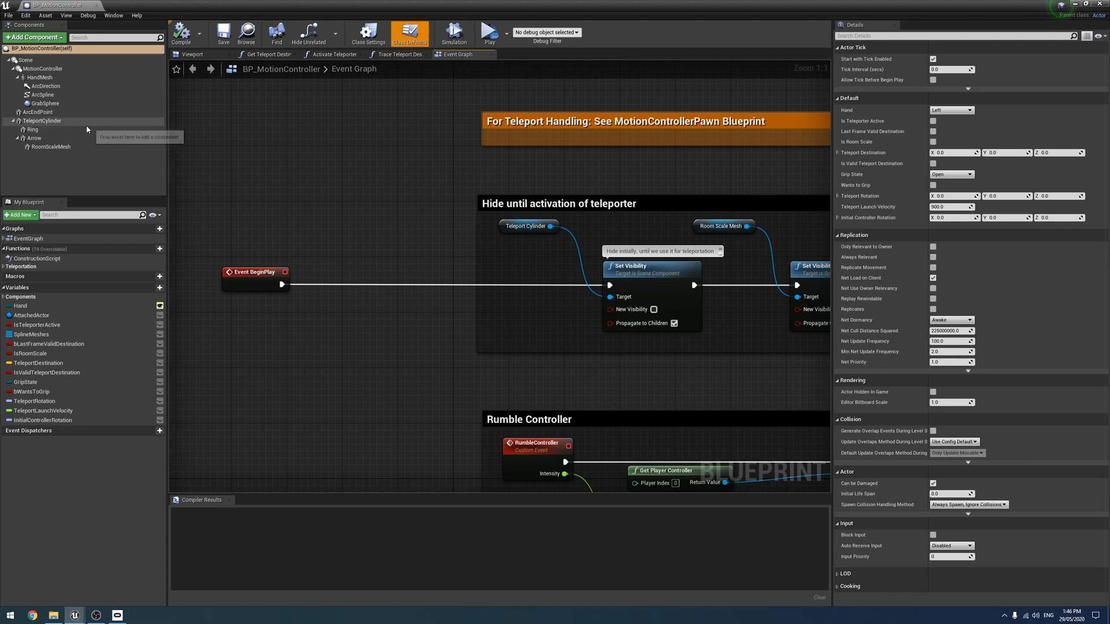
pyautogui.click(40, 77)
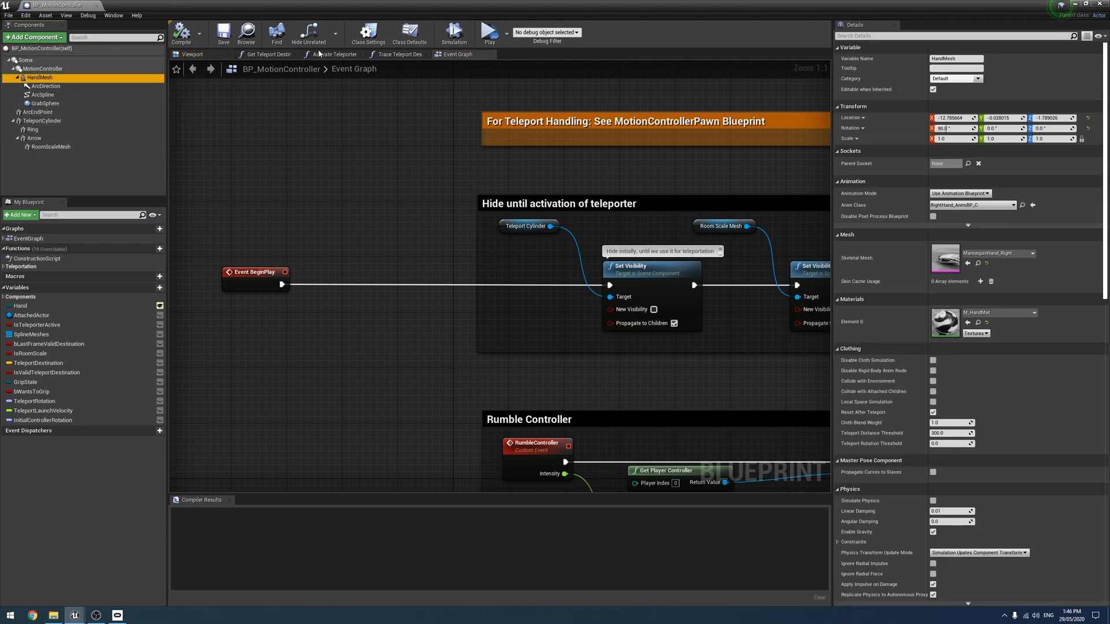
pyautogui.click(191, 54)
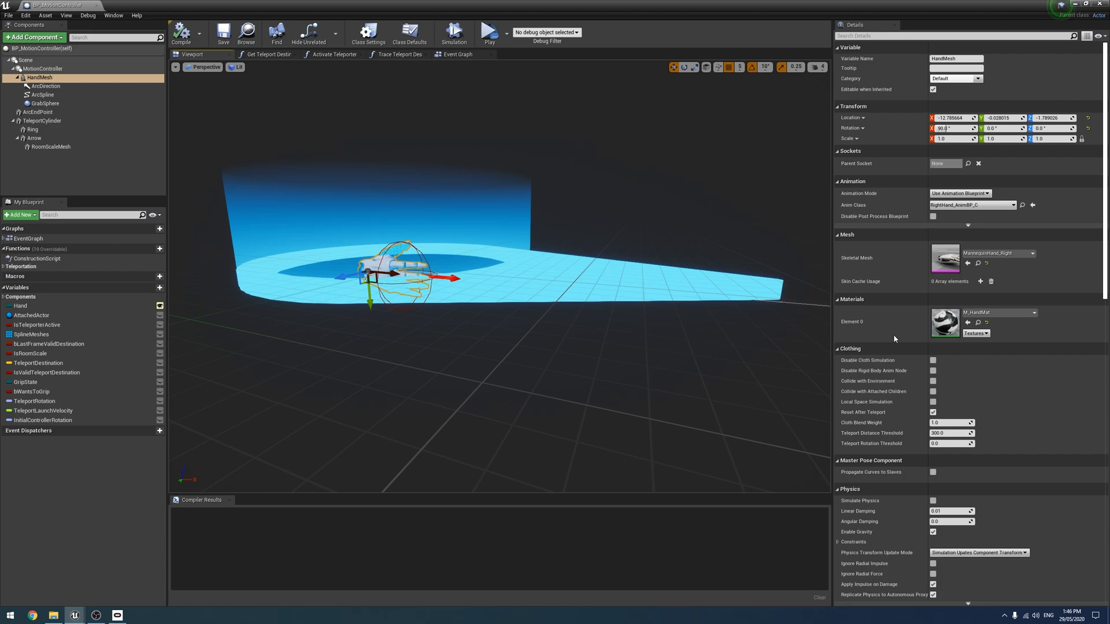
pyautogui.scroll(-3)
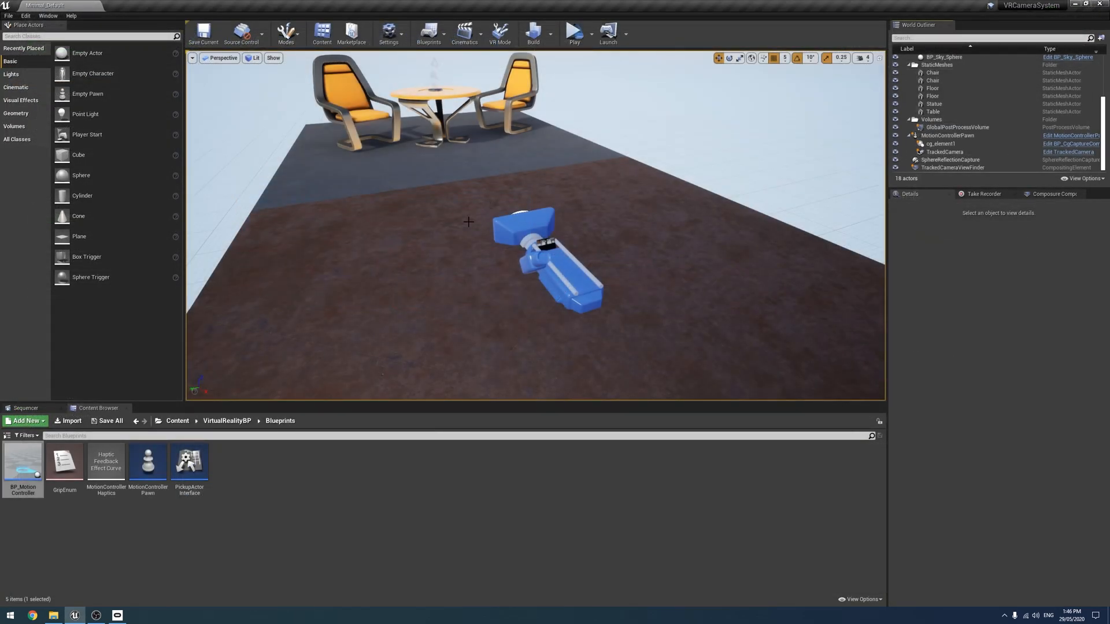
pyautogui.click(933, 92)
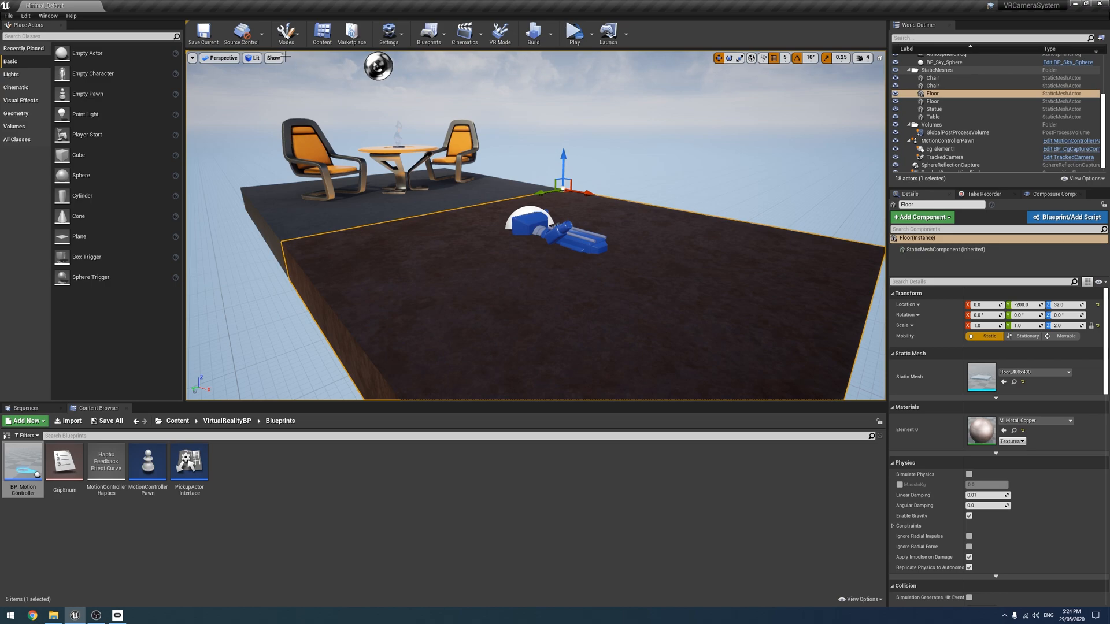
pyautogui.moveTo(329, 57)
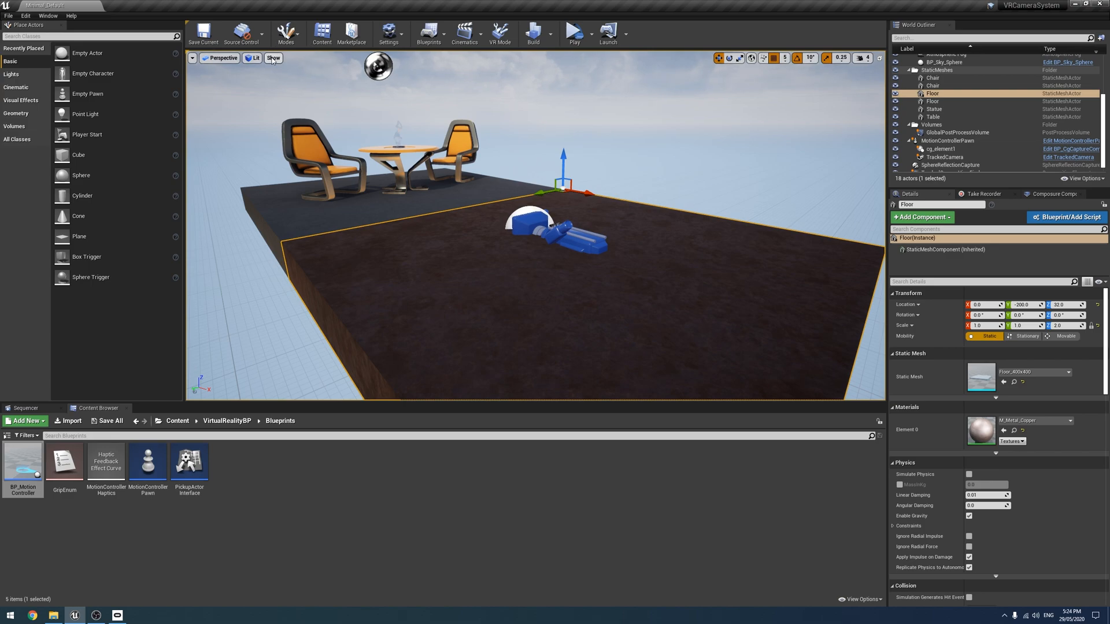
pyautogui.click(274, 58)
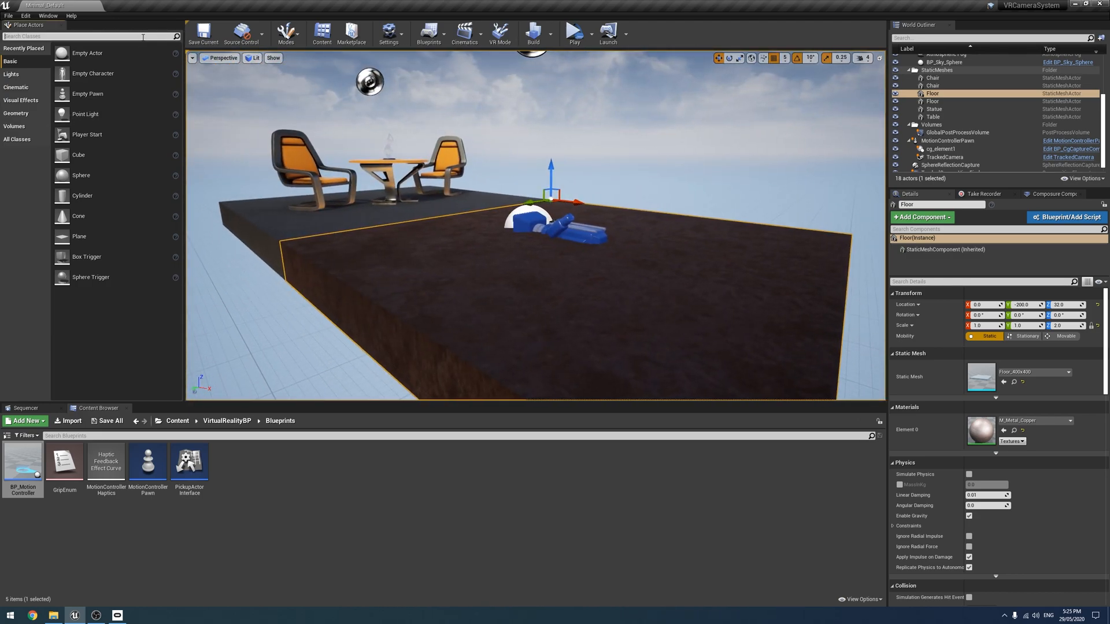
# Place a Nav Mesh Bounds Volume scaled 5, 2.5, 3.5 over the floor.
pyautogui.write('Nav')
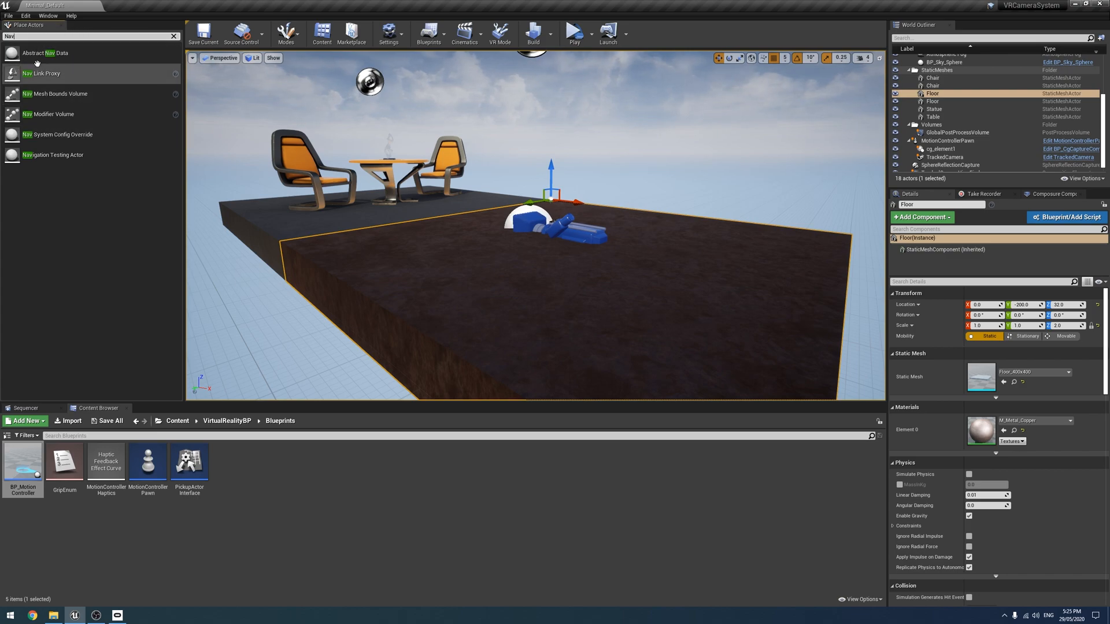
pyautogui.moveTo(56, 93)
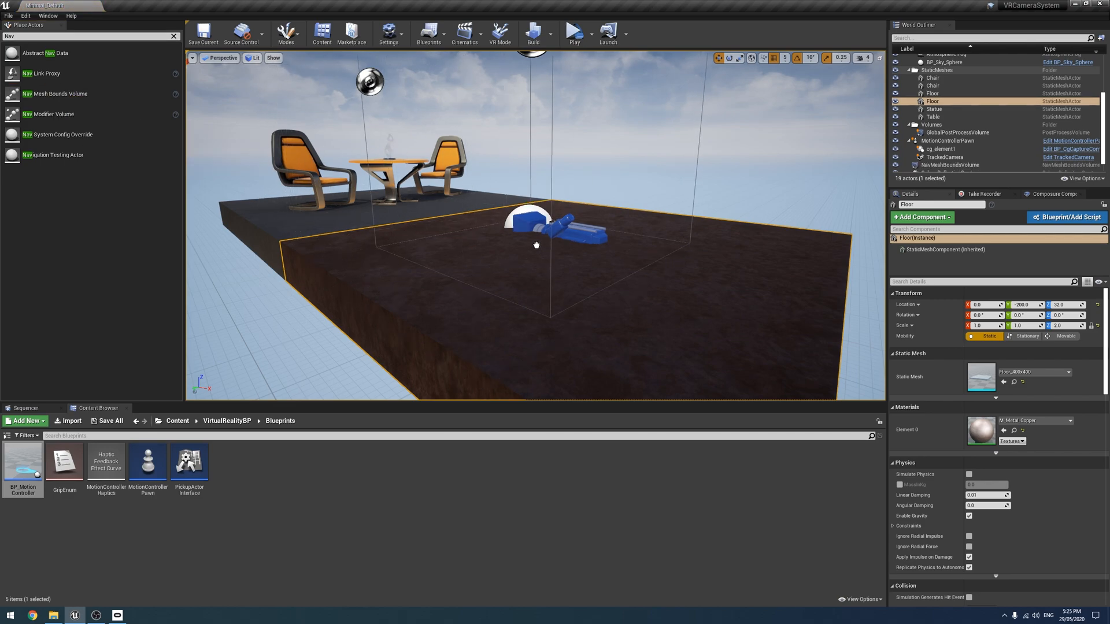
pyautogui.click(951, 165)
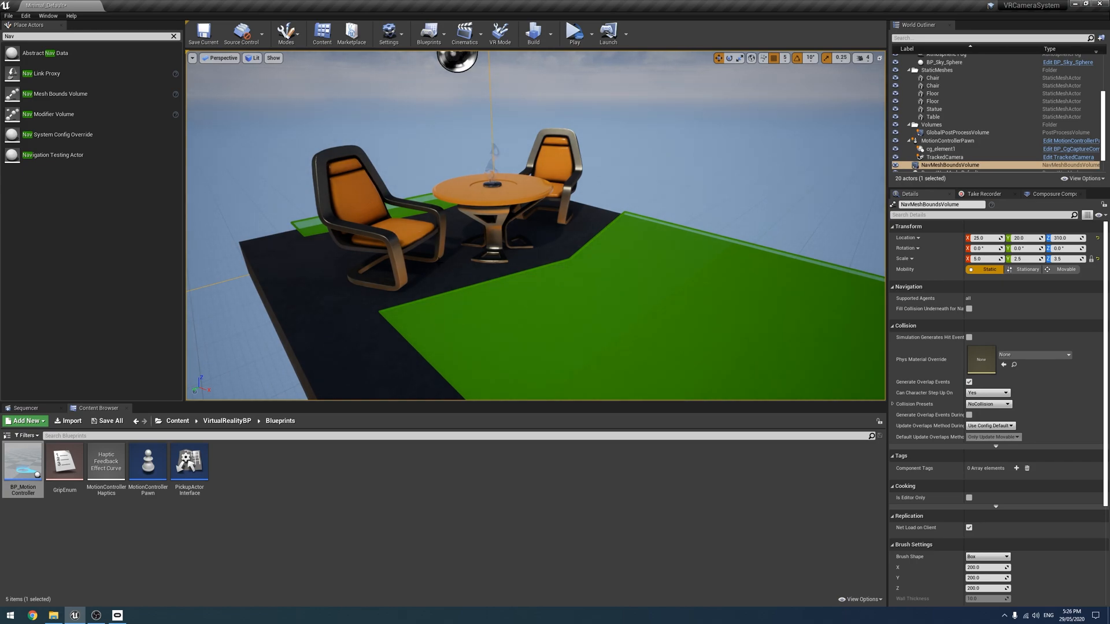
# Untick Can Ever Affect Navigation on the Statue and turn off Show > Navigation.
pyautogui.click(375, 226)
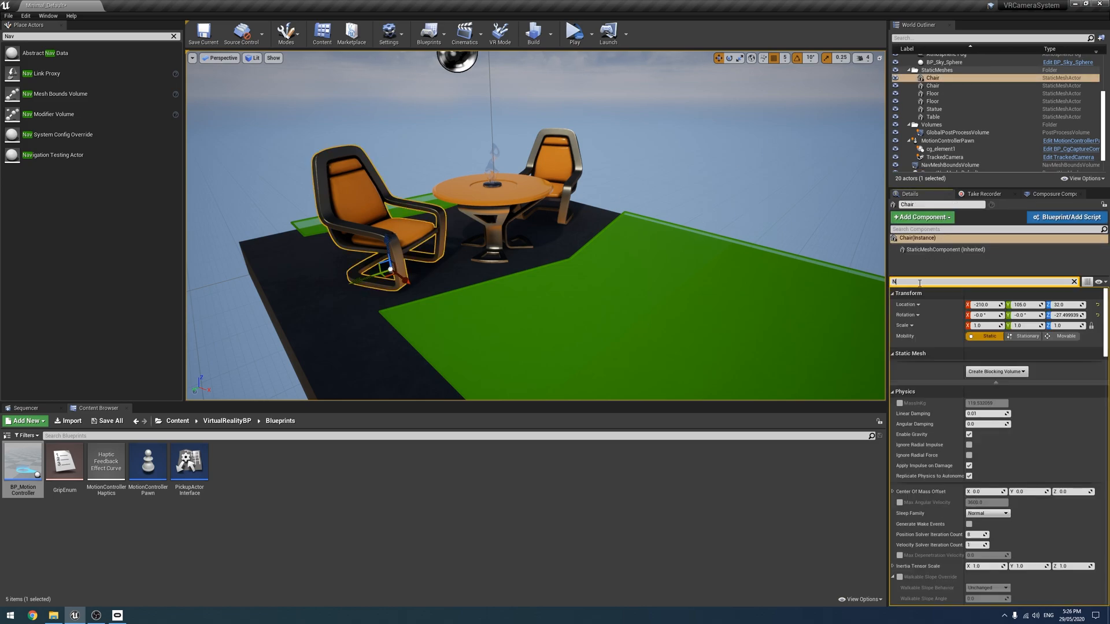
pyautogui.write('Nav')
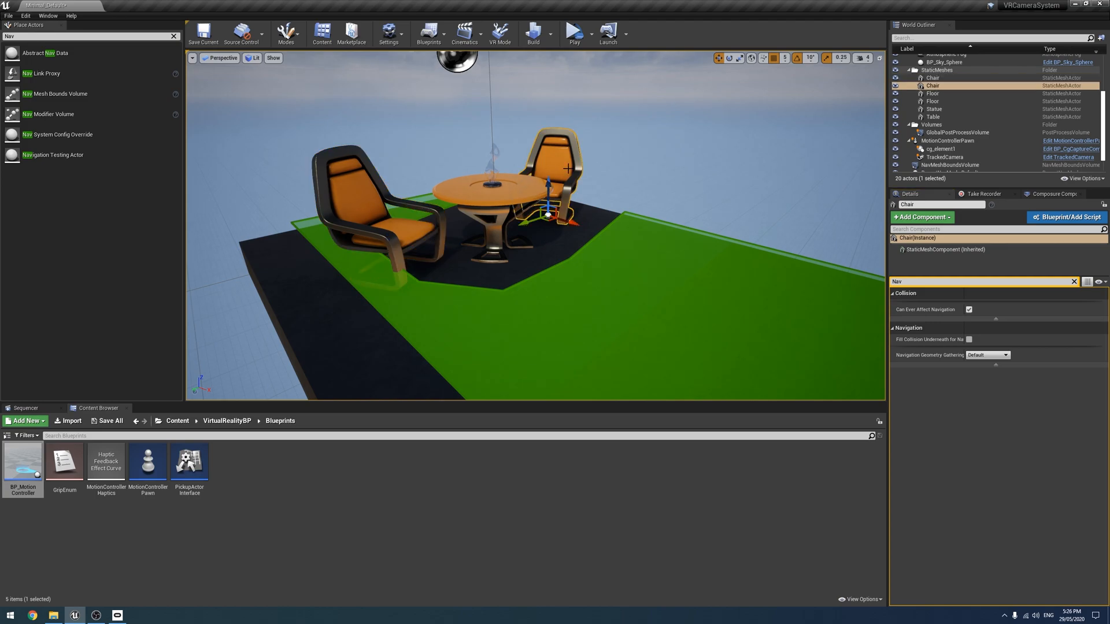
pyautogui.click(968, 309)
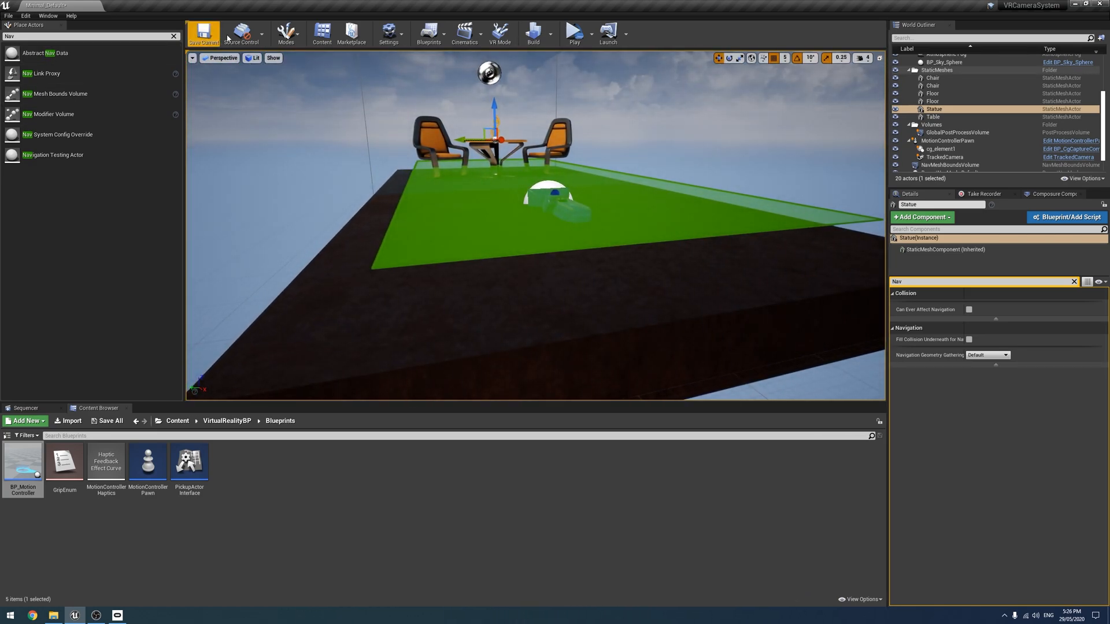
pyautogui.click(273, 57)
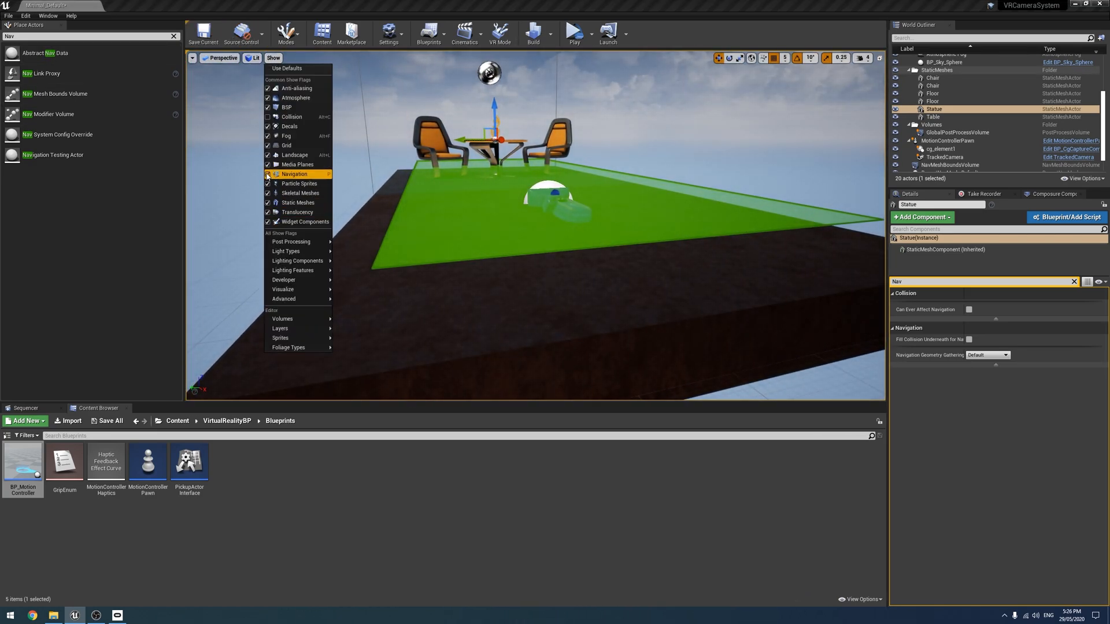
pyautogui.click(293, 174)
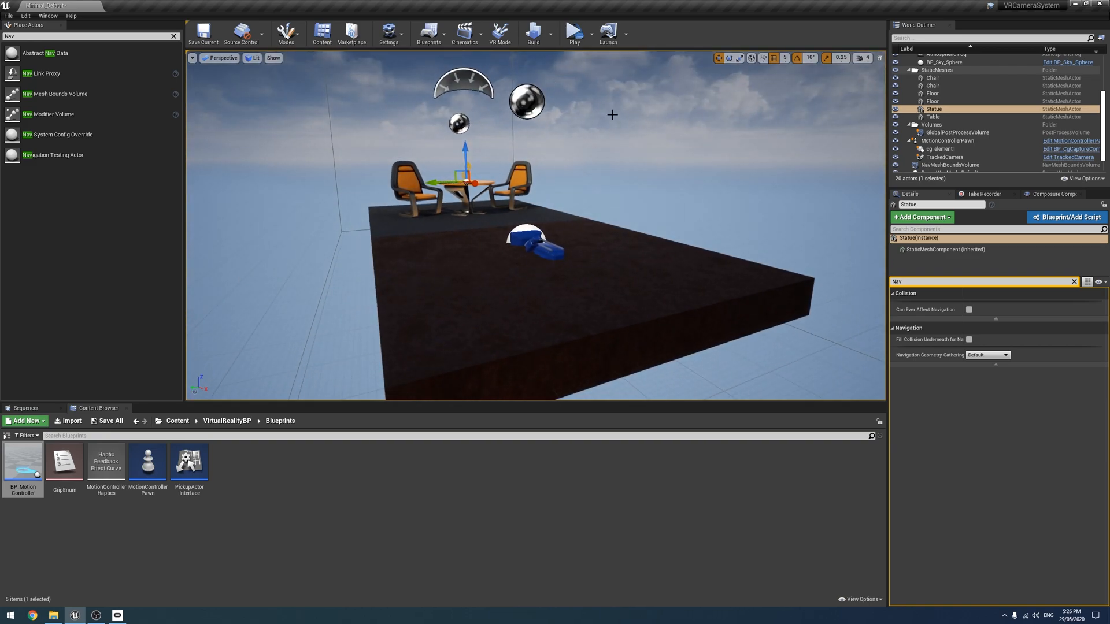